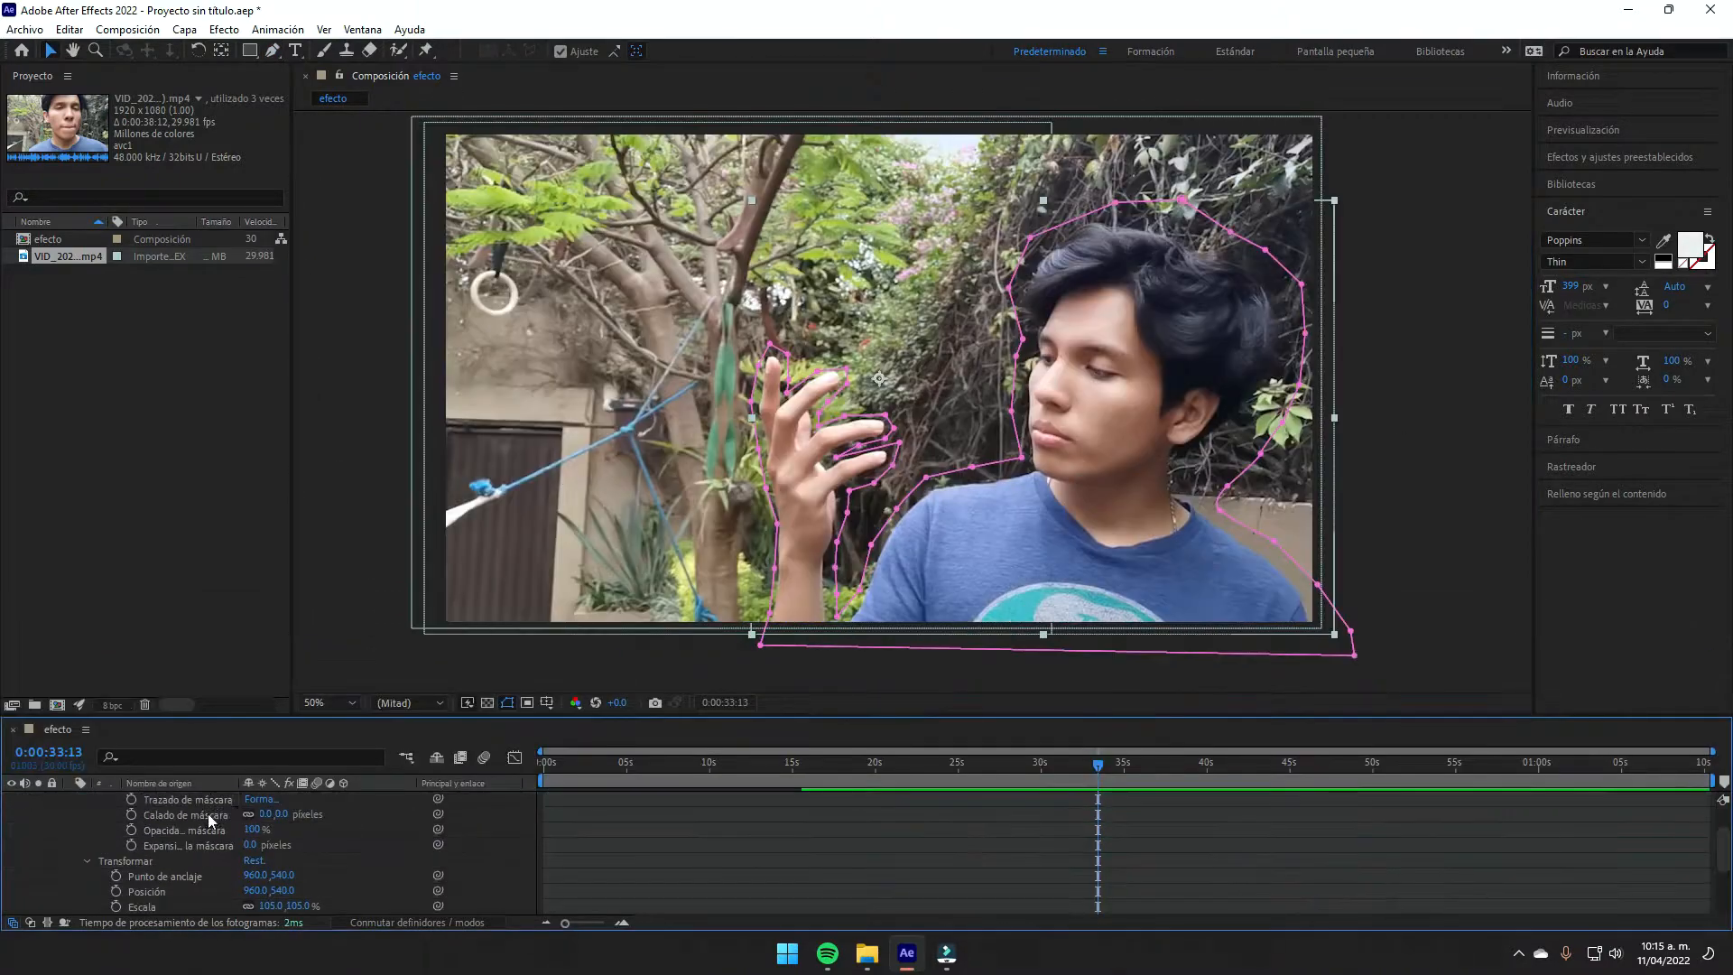
Keyframe Mask 1 vertices along the hand, body and neck across successive frames.
left_click(1089, 762)
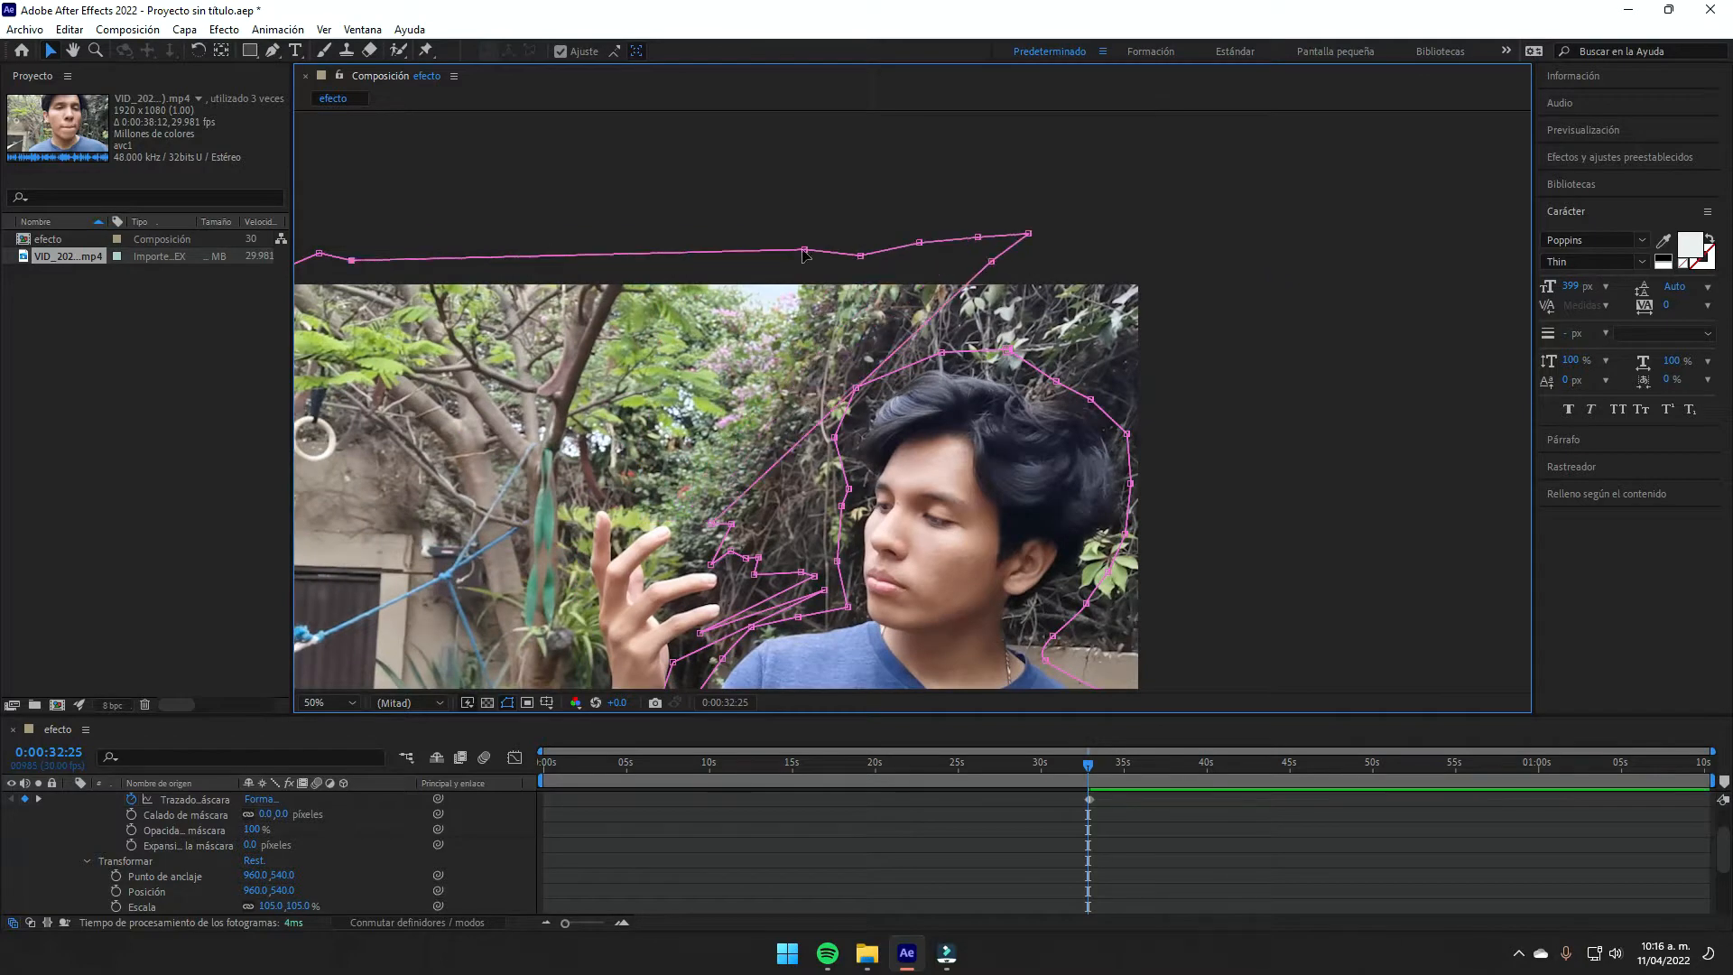
left_click(319, 703)
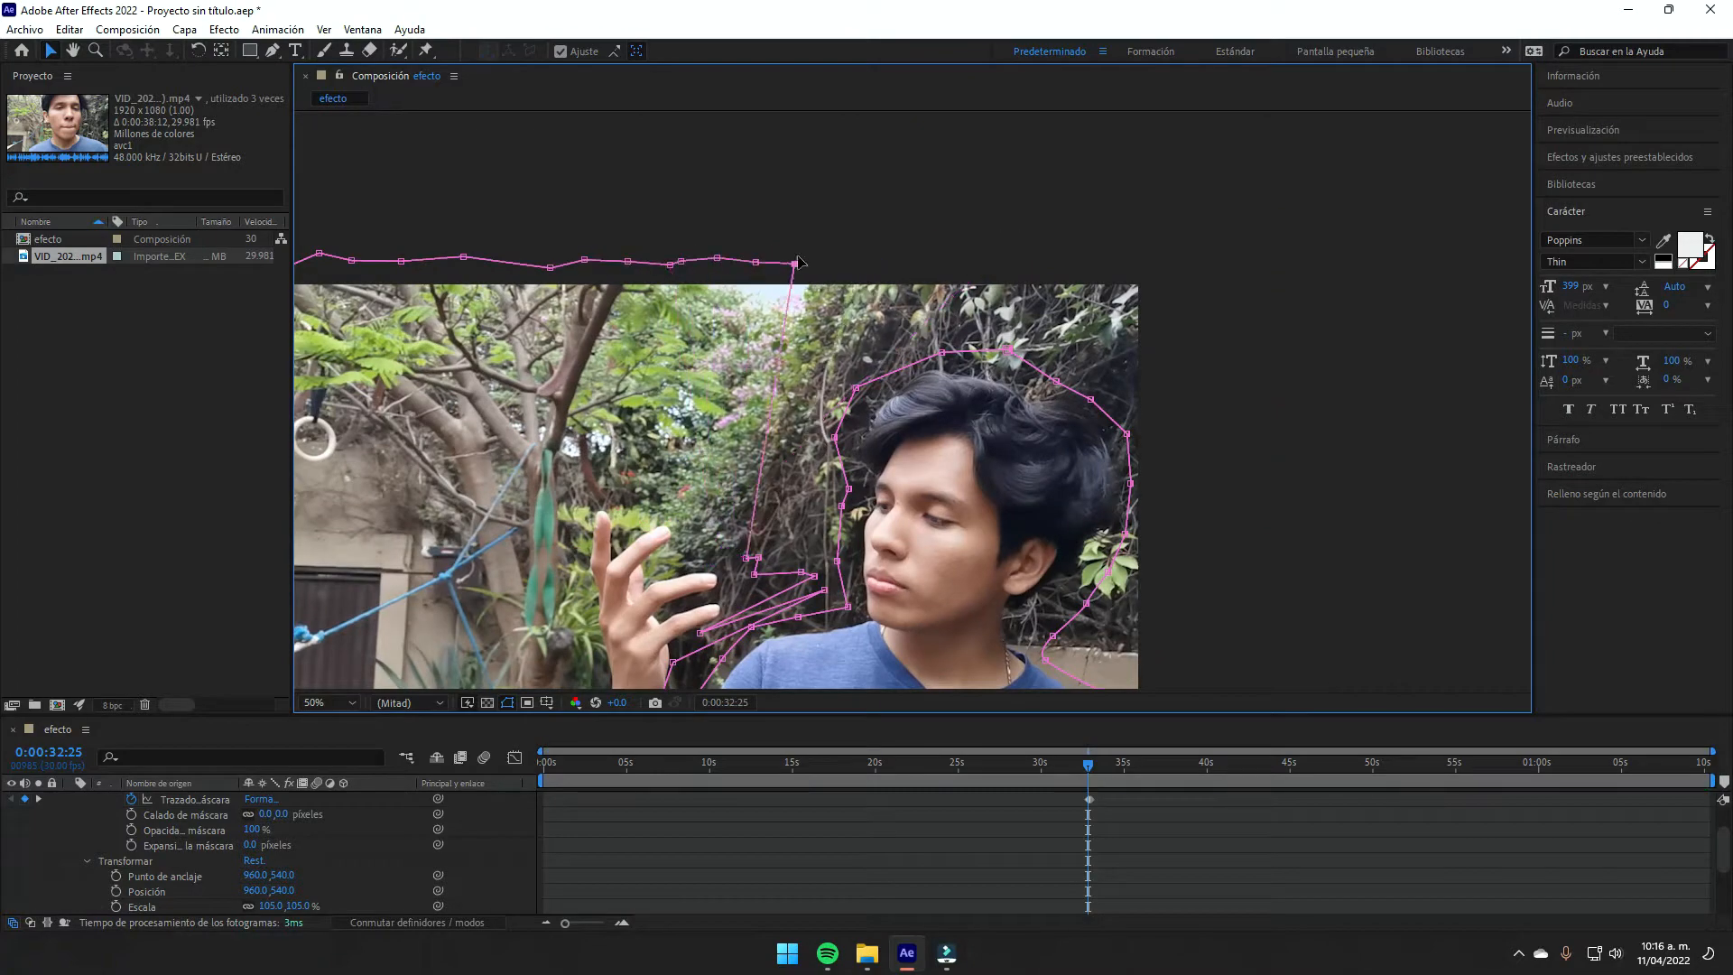
left_click(327, 703)
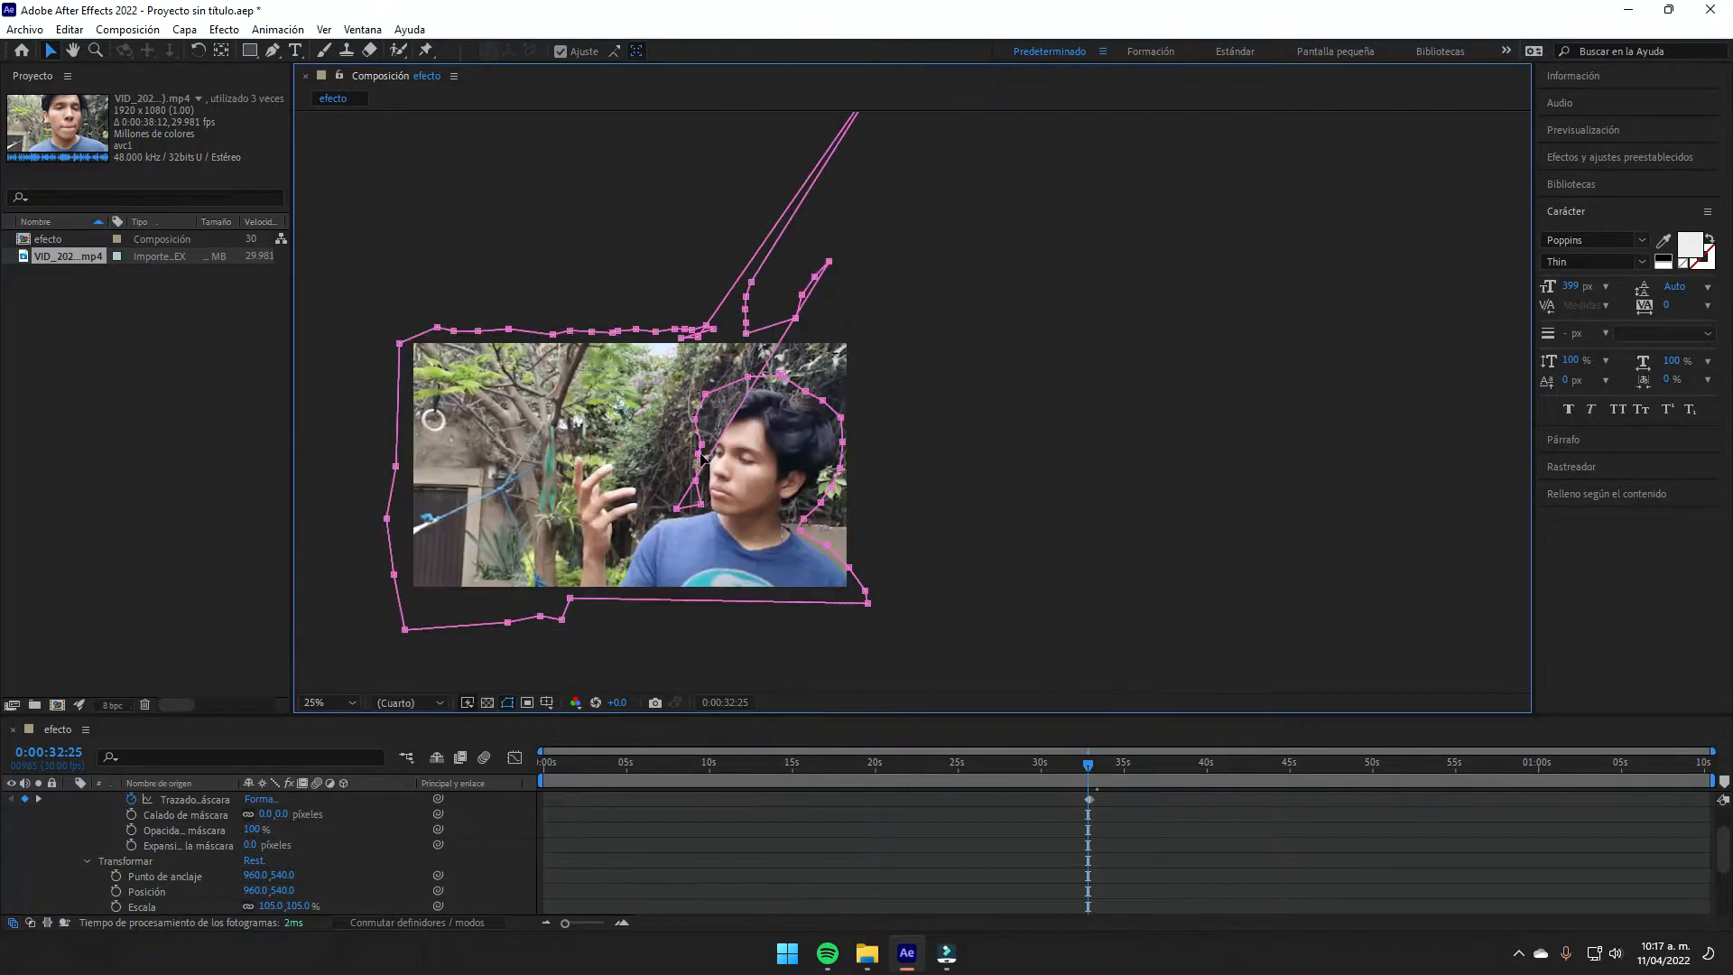
left_click(984, 762)
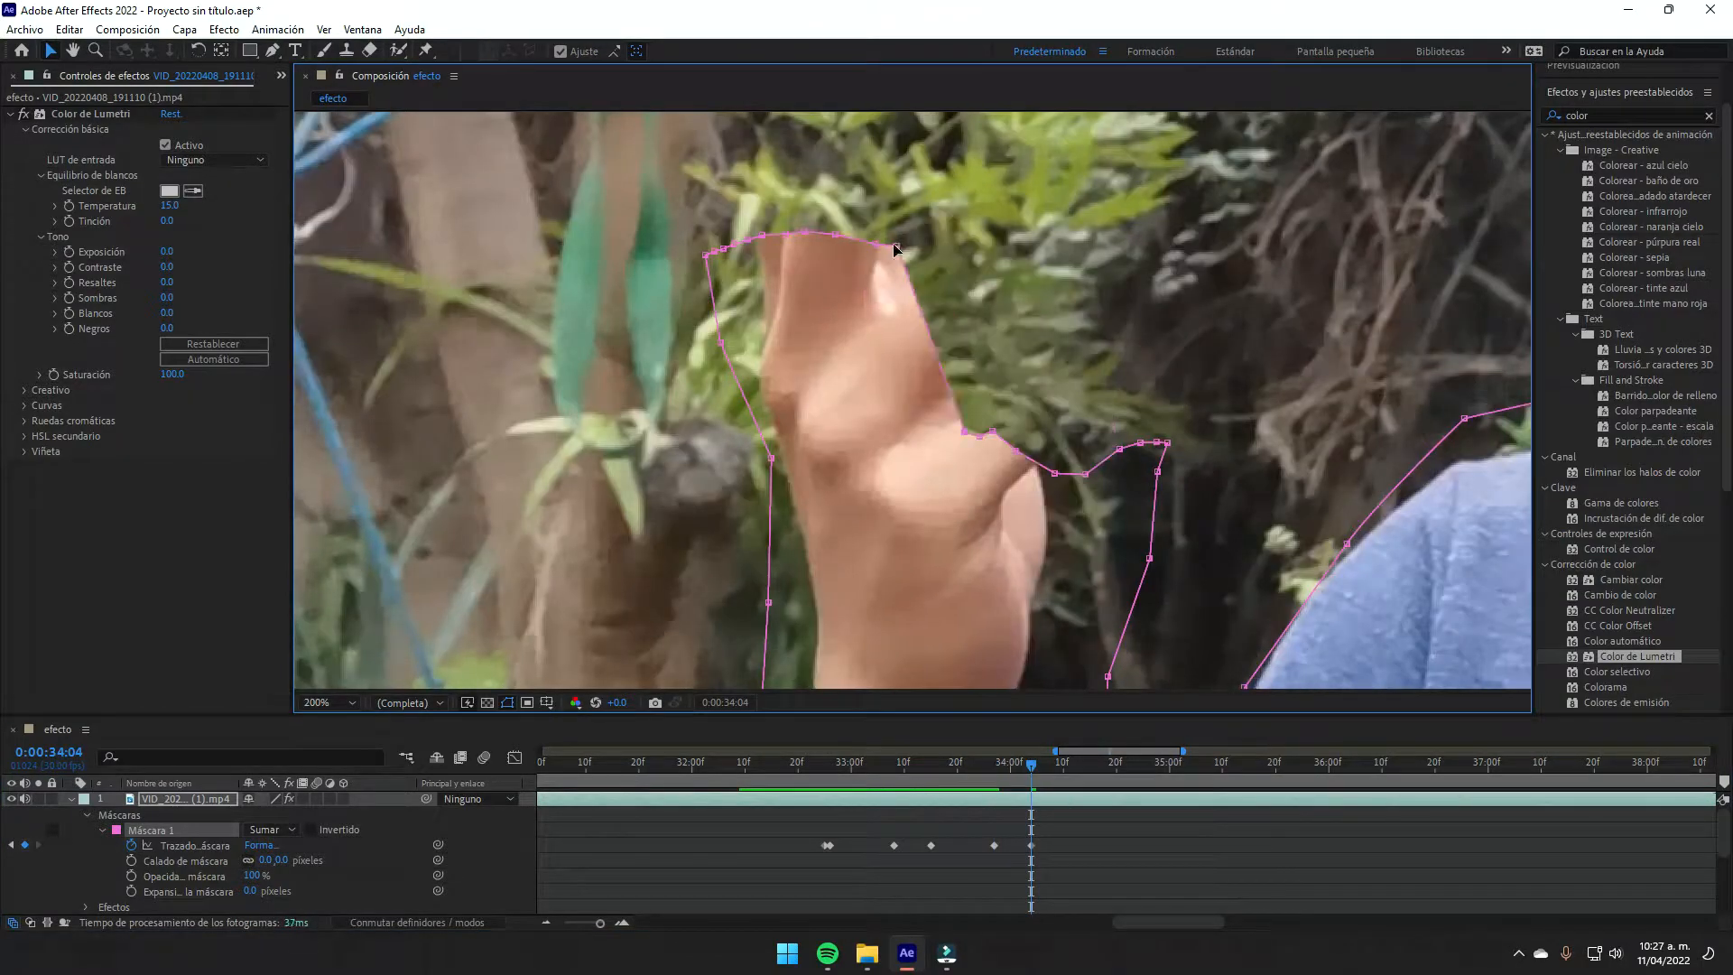
left_click(322, 703)
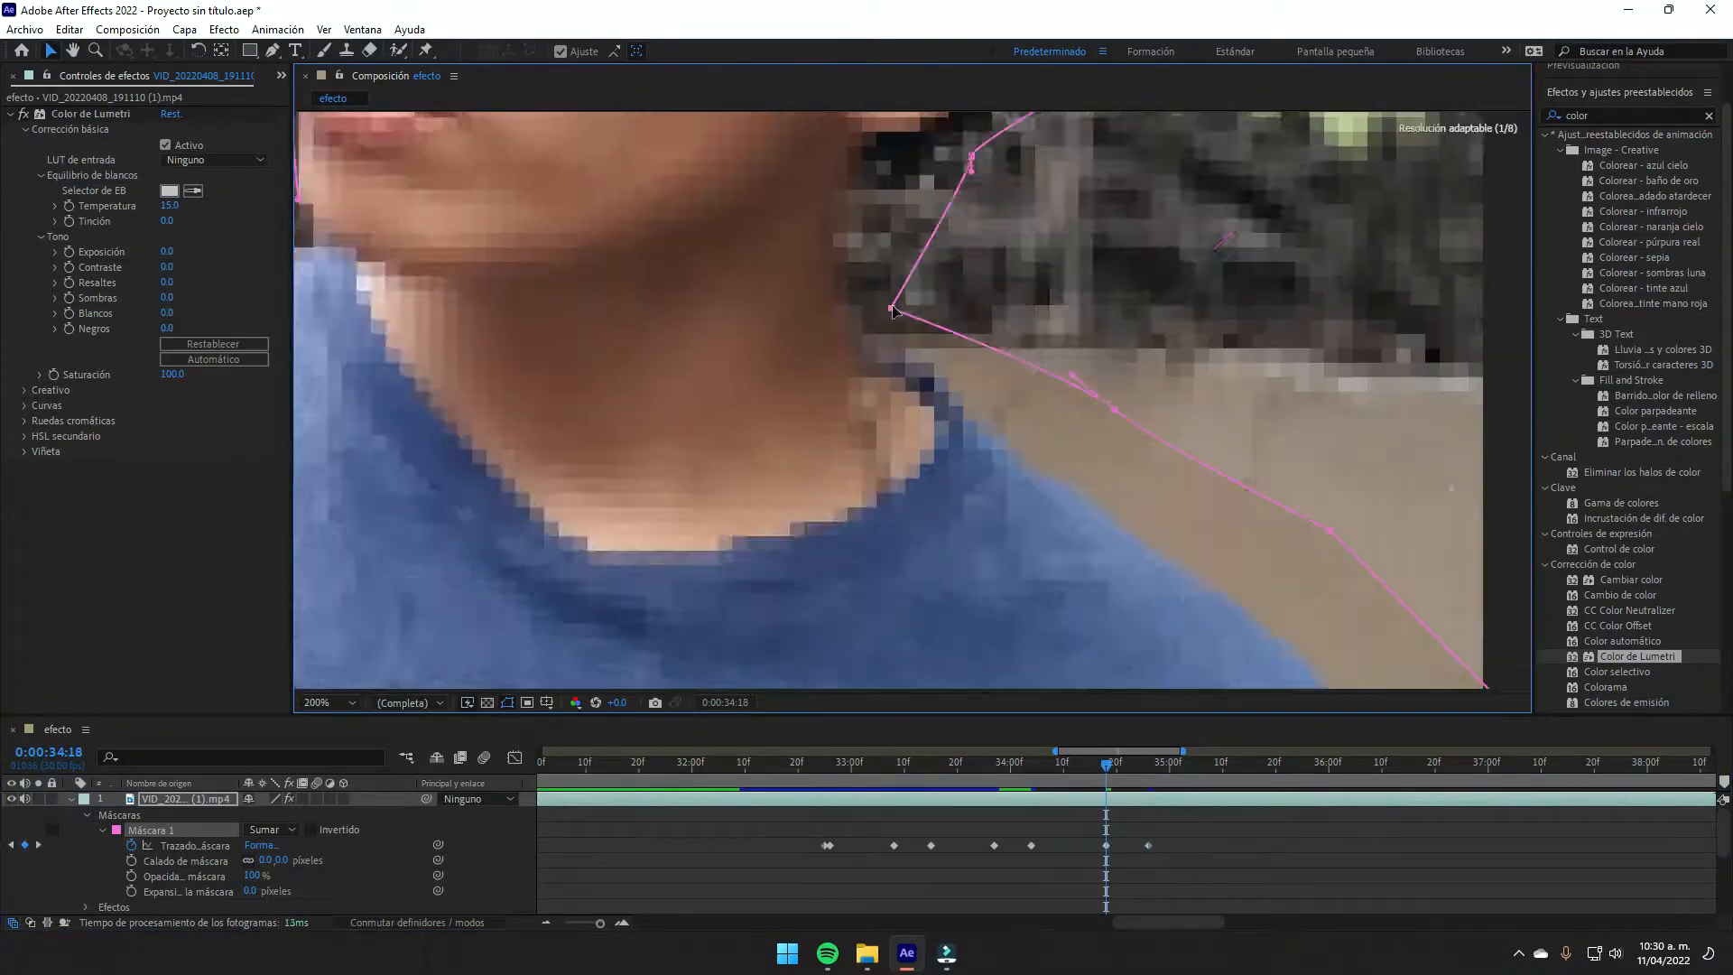
left_click(924, 954)
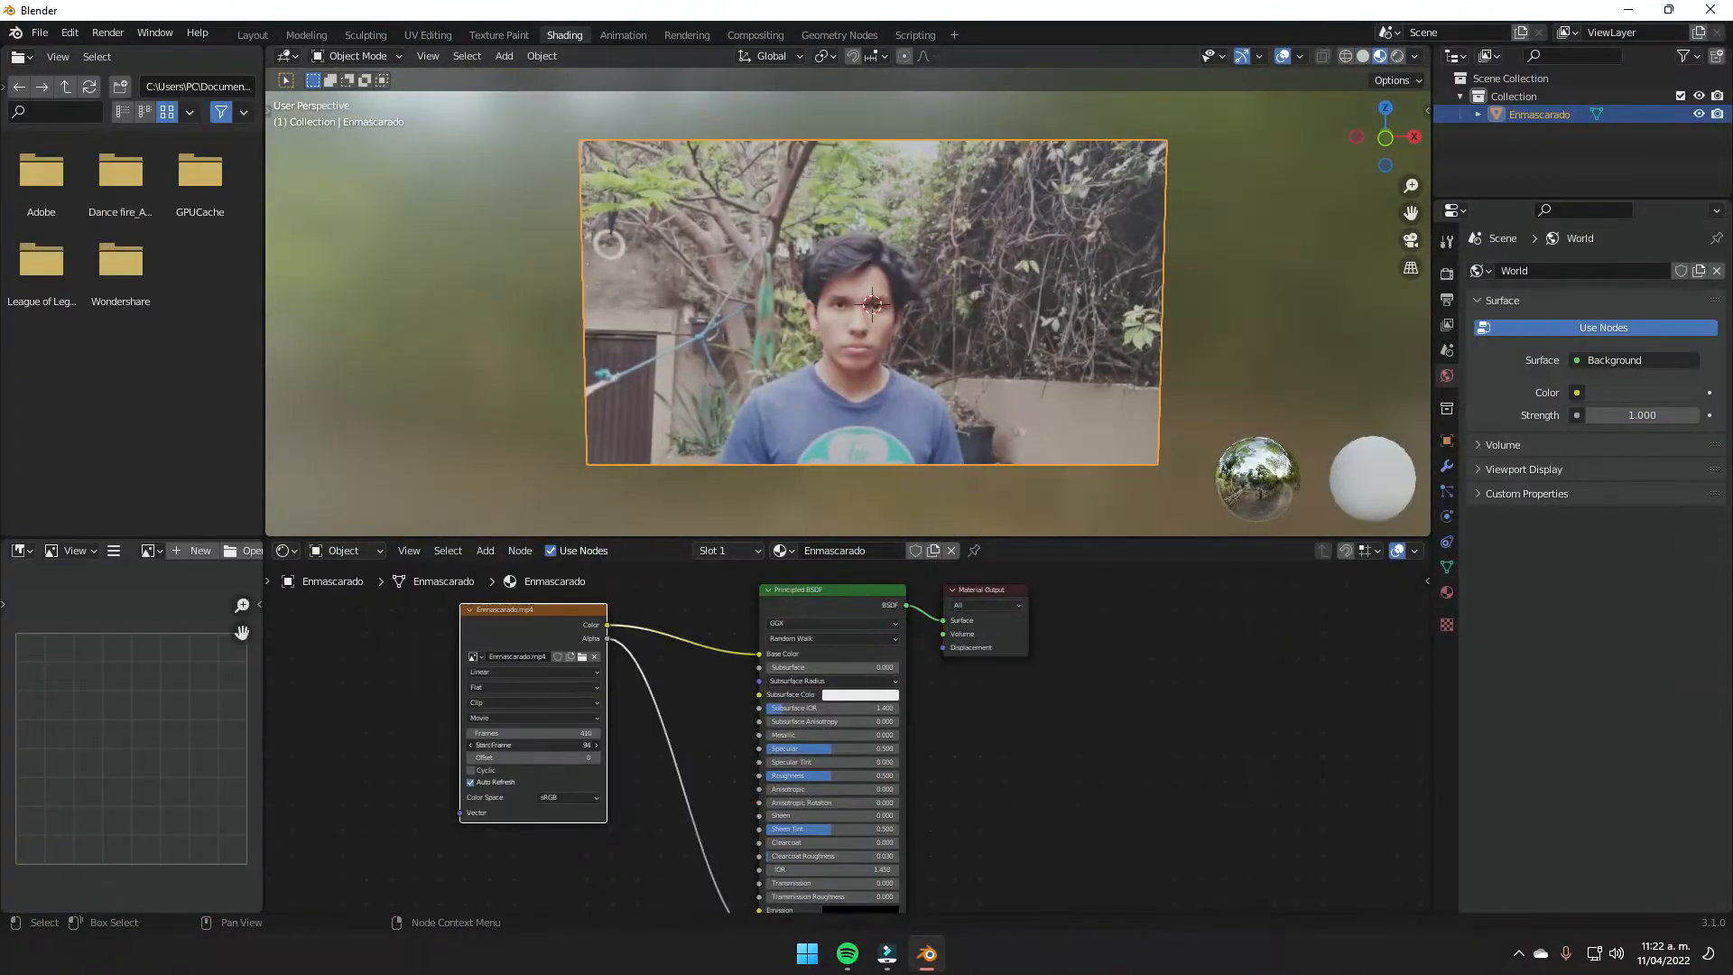
Move the cube's vertices onto the hand, display it as Solid, and start shaping Cube.001.
left_click(251, 34)
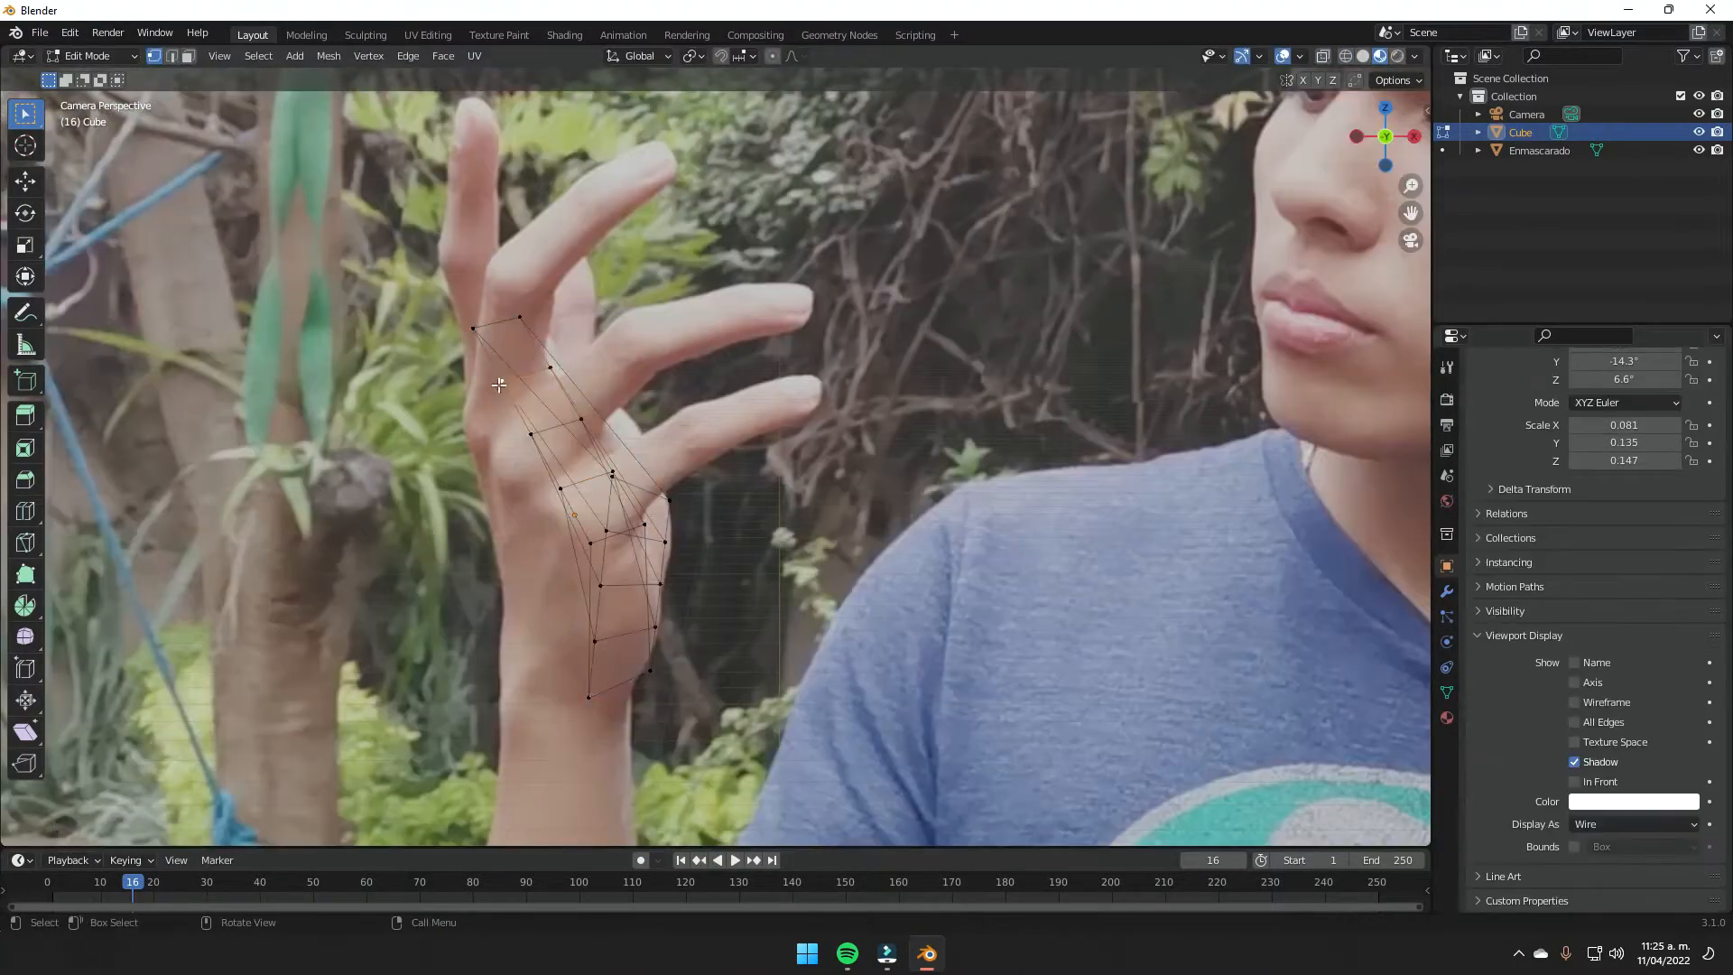
left_click(1635, 824)
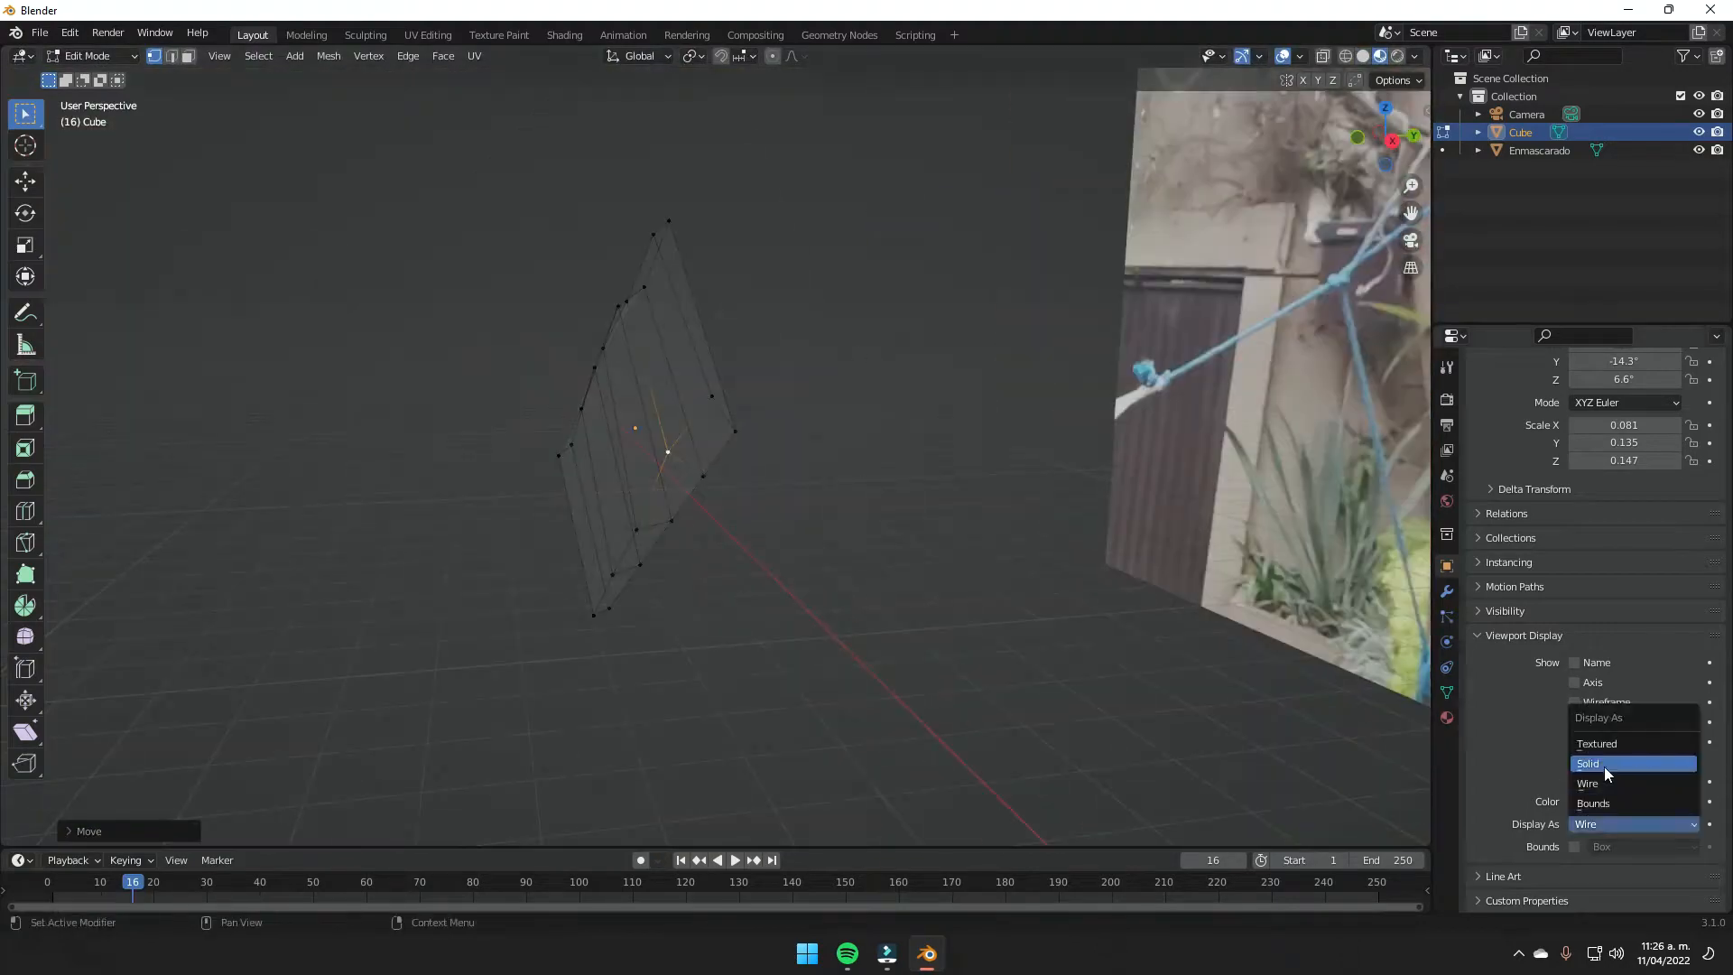
left_click(1589, 763)
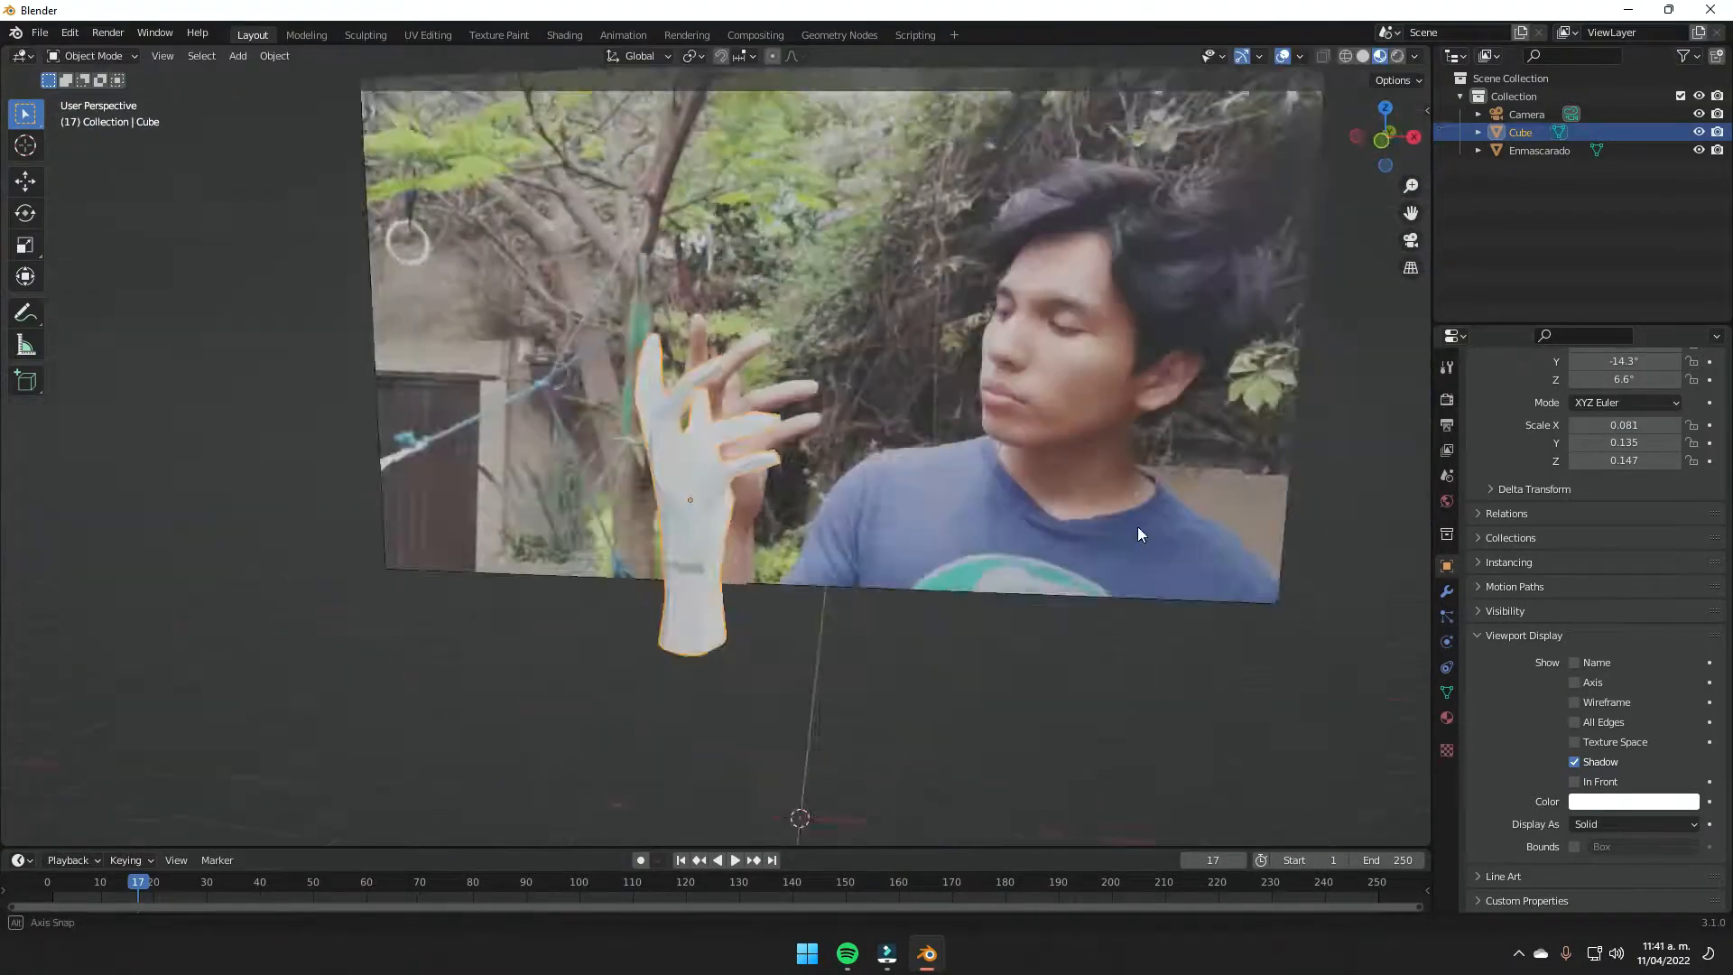
left_click(735, 859)
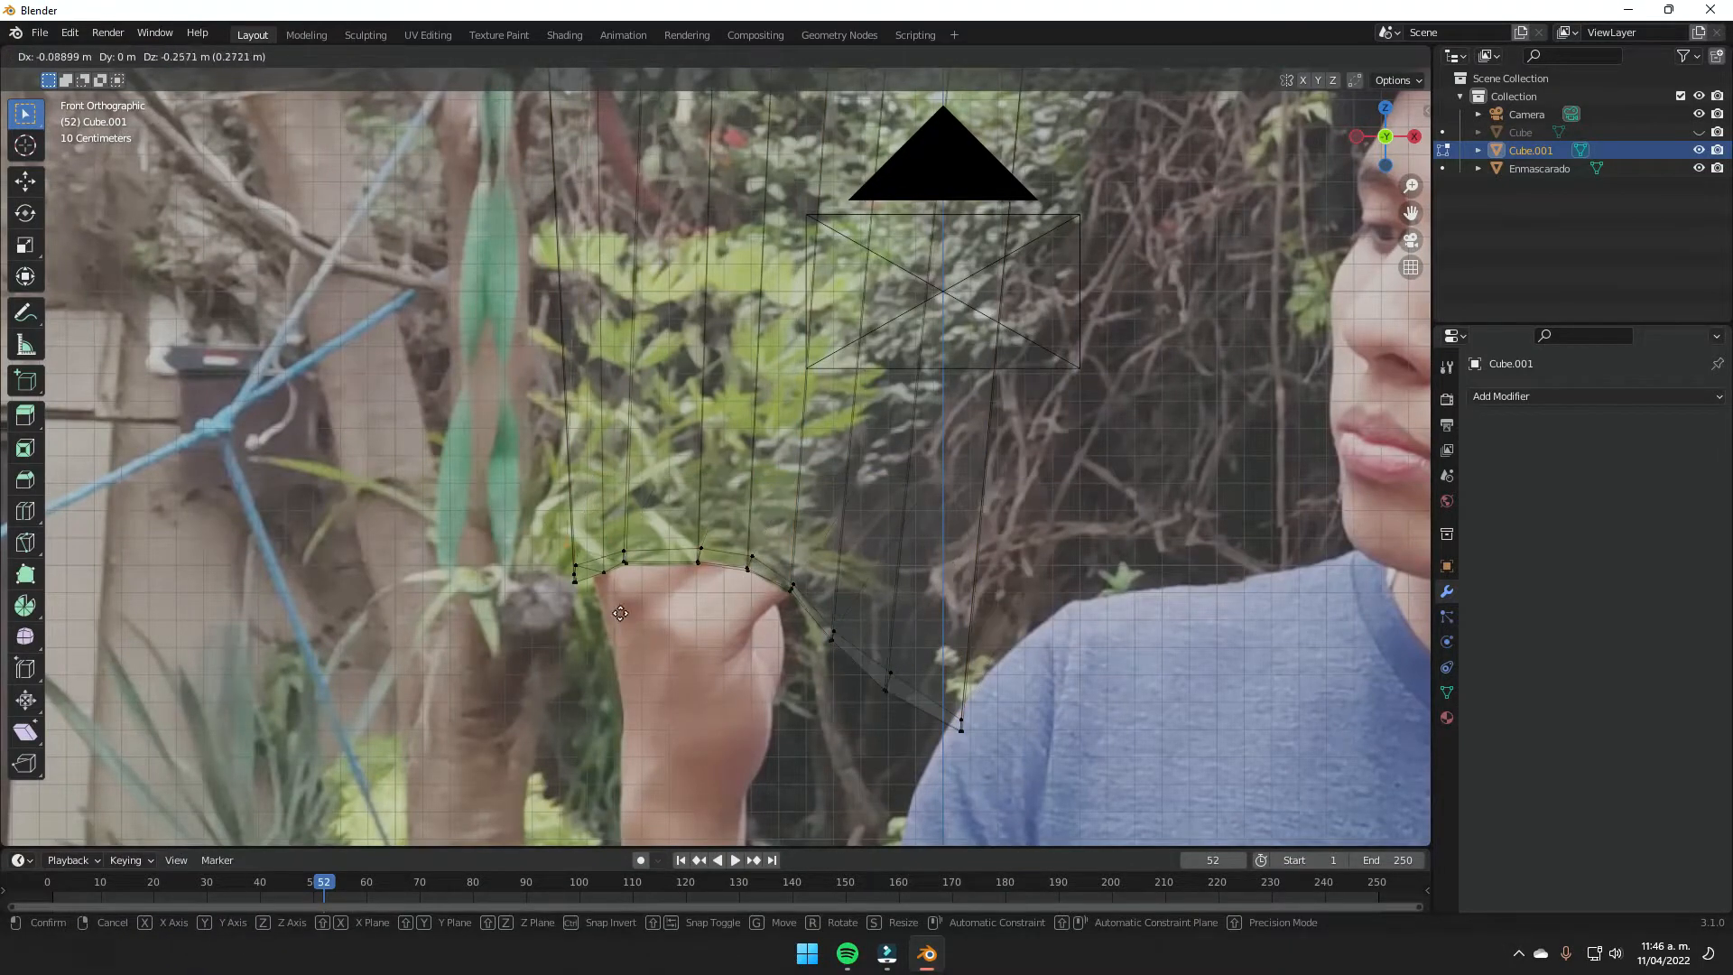
Keyframe Cube.001 moving over the hand at different timeline frames.
left_click(201, 881)
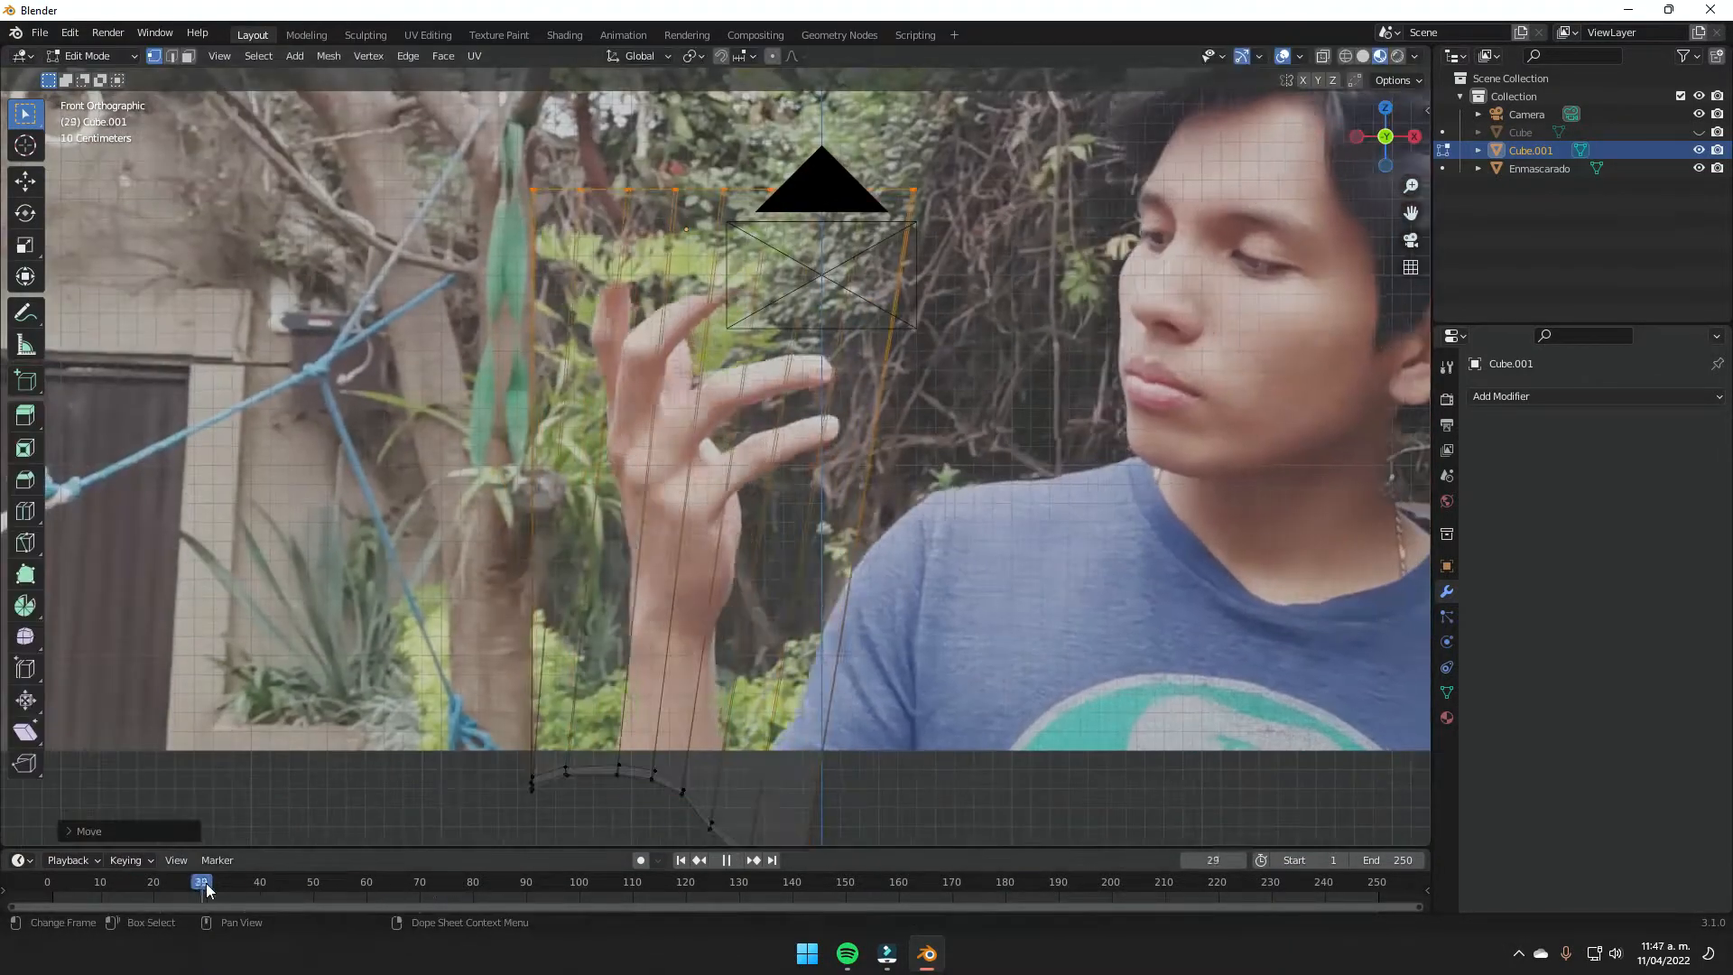
left_click(260, 883)
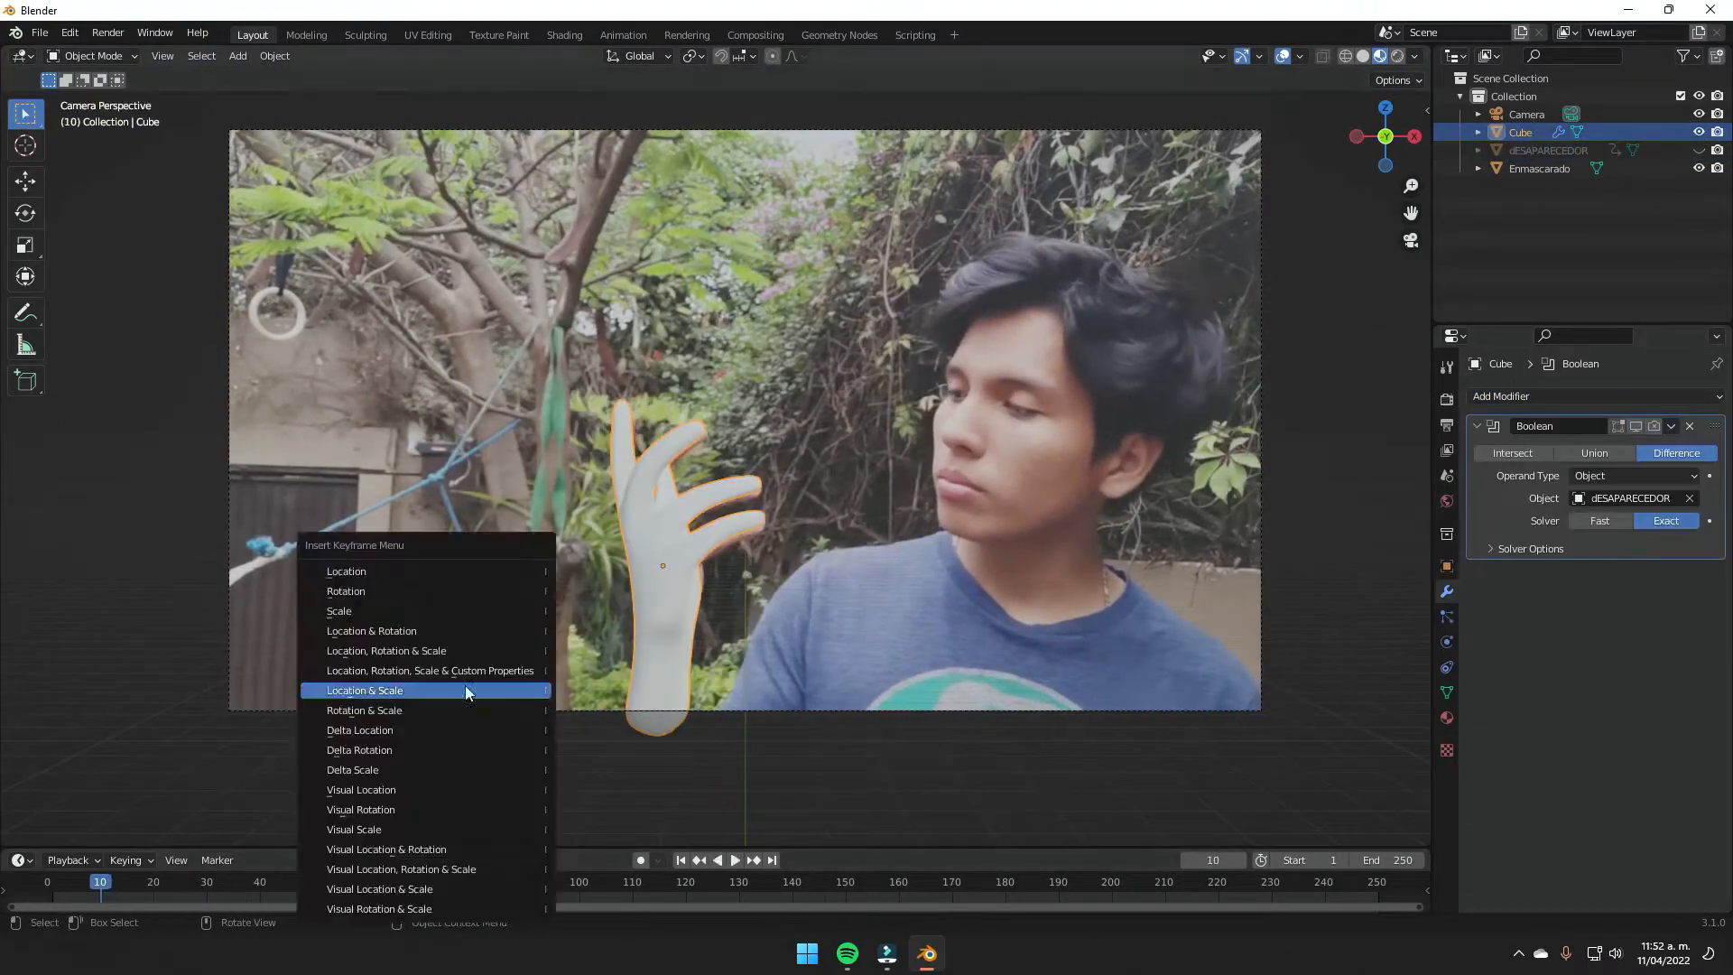
Insert a Location & Scale keyframe on the dESAPARECEDOR cutter.
left_click(363, 690)
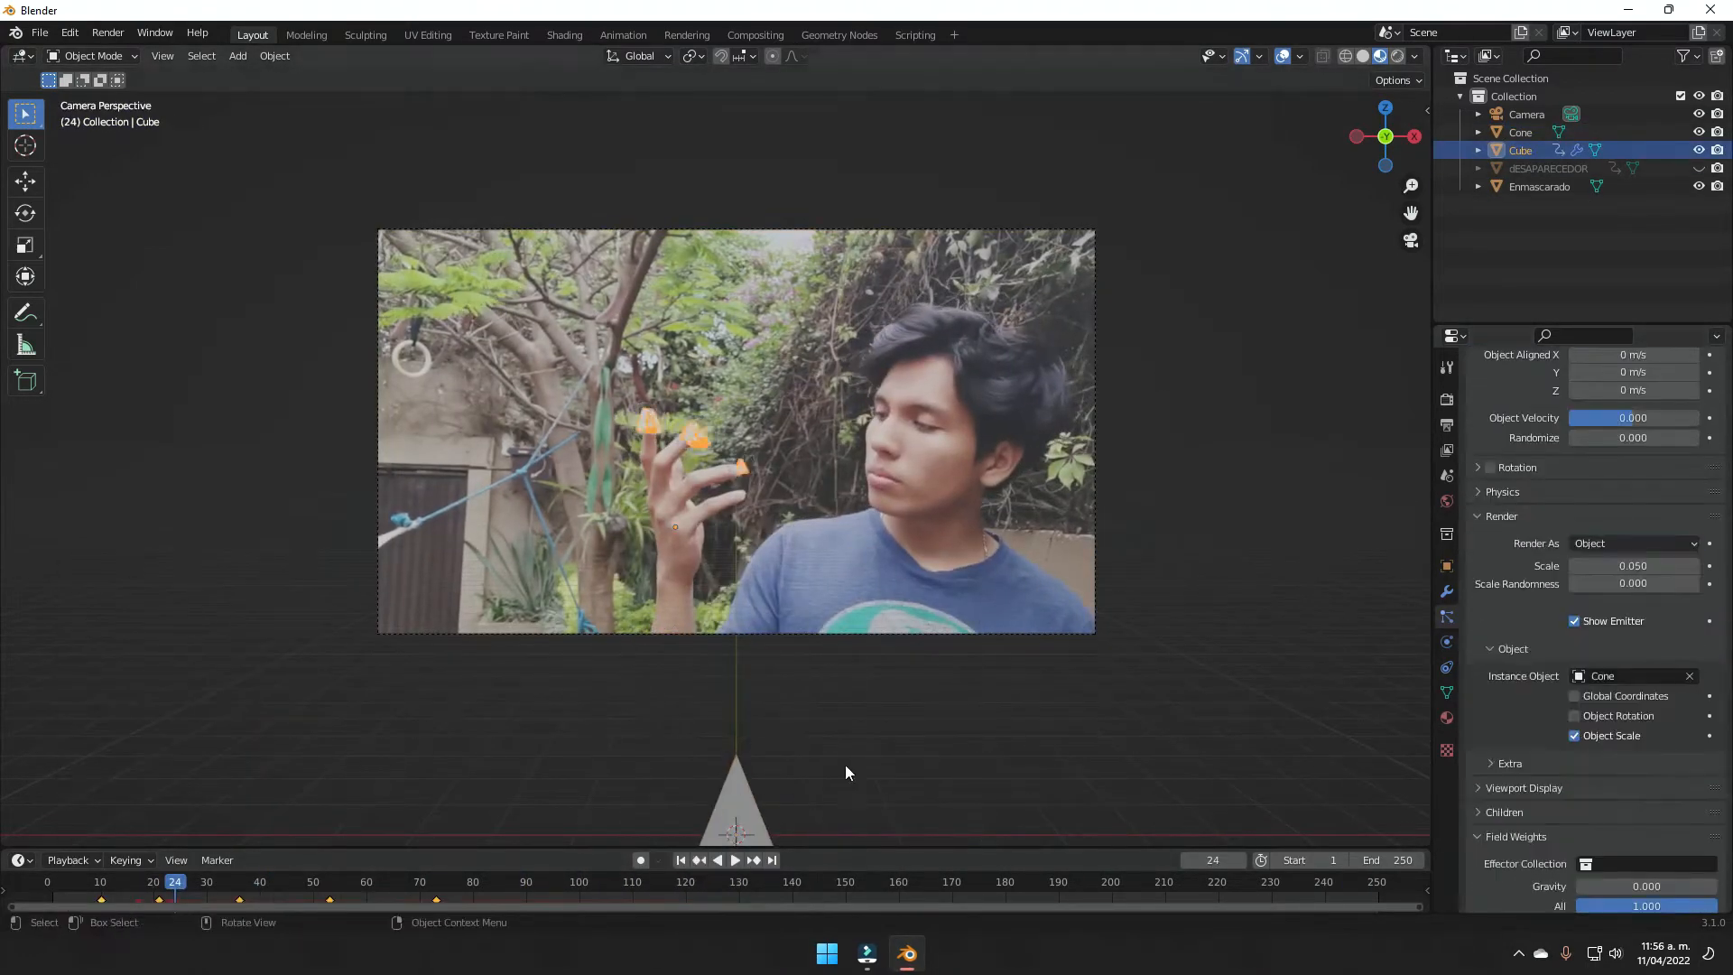
Bake the hand's cone particle simulation, rebaking after changes.
left_click(237, 56)
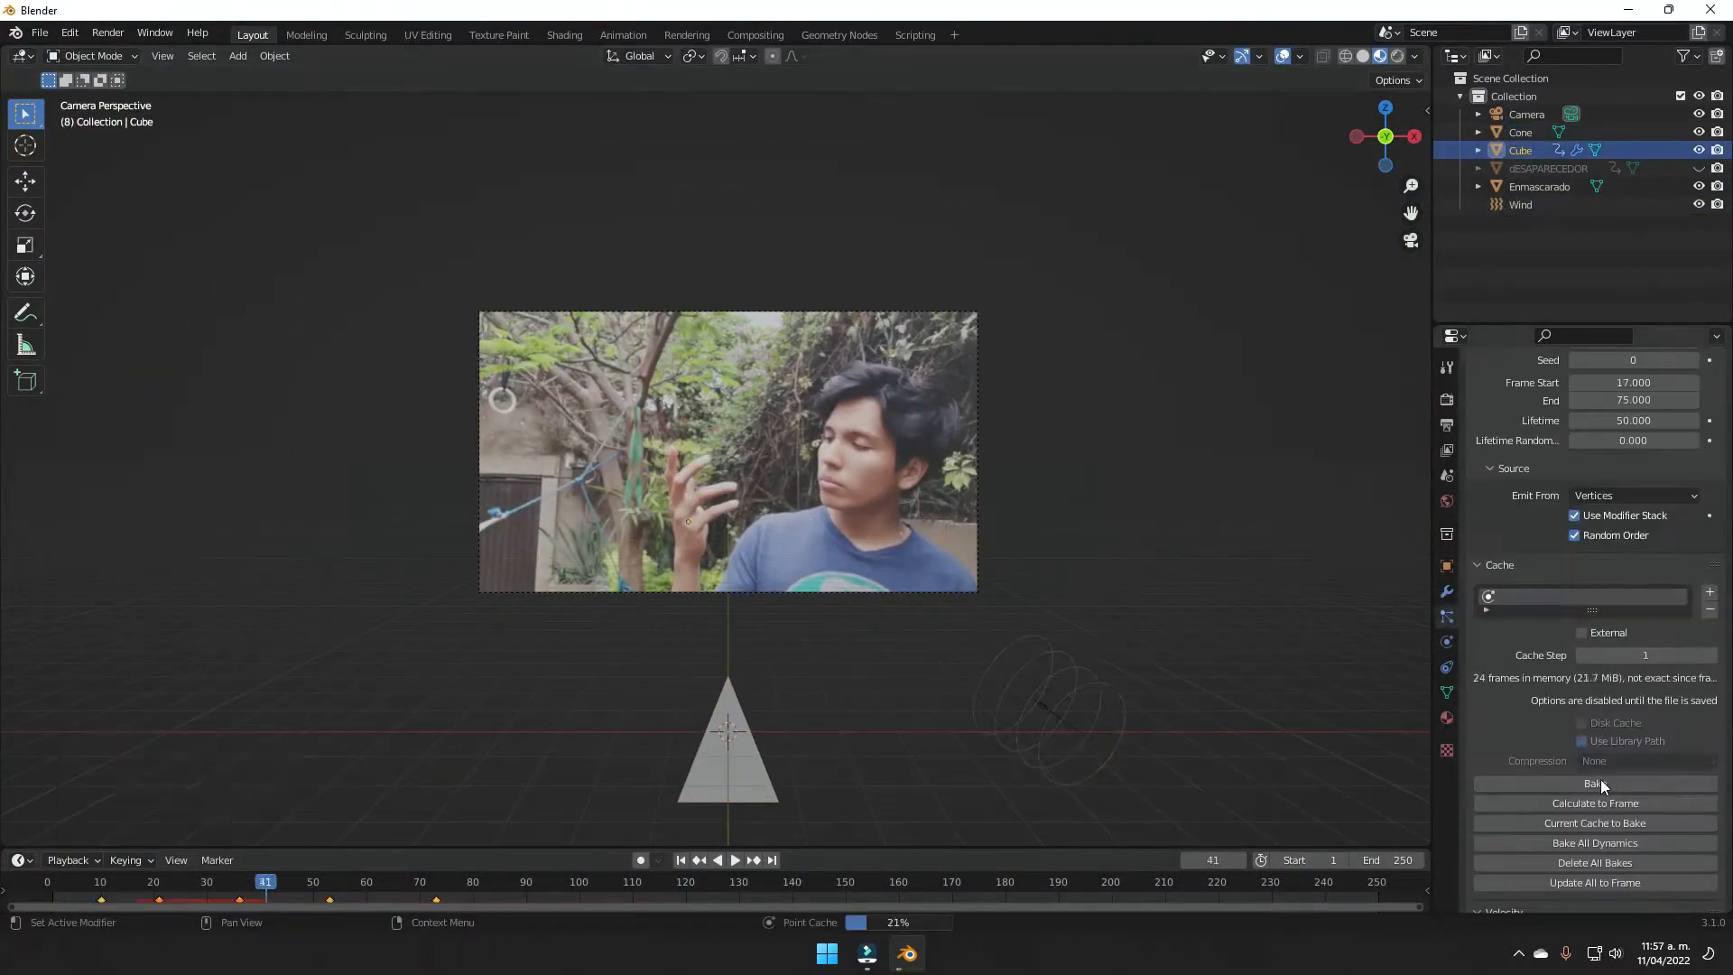
left_click(1592, 782)
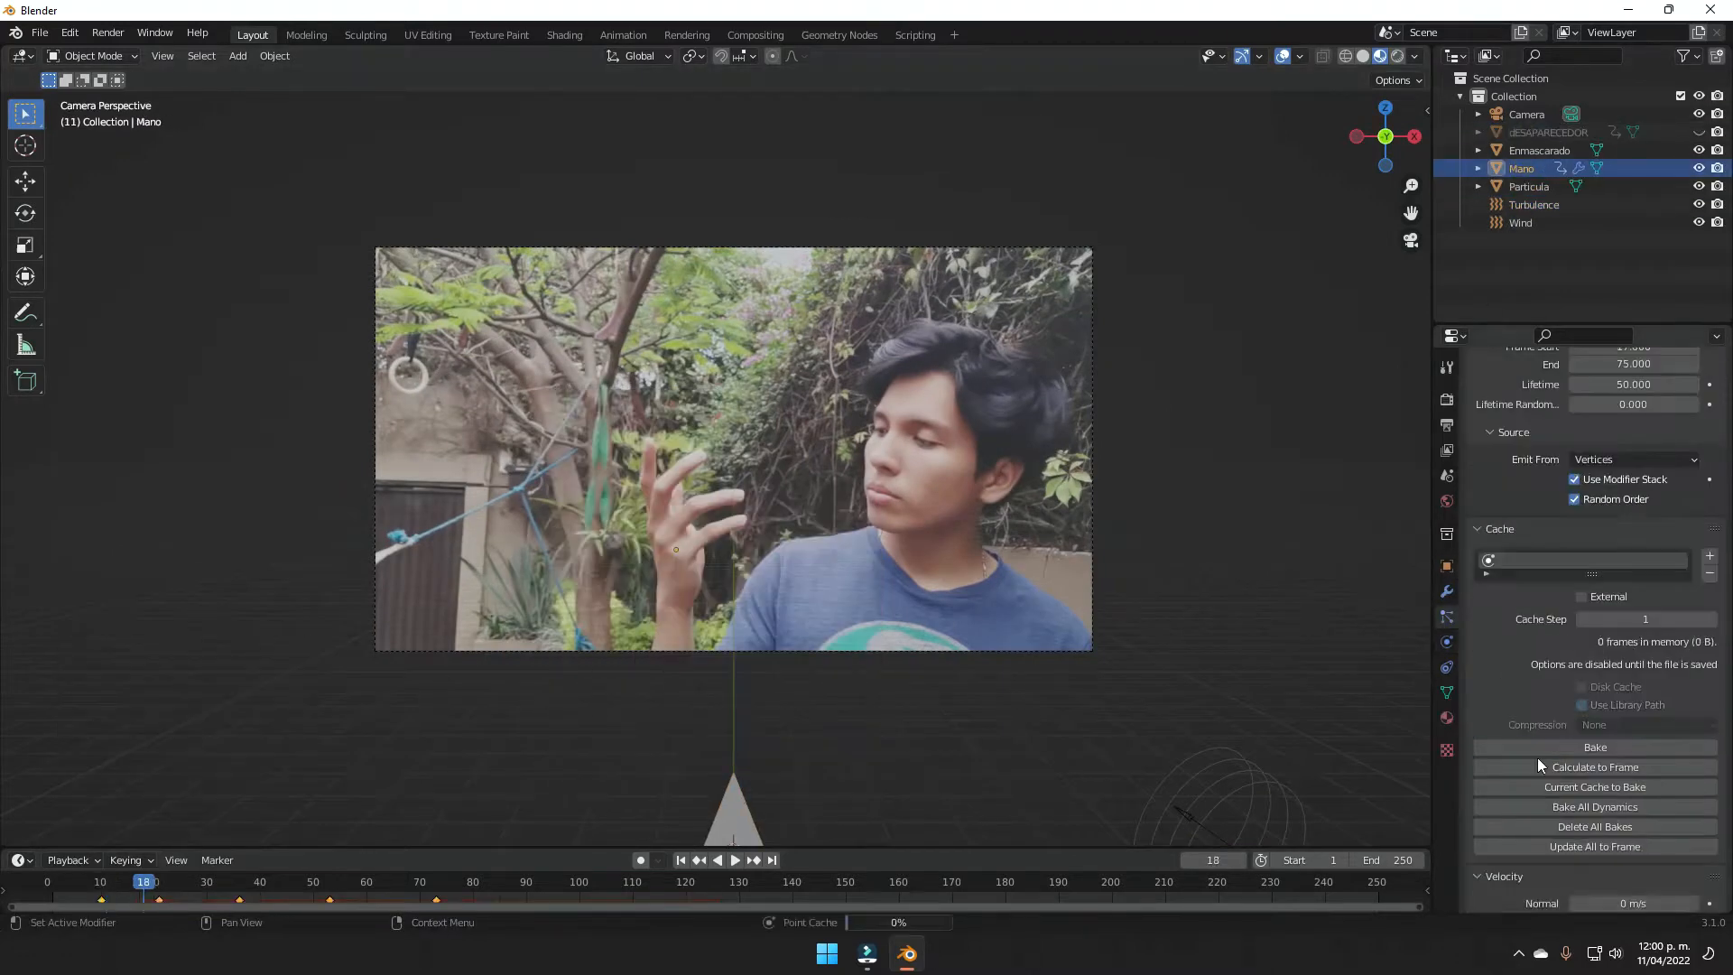
left_click(1535, 204)
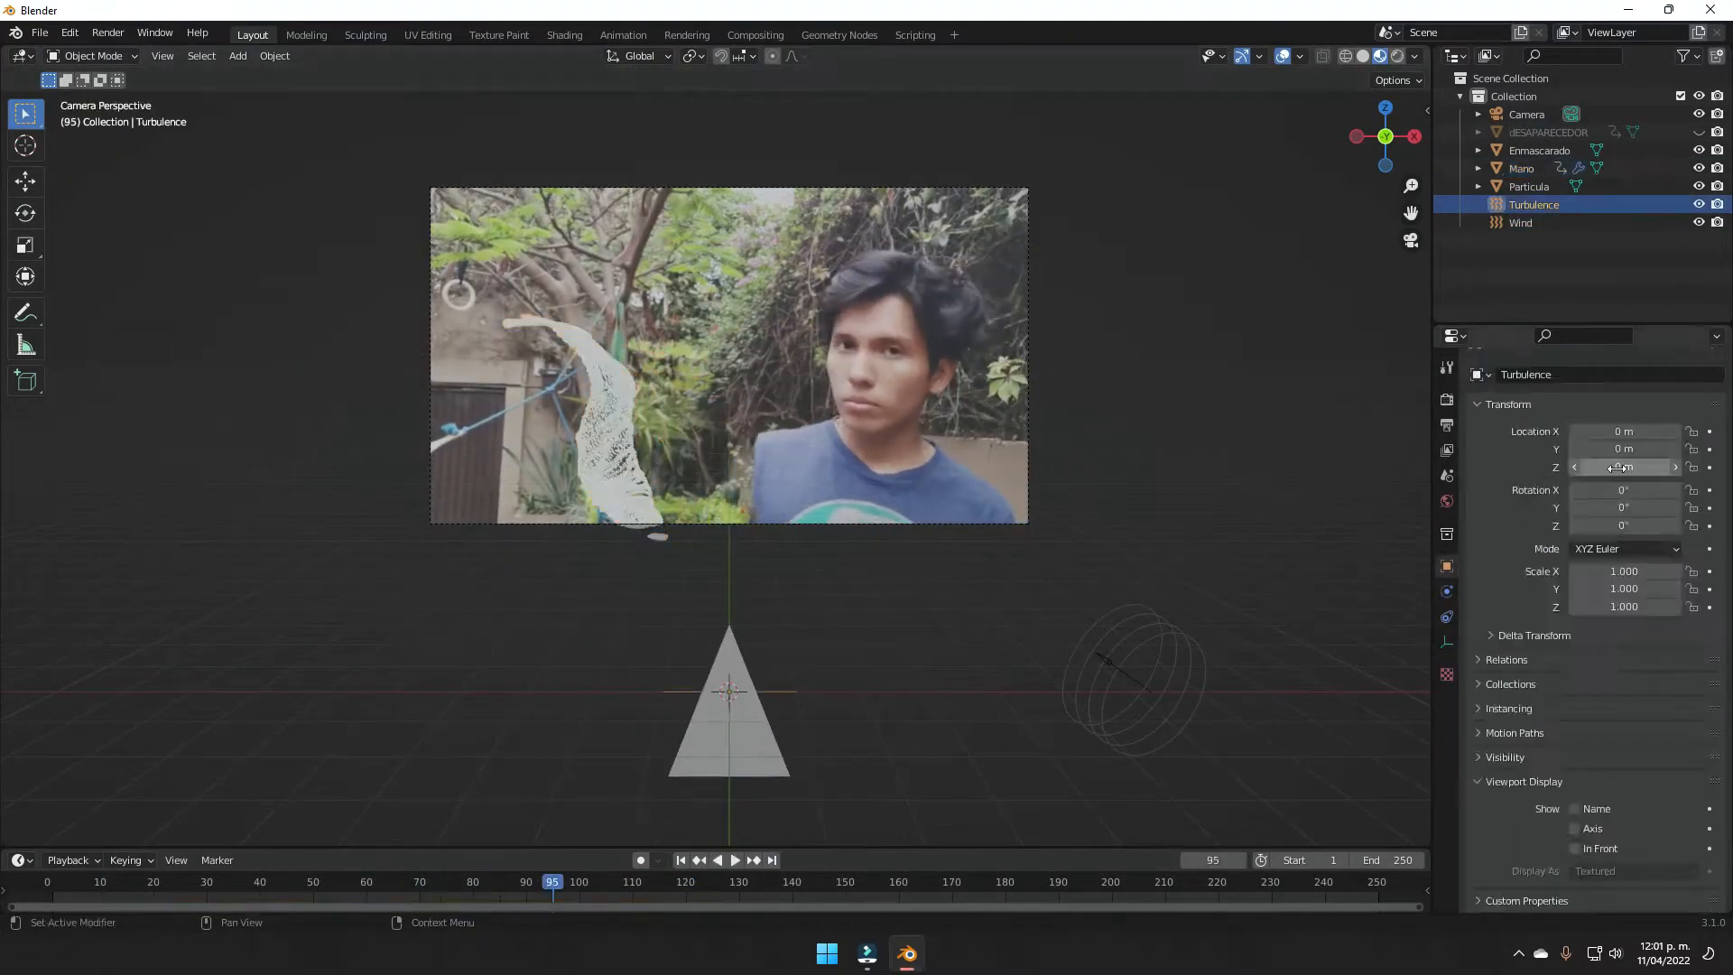
Adjust the Turbulence field's height and the Wind field's tilt, then preview the particles.
left_click(1522, 168)
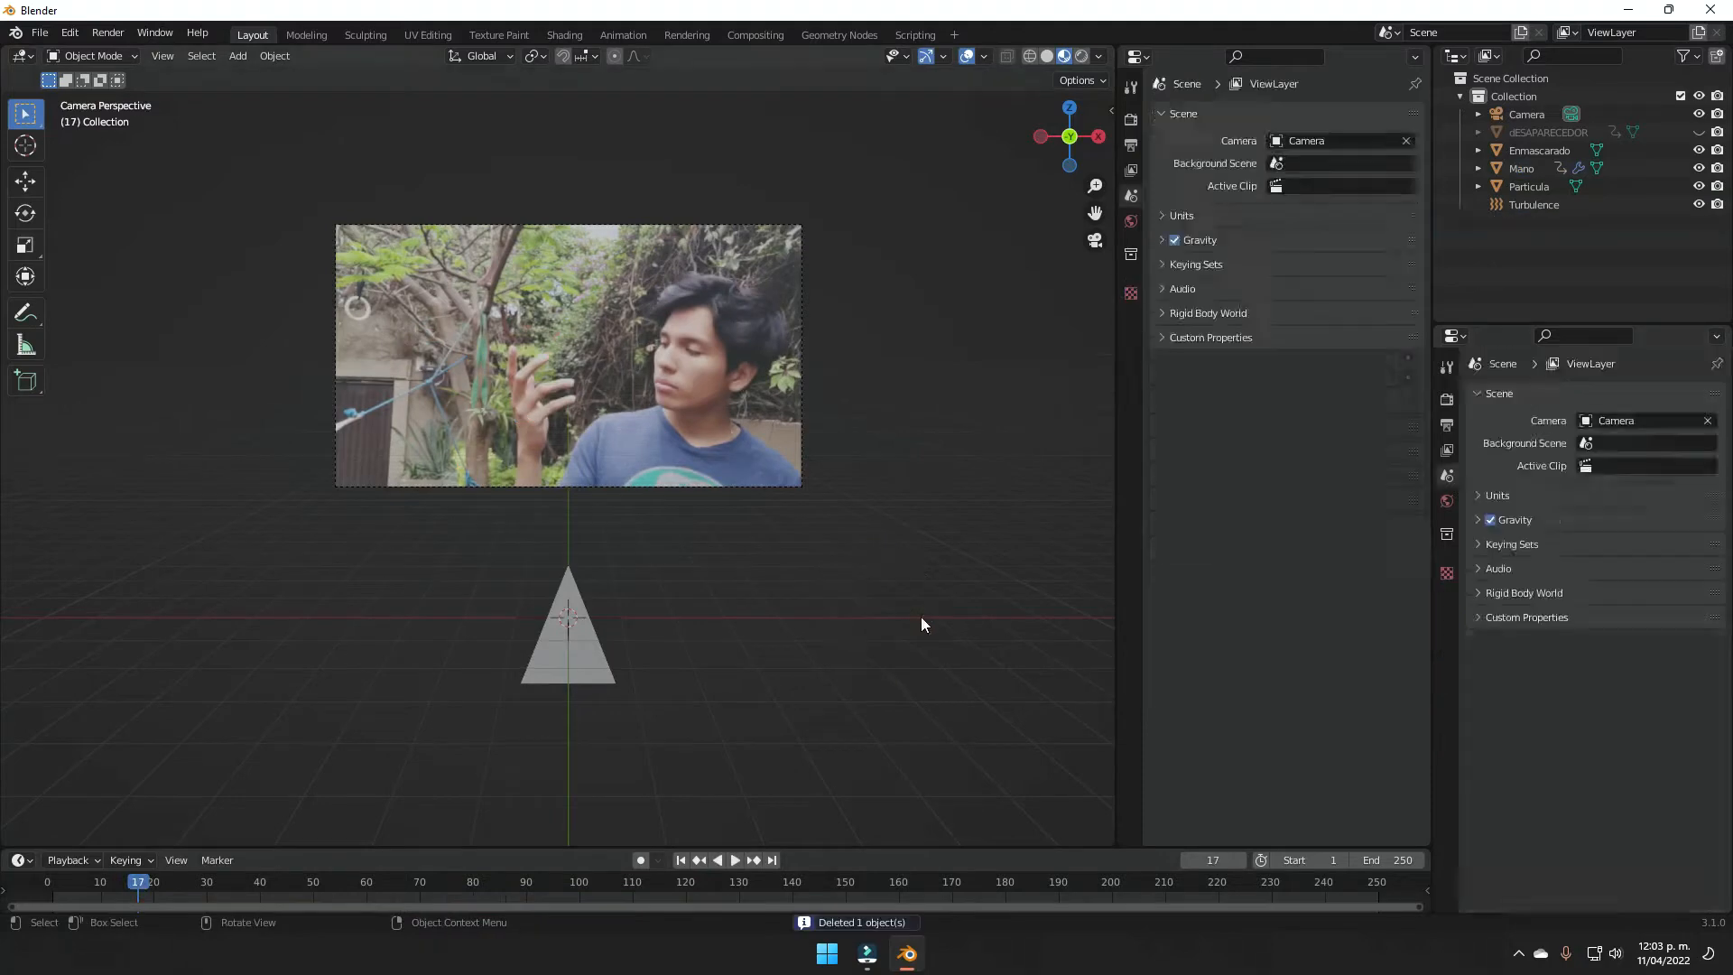
left_click(735, 860)
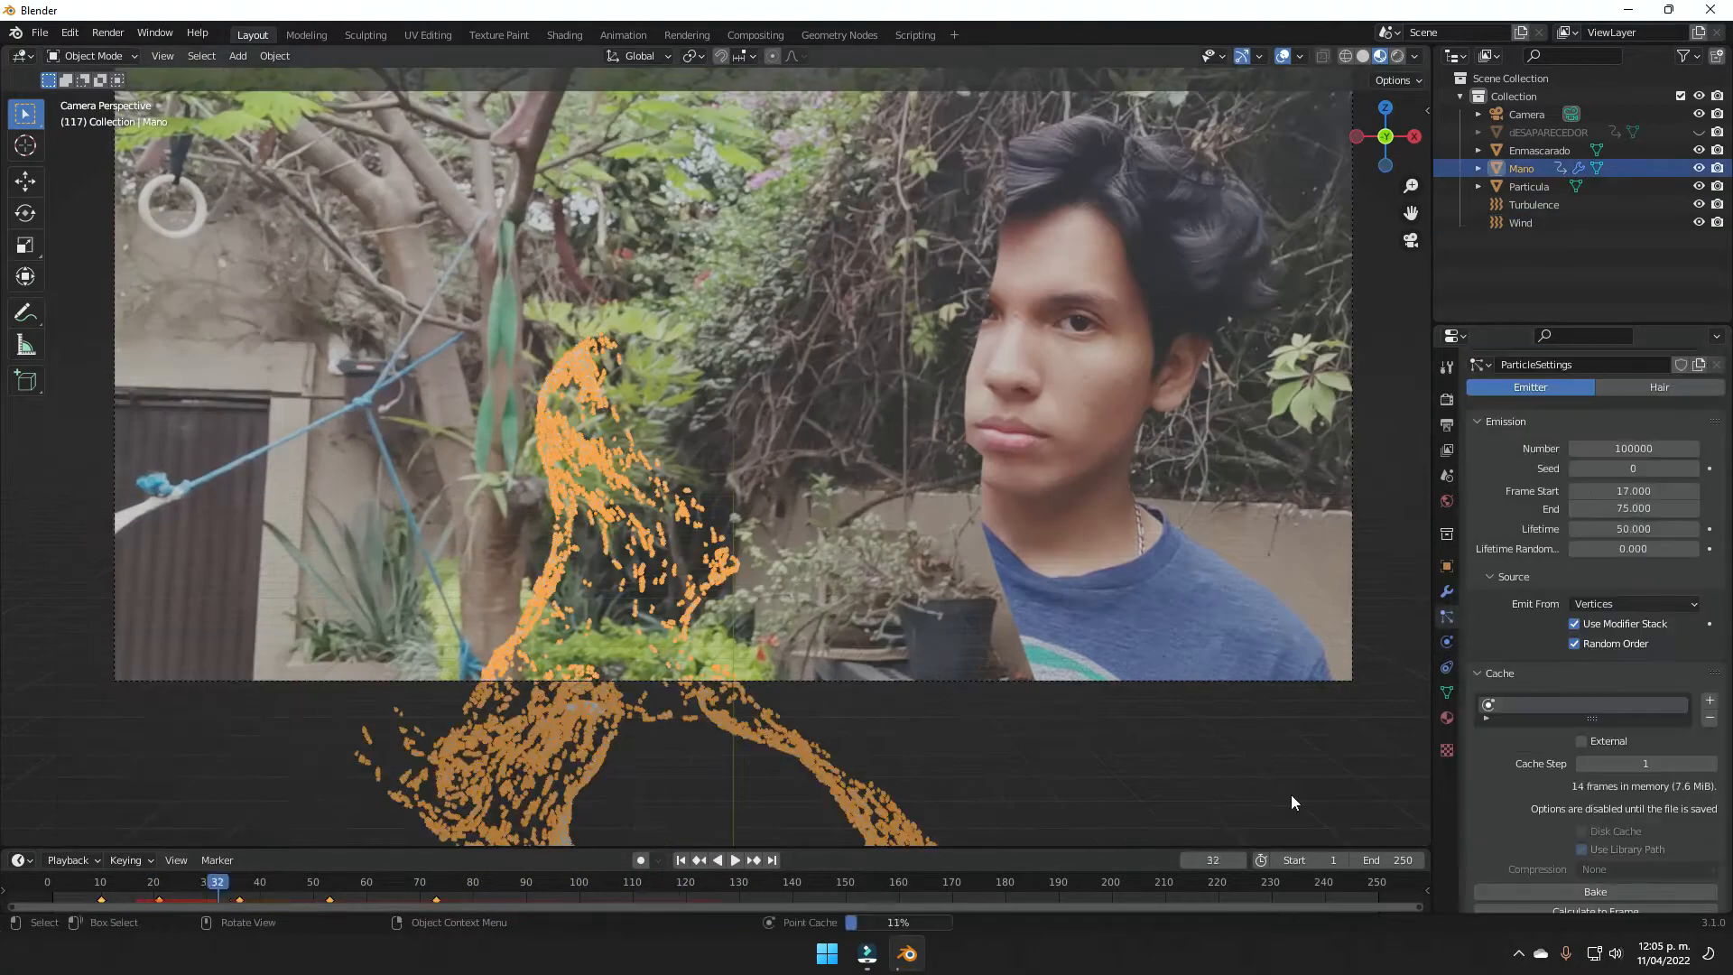
left_click(1520, 222)
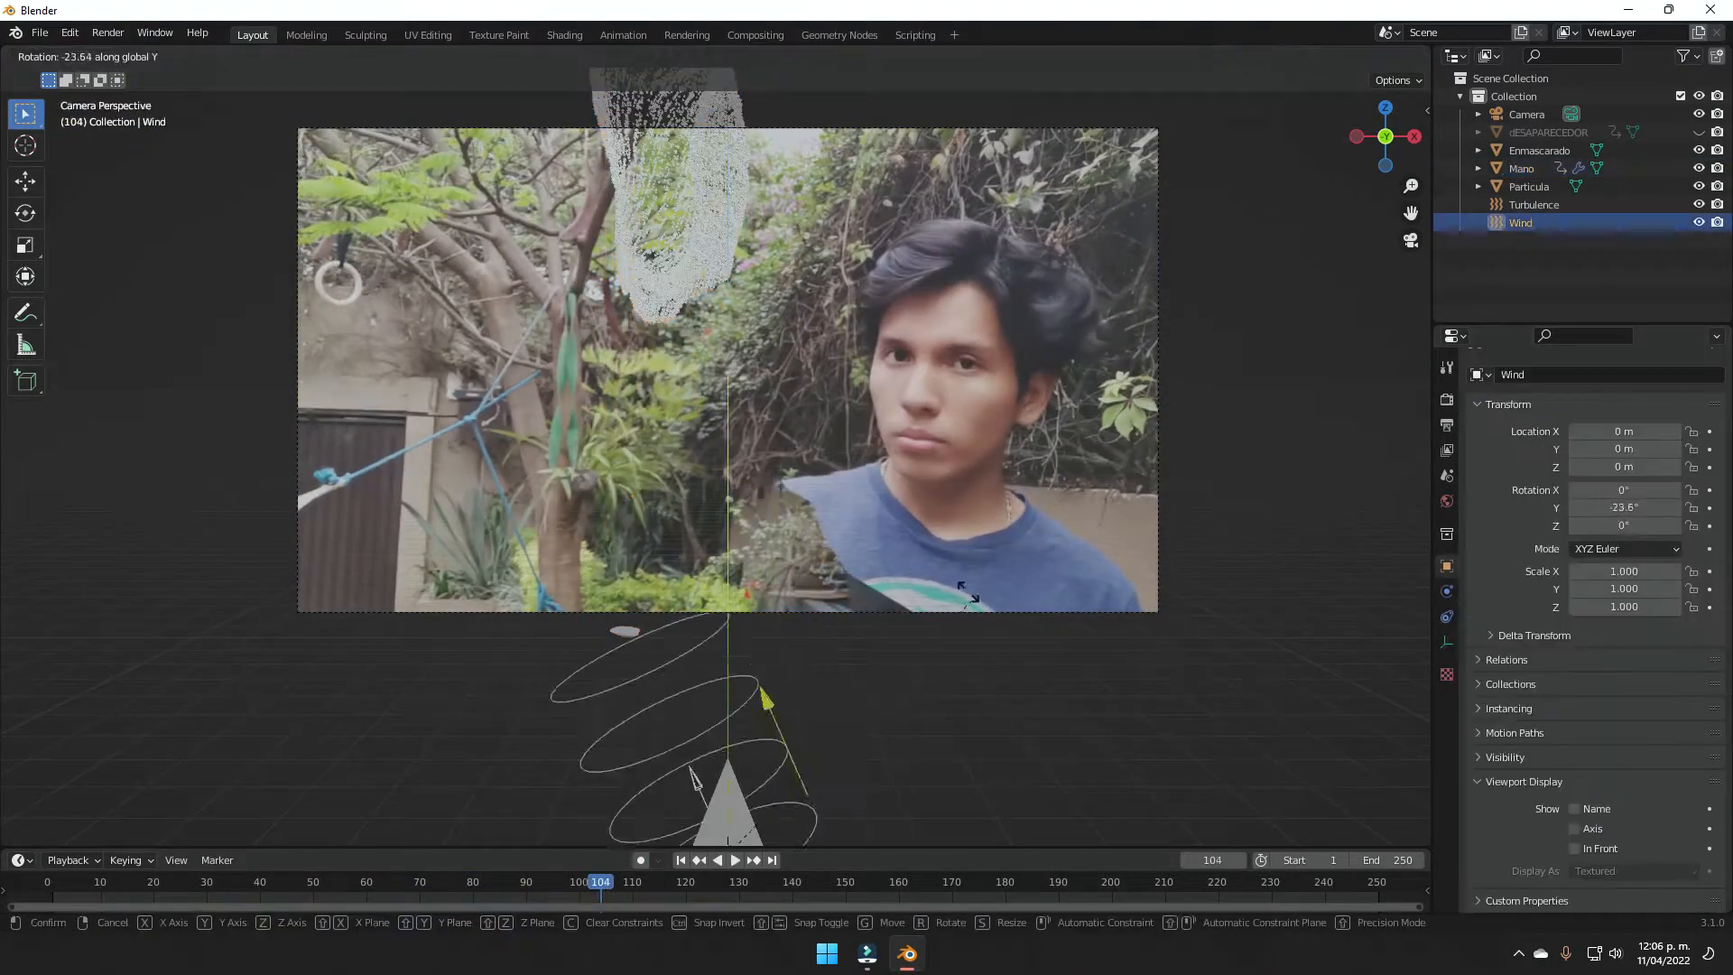
left_click(735, 859)
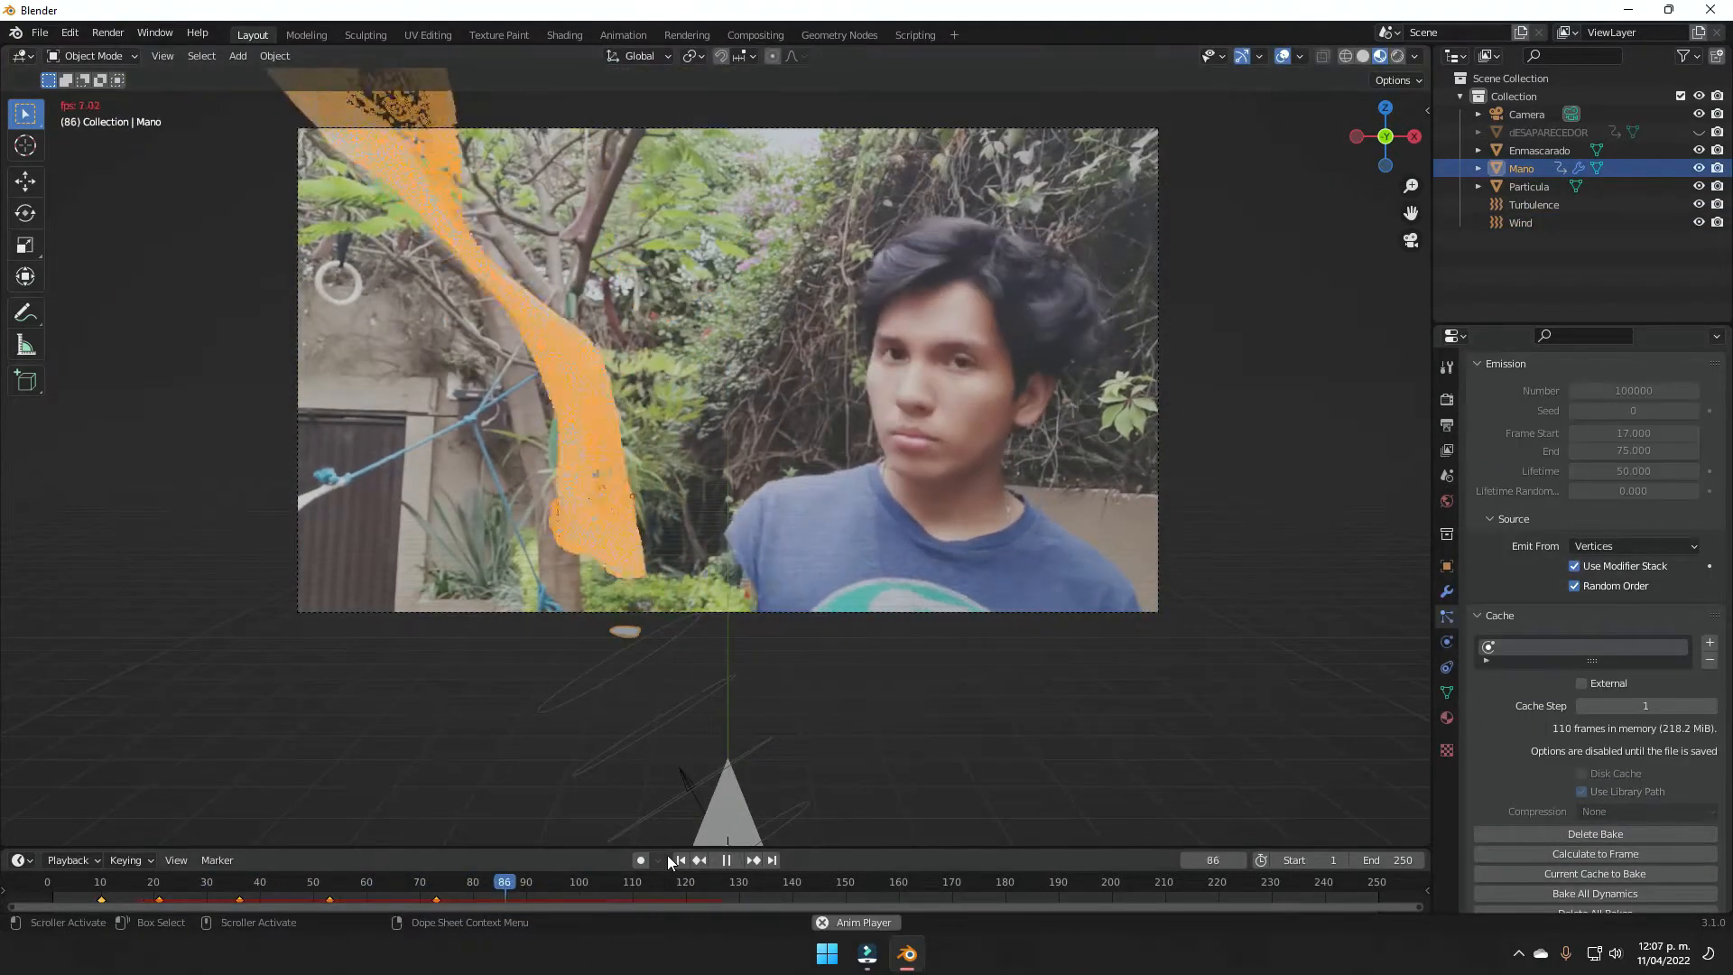
left_click(564, 34)
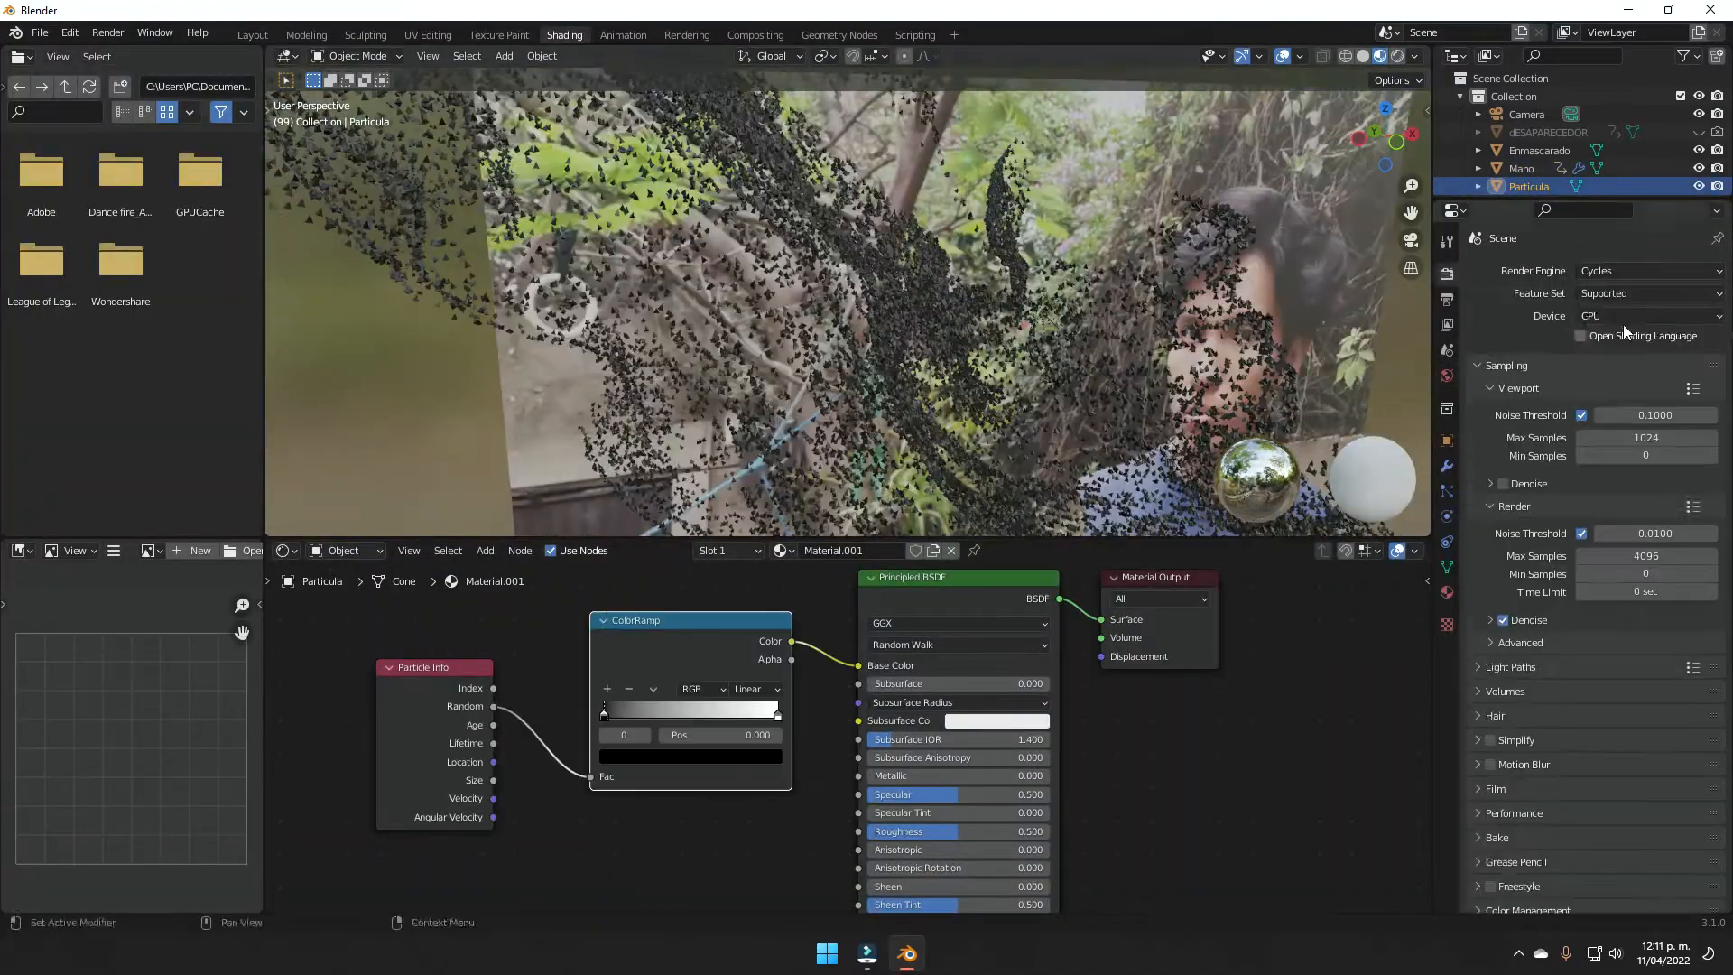
Set Cycles render device and scale up the added ground plane.
left_click(251, 34)
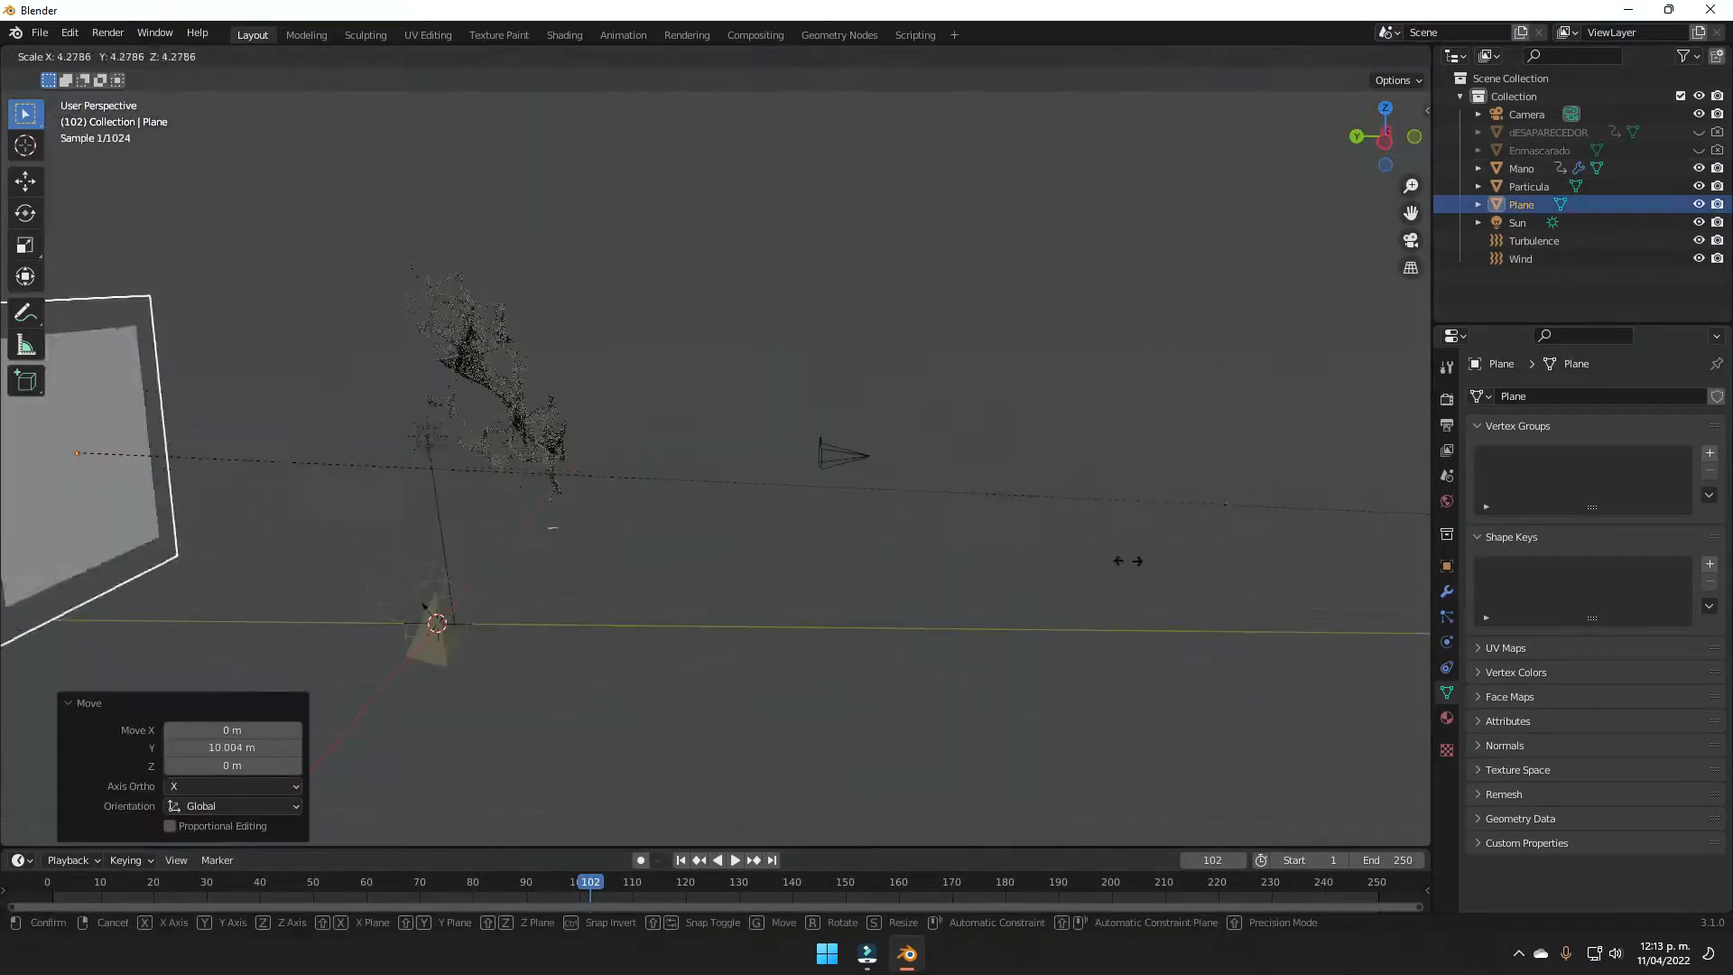
left_click(564, 35)
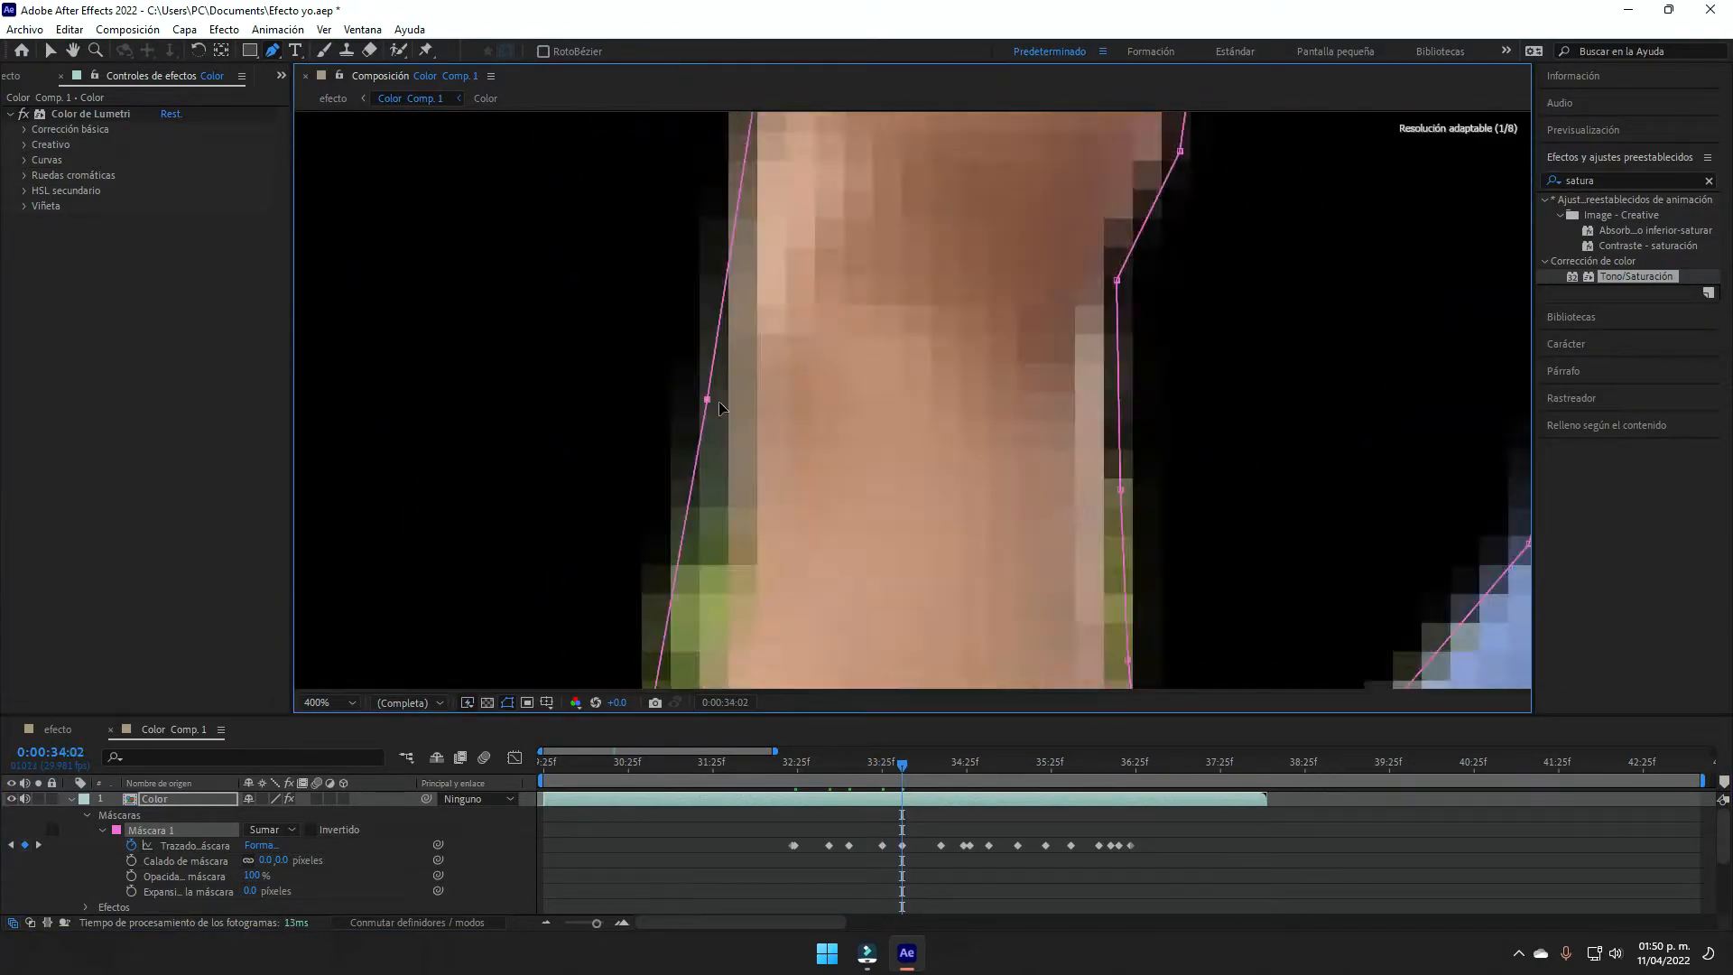
Refine the arm mask on later frames and apply Hue/Saturation with Saturation -100, Lightness -54.
left_click(965, 762)
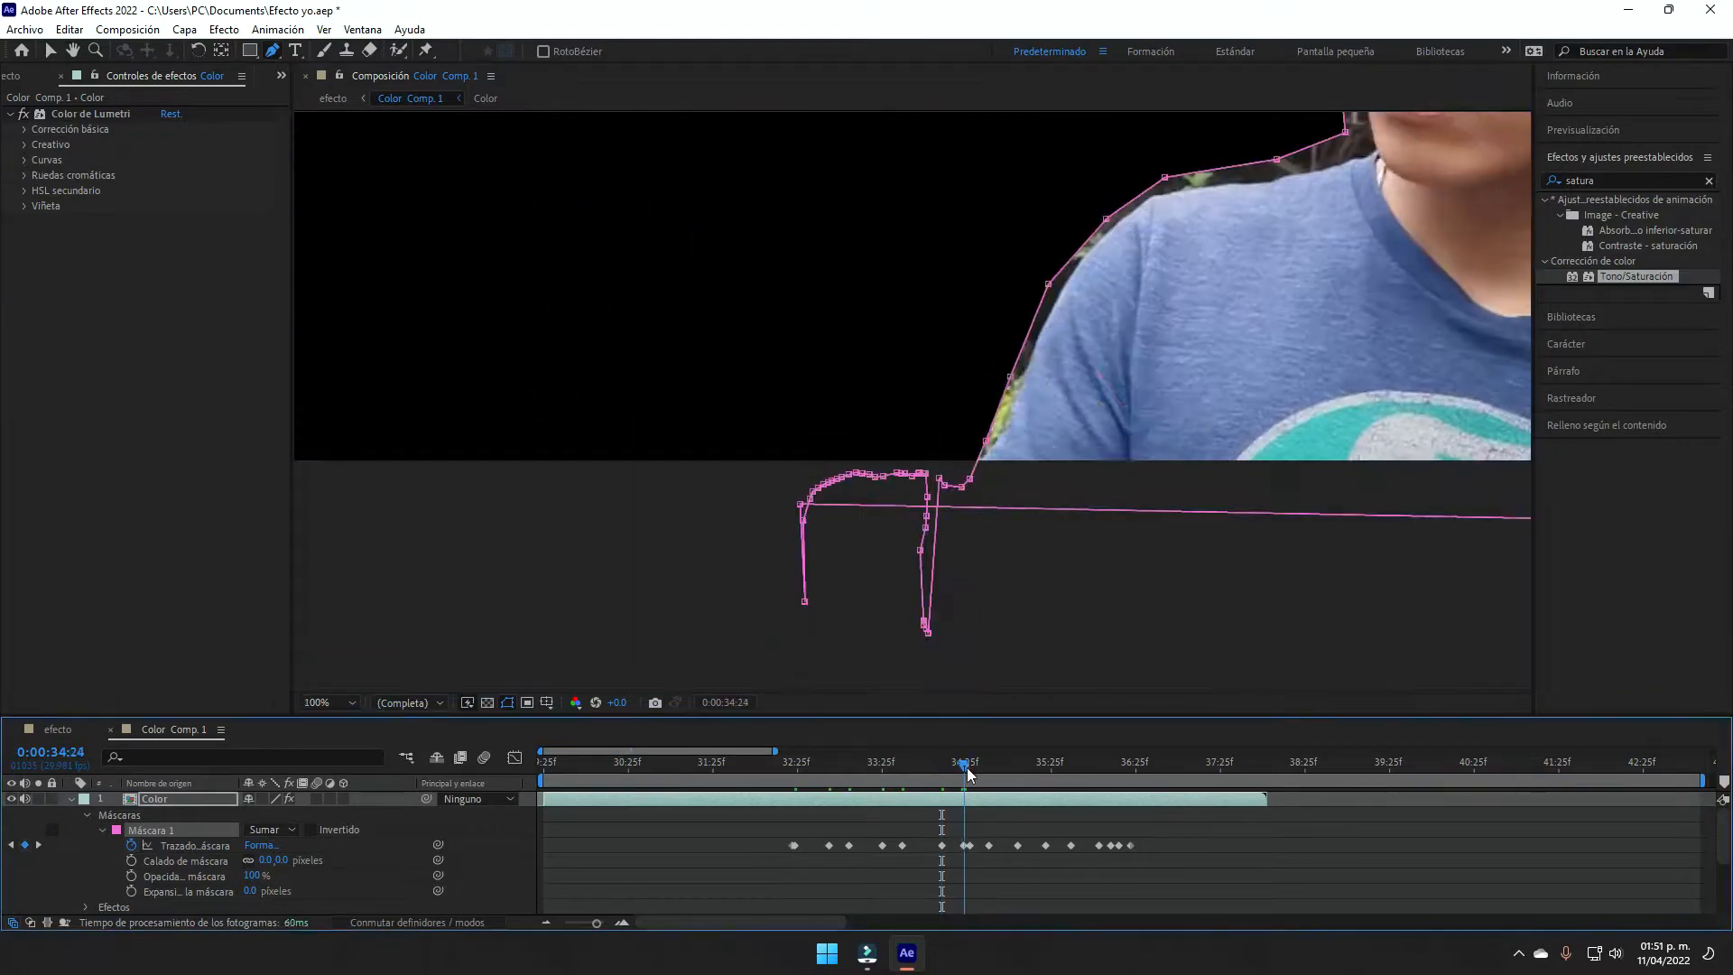
left_click(332, 97)
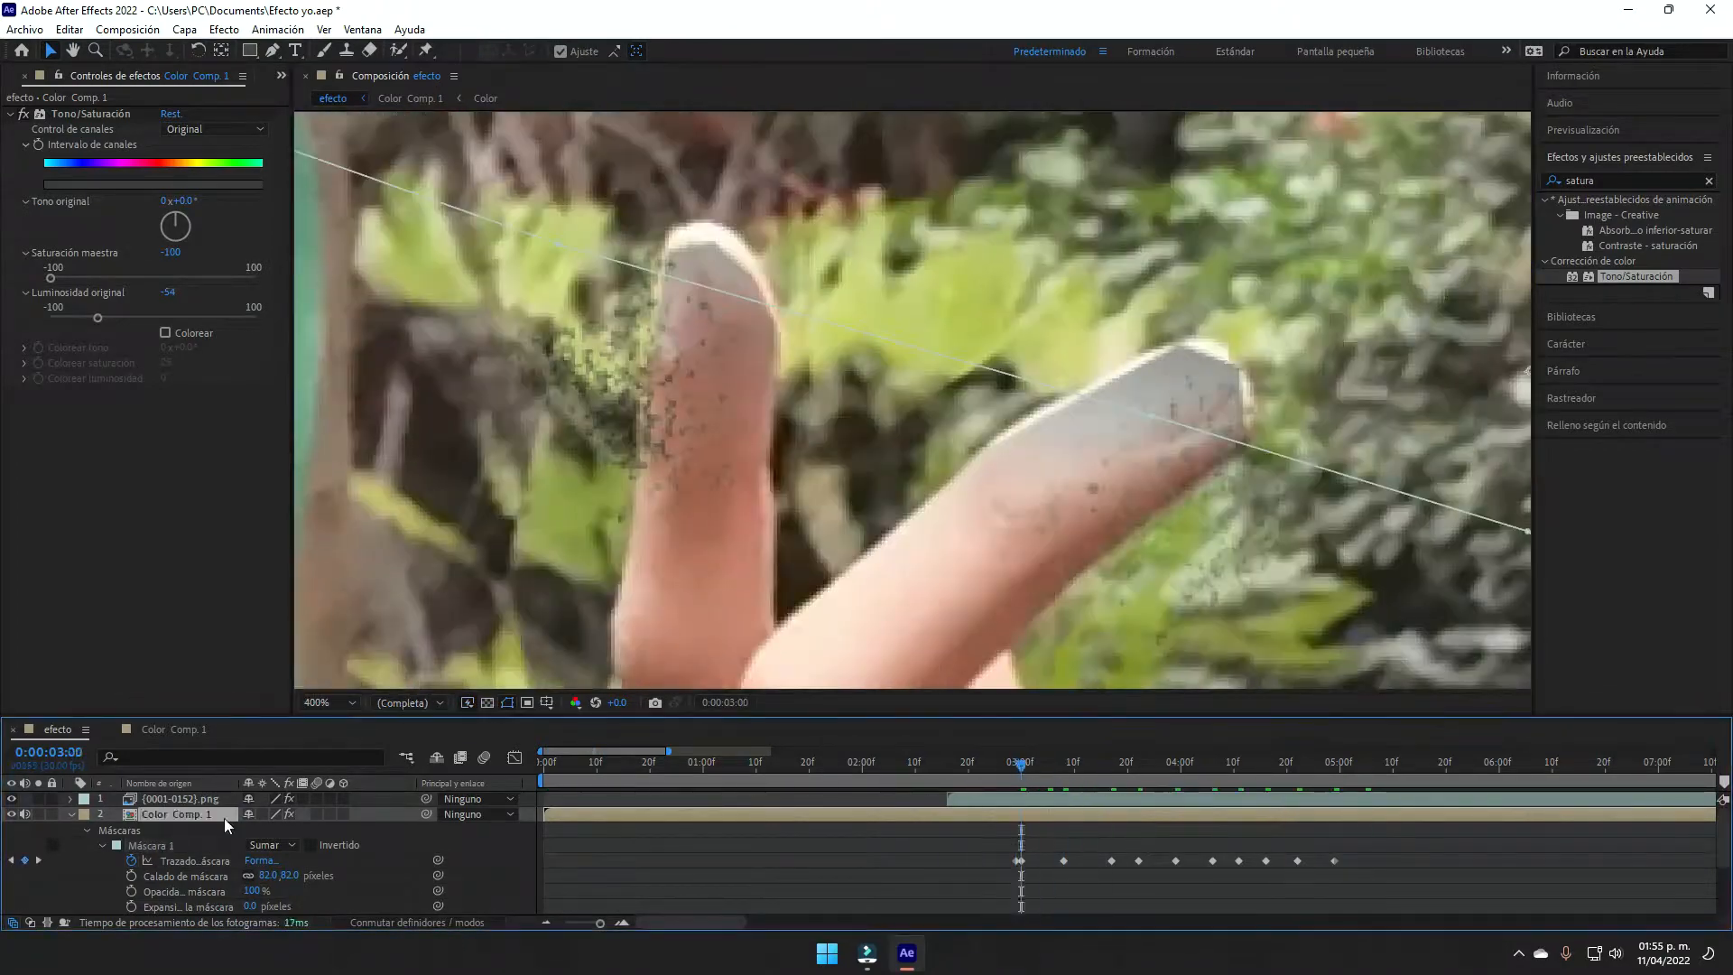
left_click(927, 952)
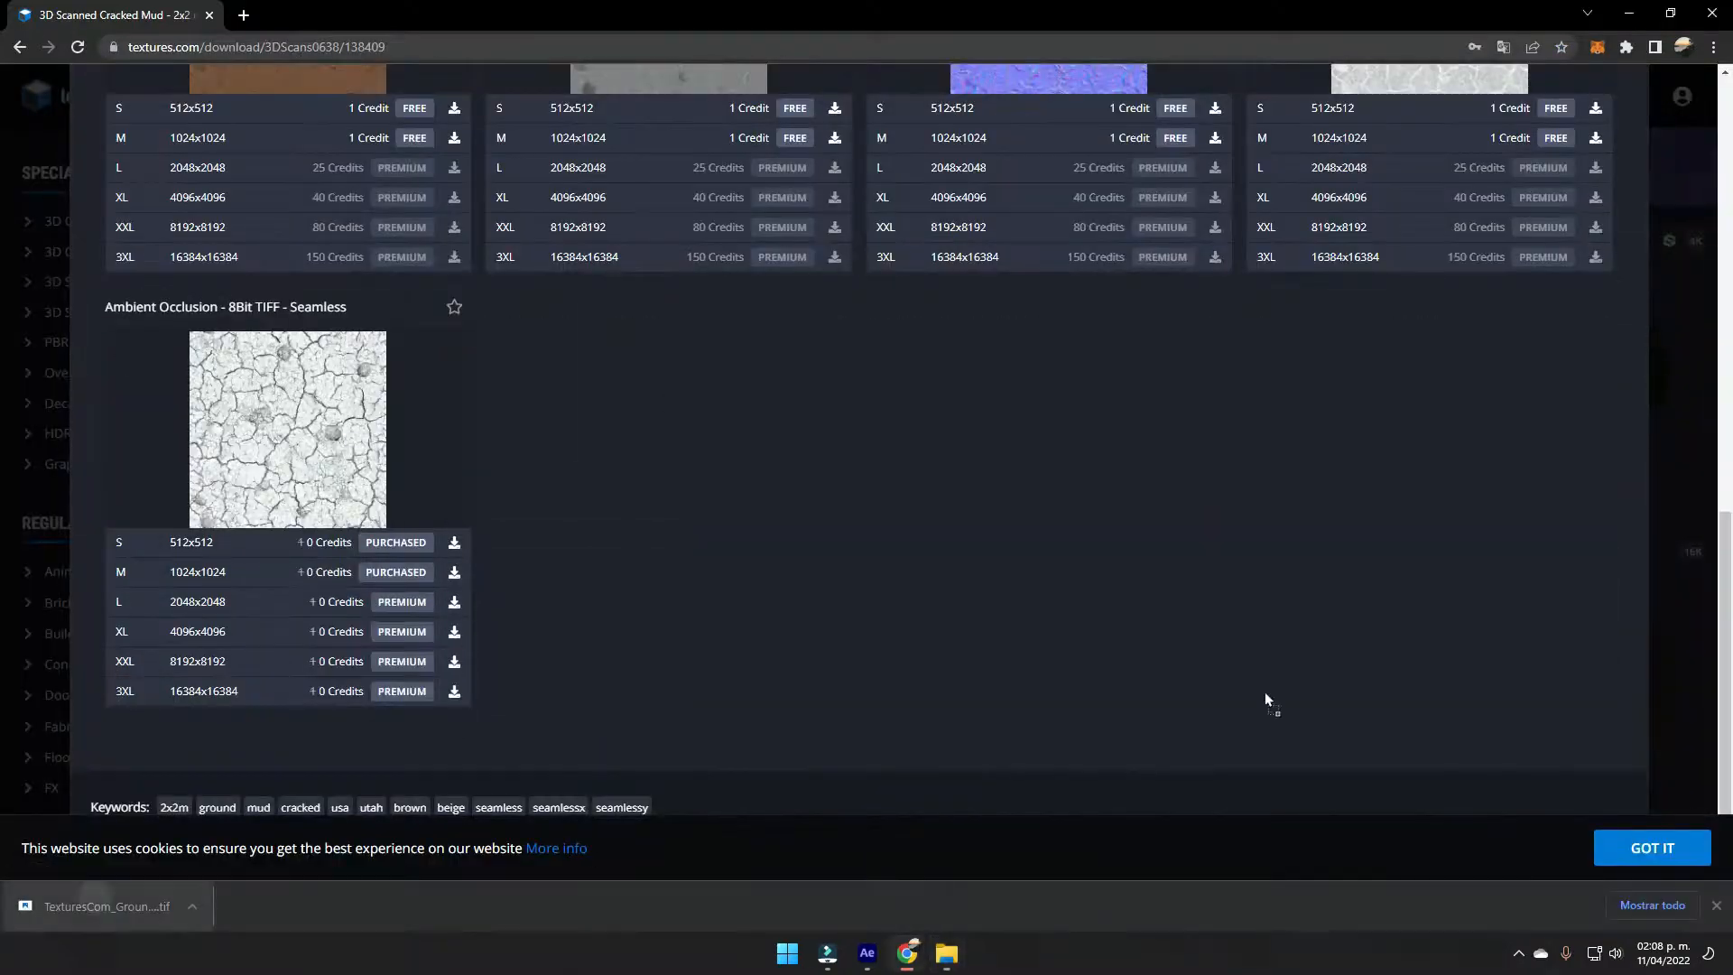
Download the S 512x512 Cracked Mud Ambient Occlusion TIFF from textures.com.
left_click(865, 953)
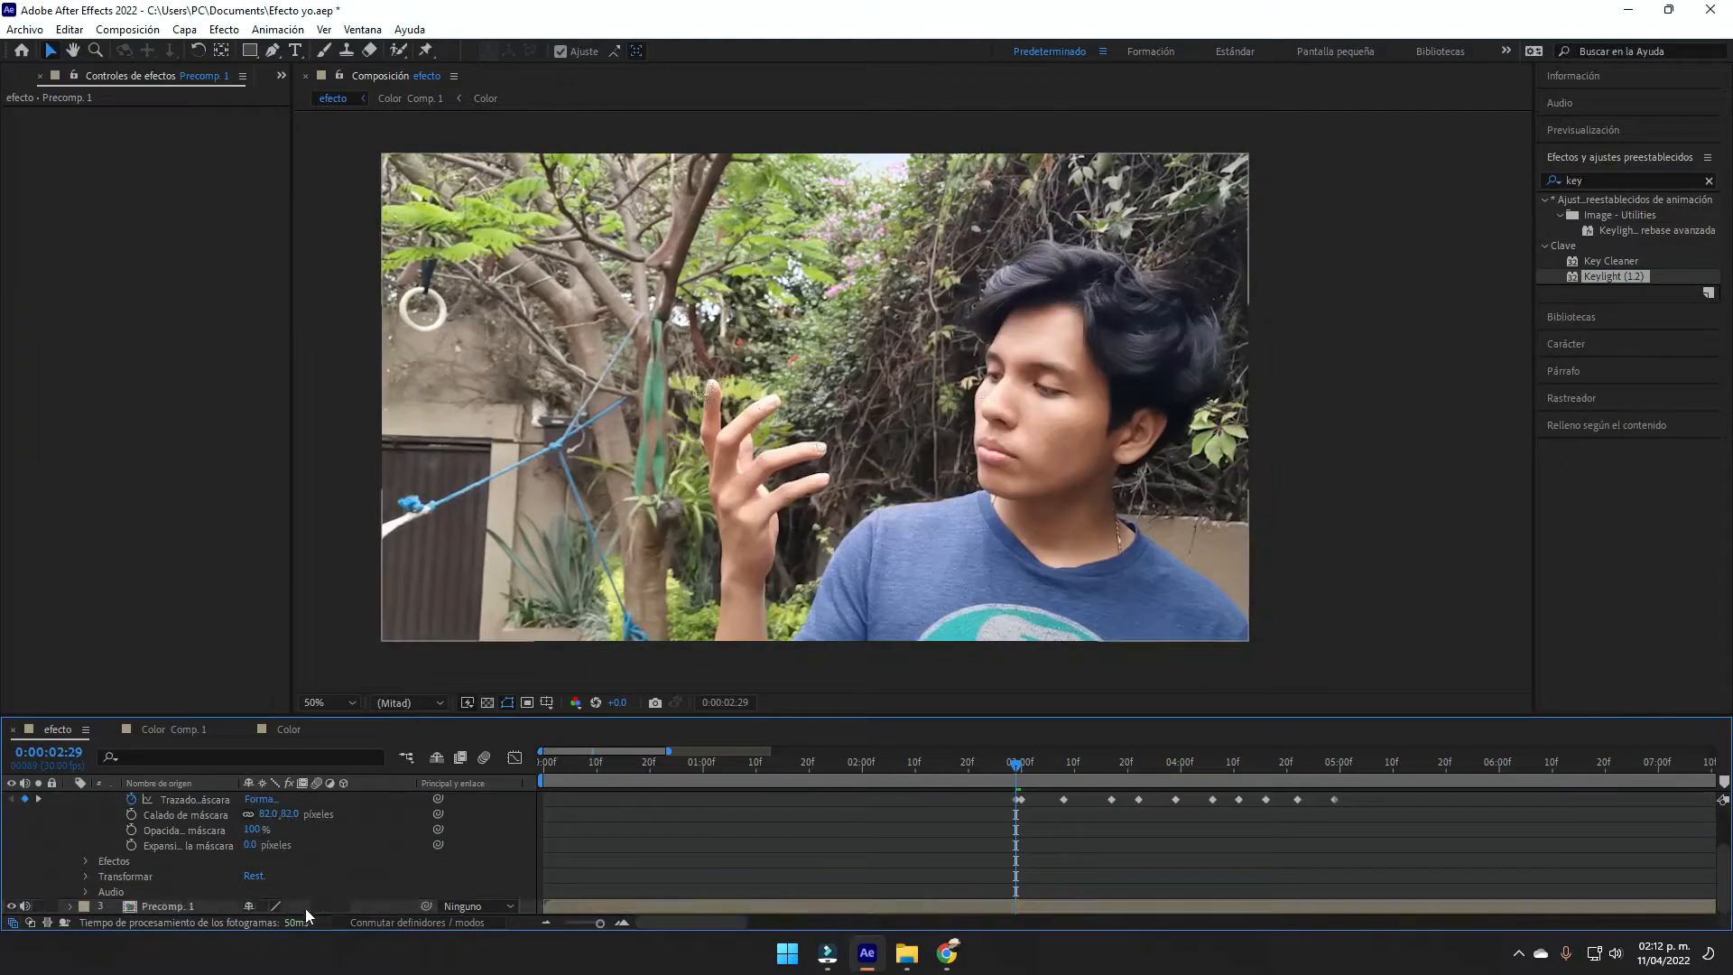
left_click(874, 762)
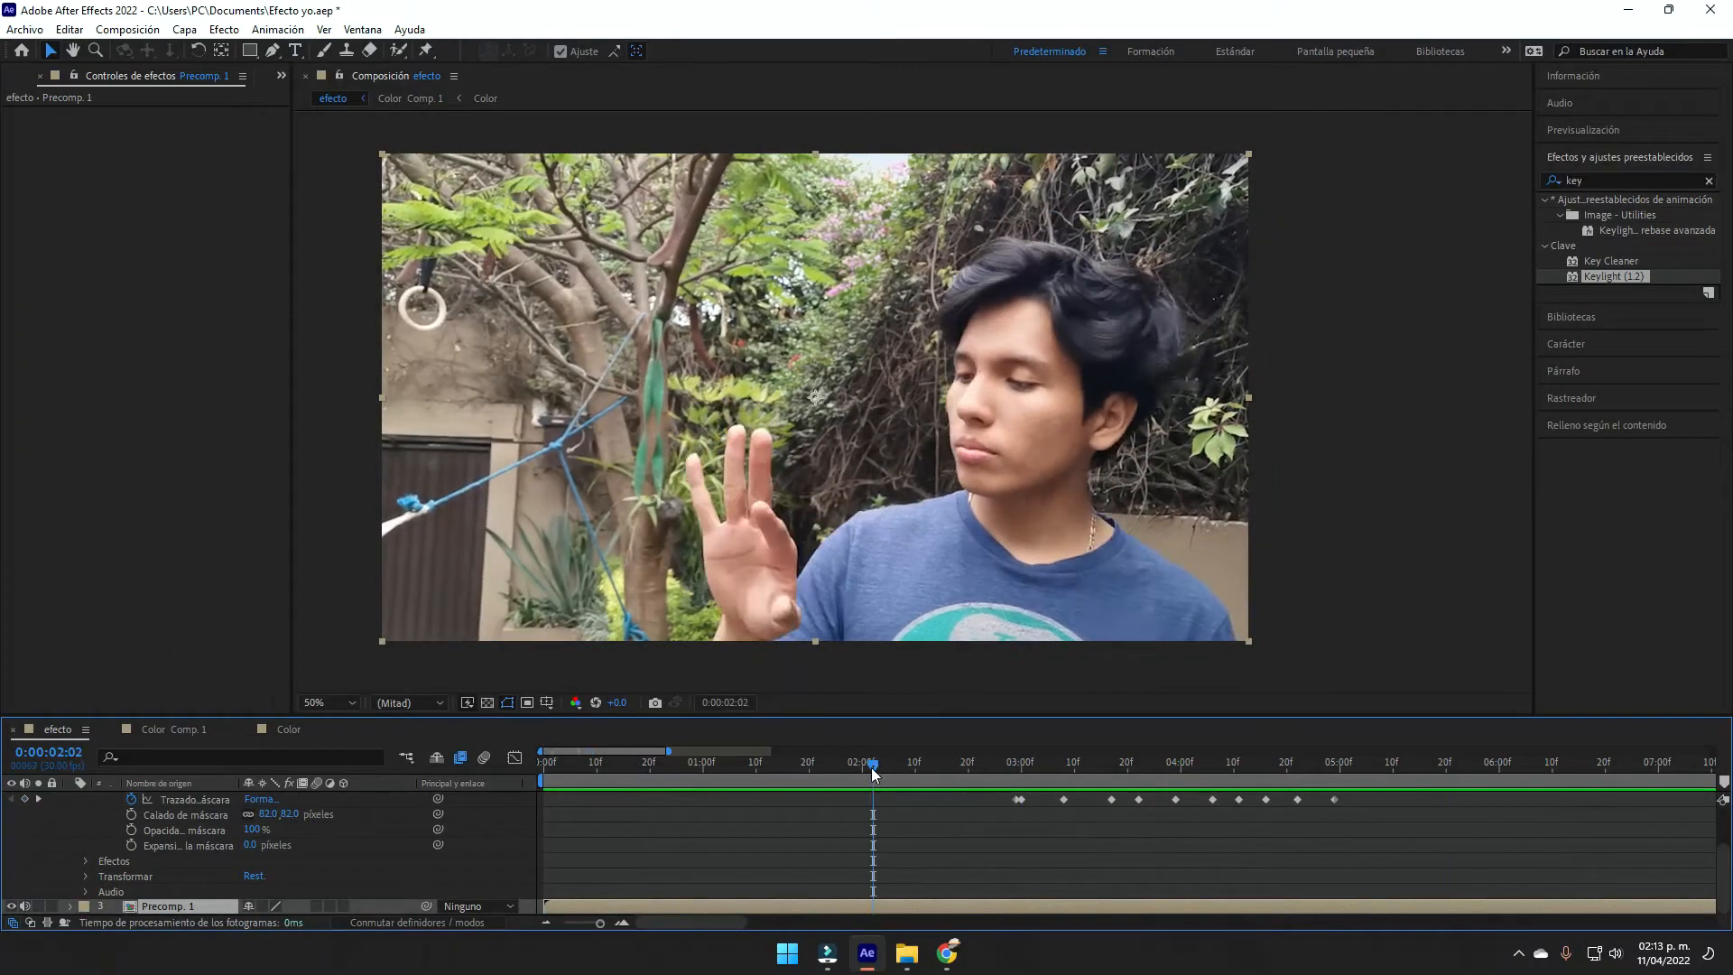
left_click(904, 954)
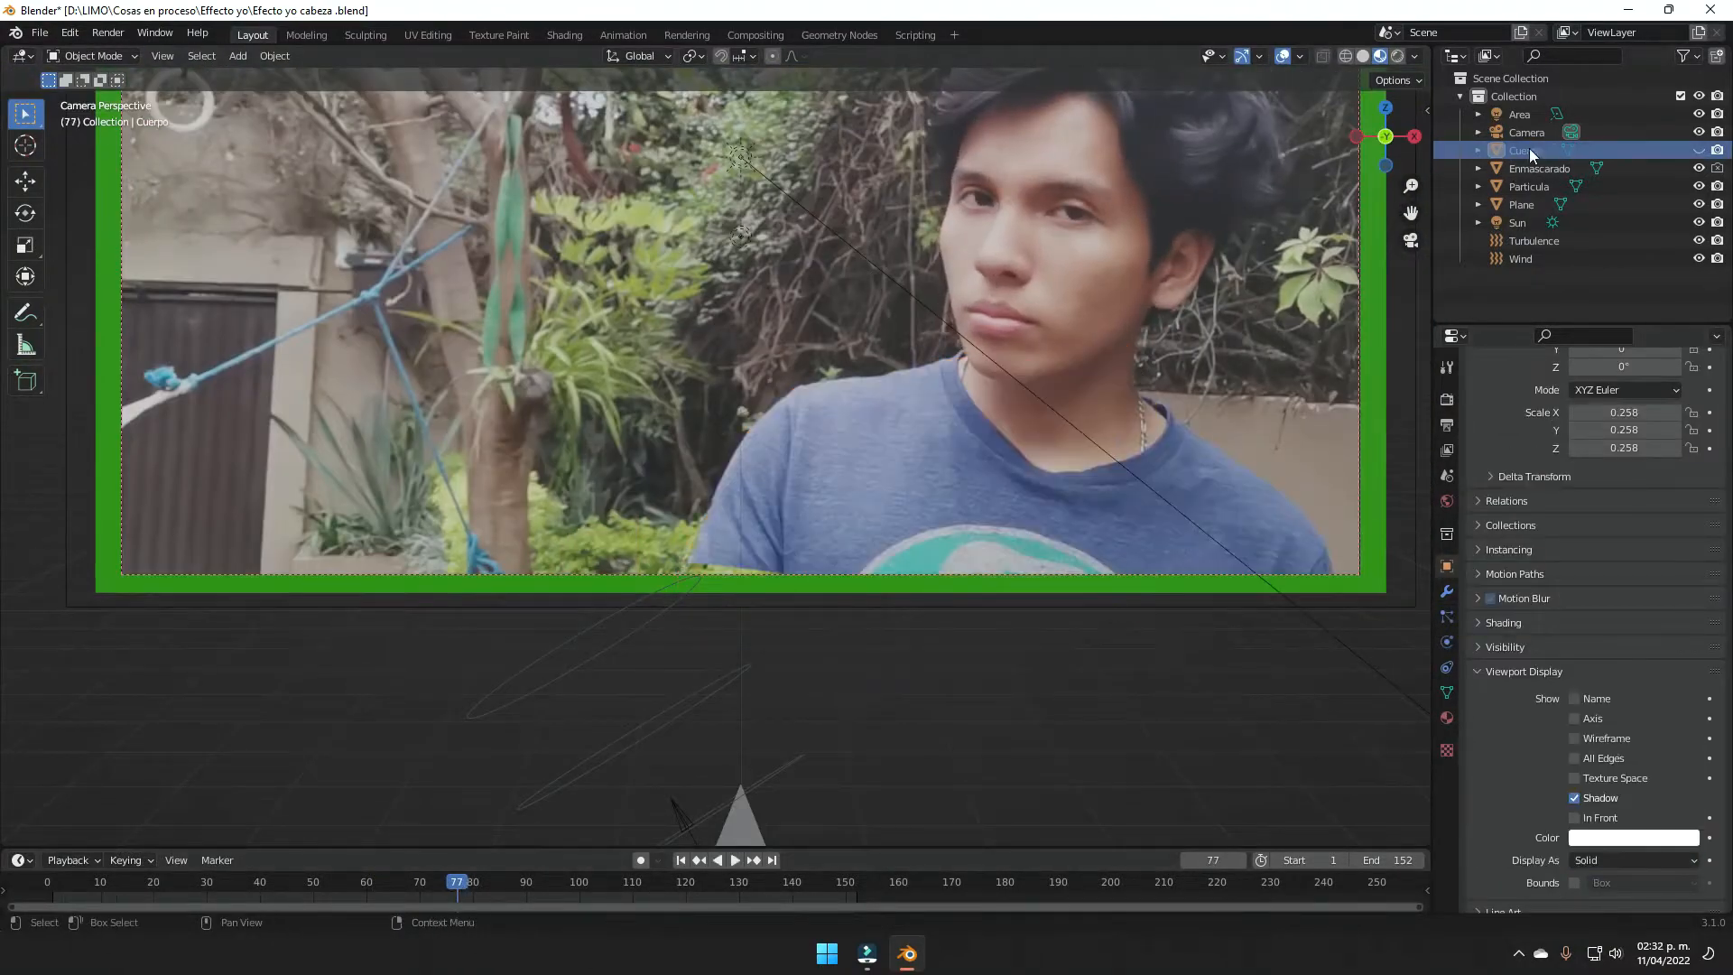
Keyframe the wireframe Cube sweeping over the head and begin editing its mesh.
left_click(603, 883)
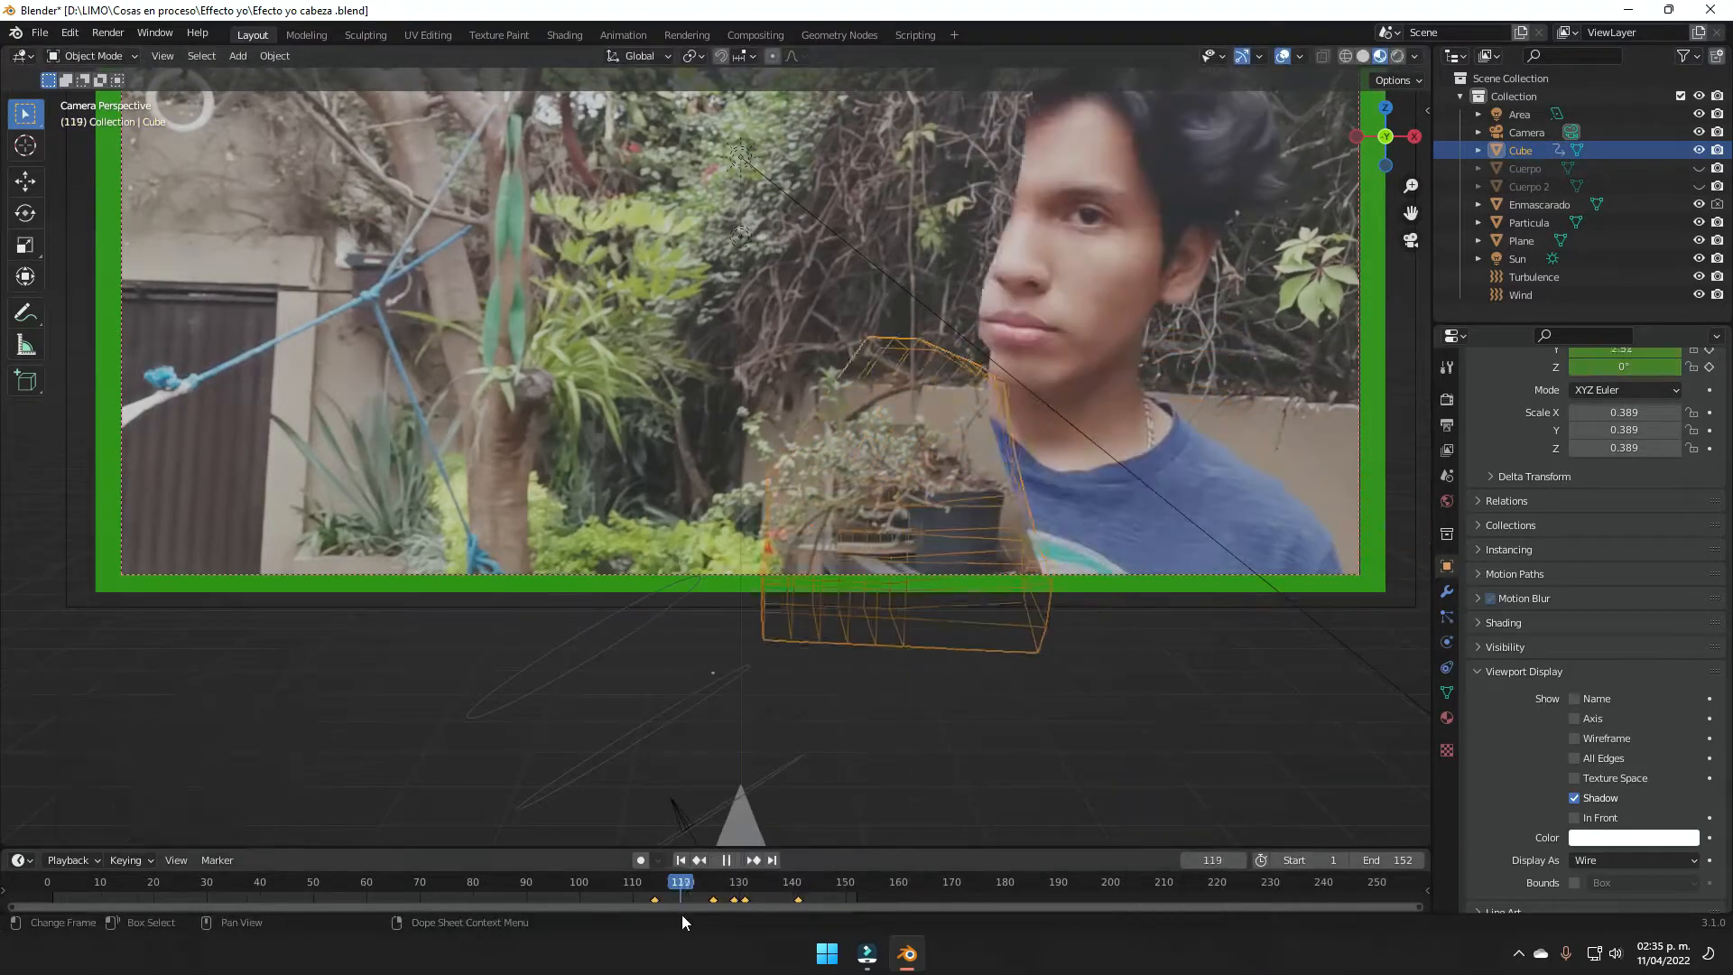
left_click(824, 883)
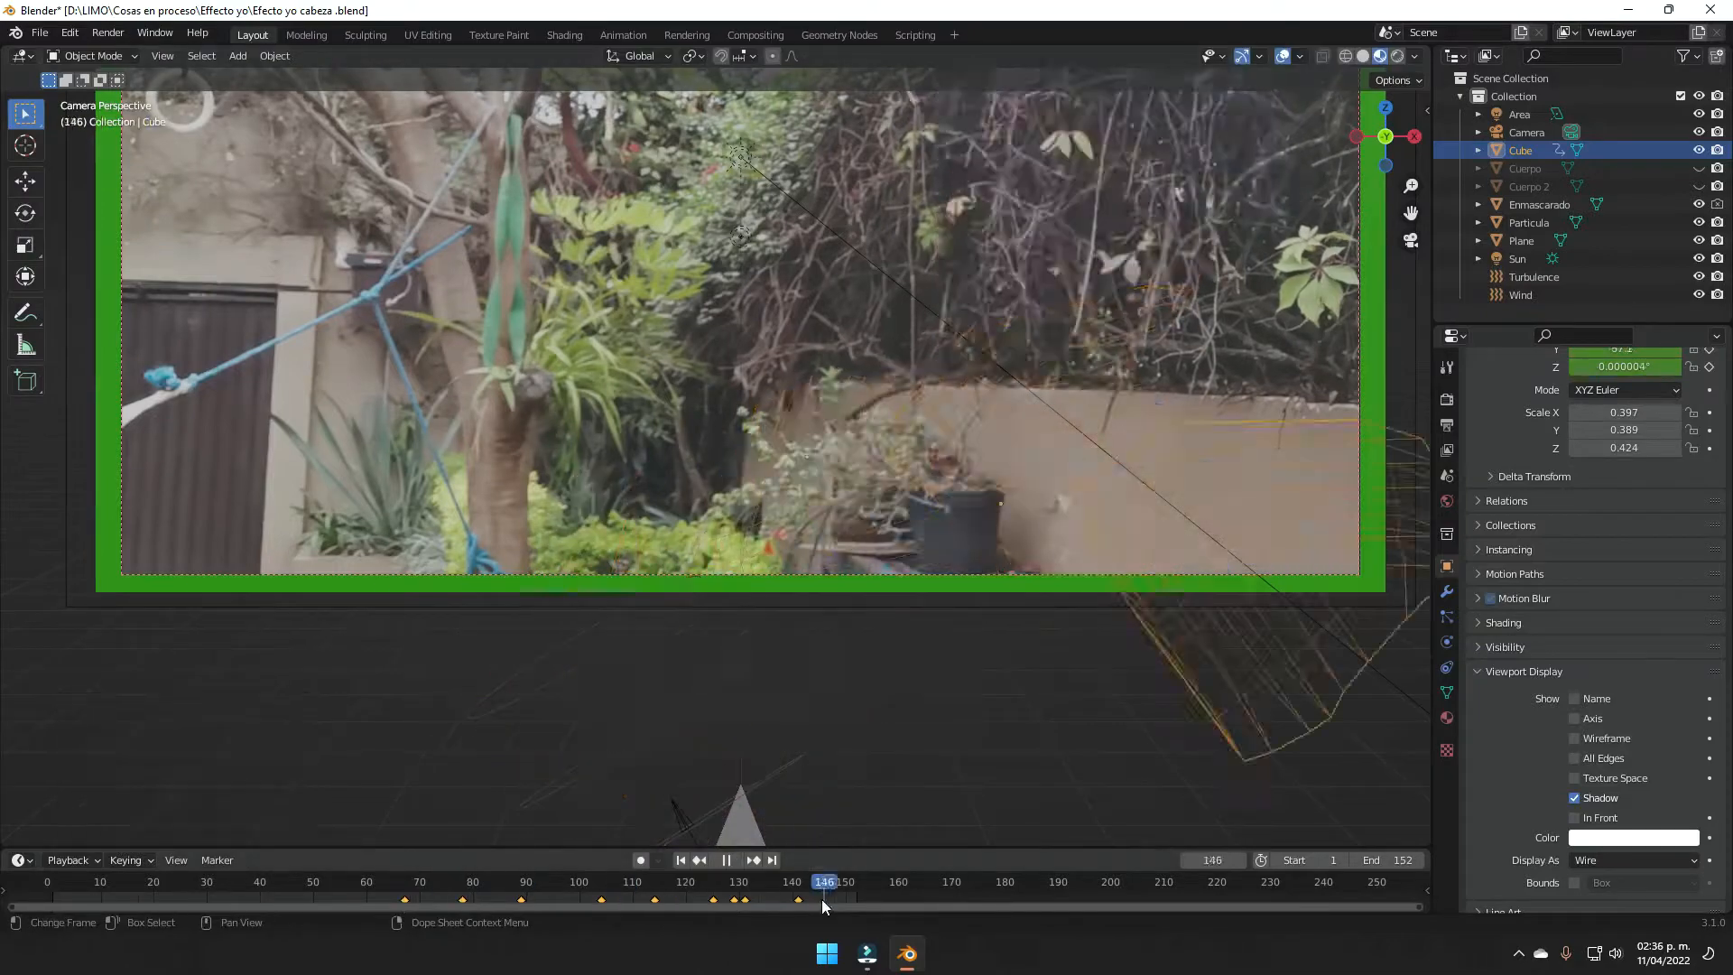
left_click(375, 882)
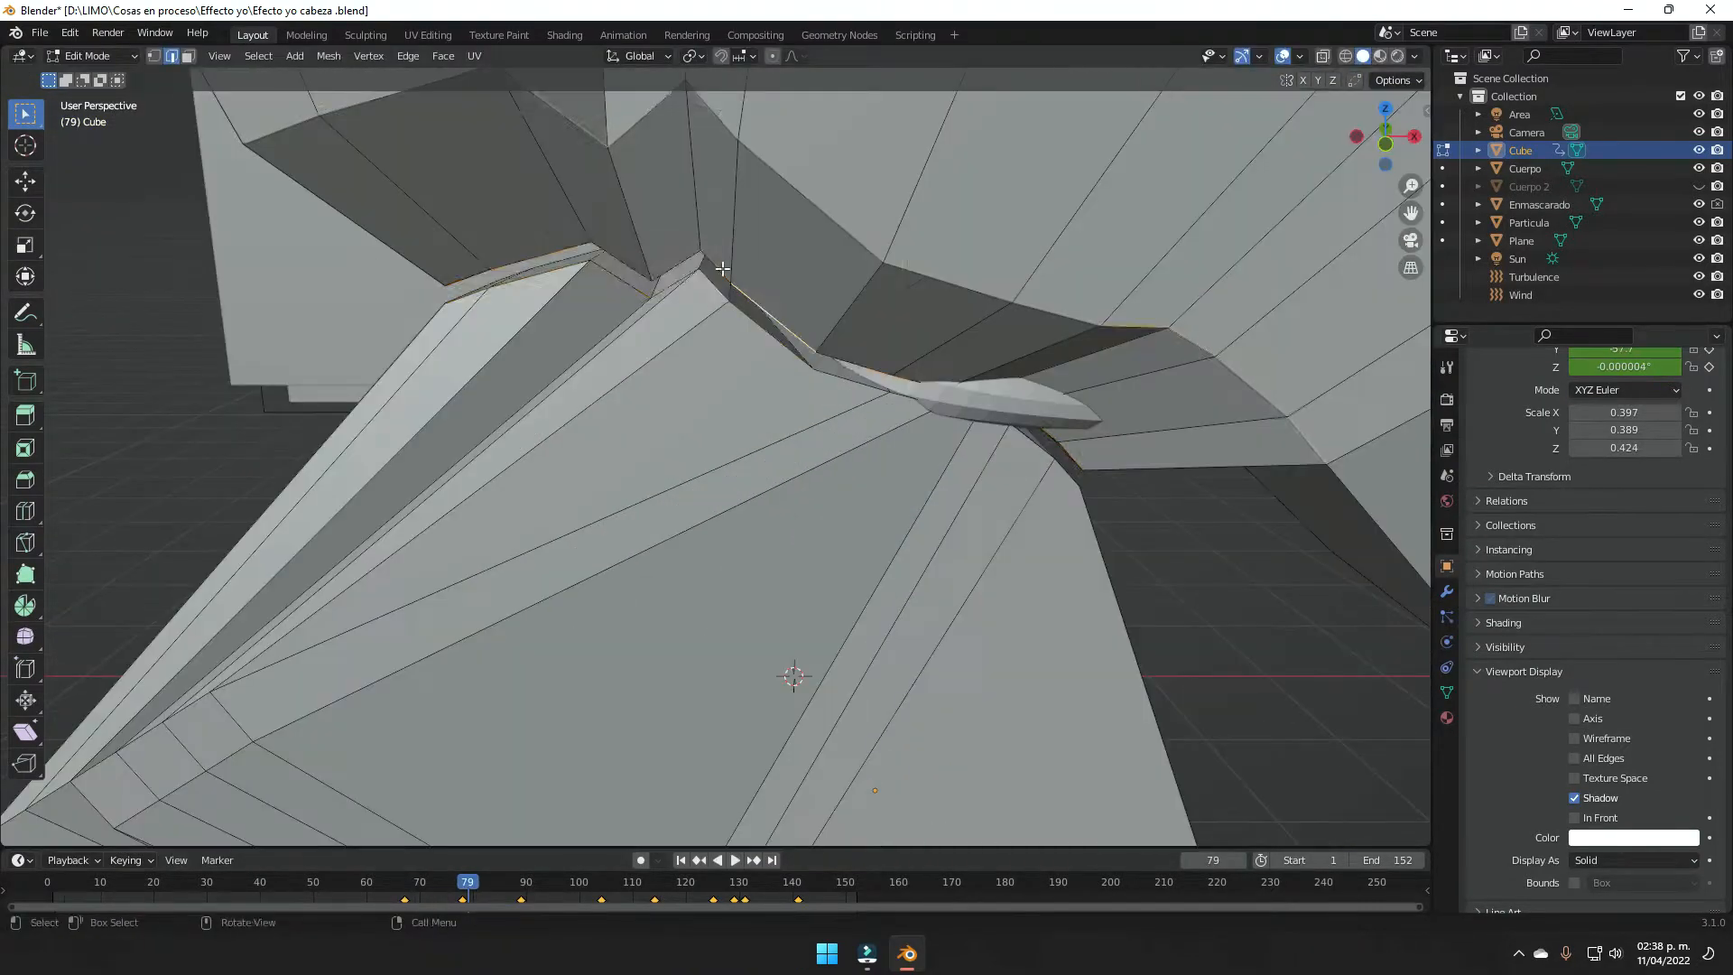
left_click(479, 882)
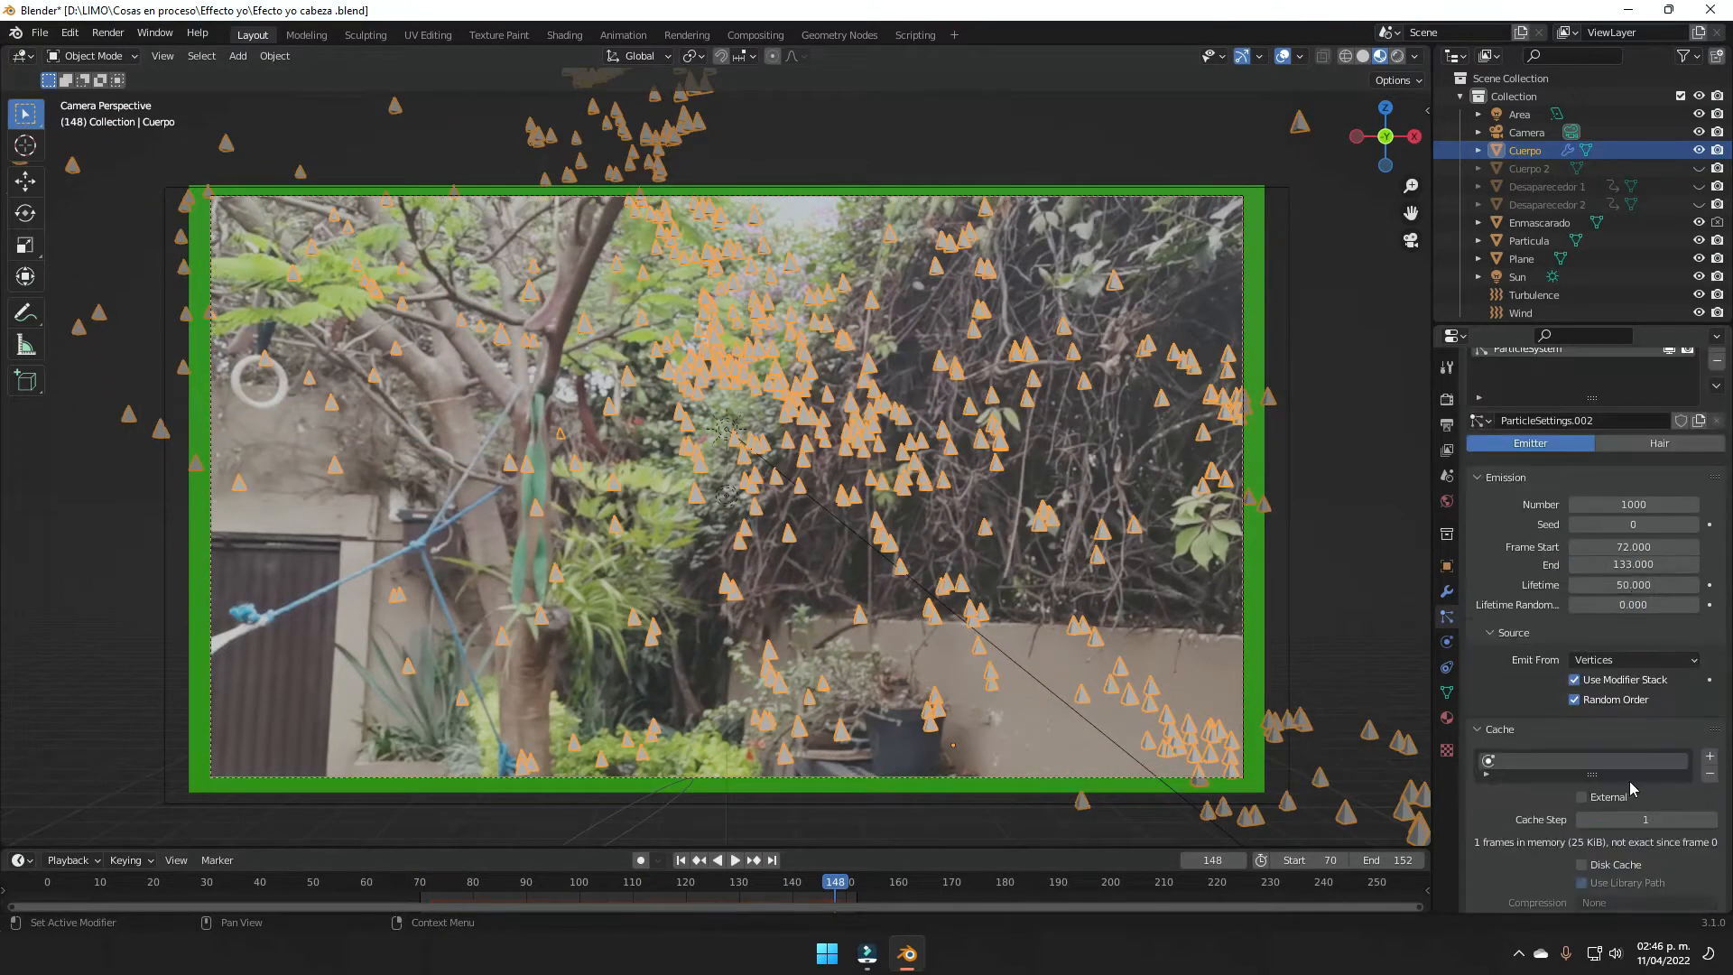
Bake the Cuerpo particle cache with the end frame at 210.
left_click(827, 881)
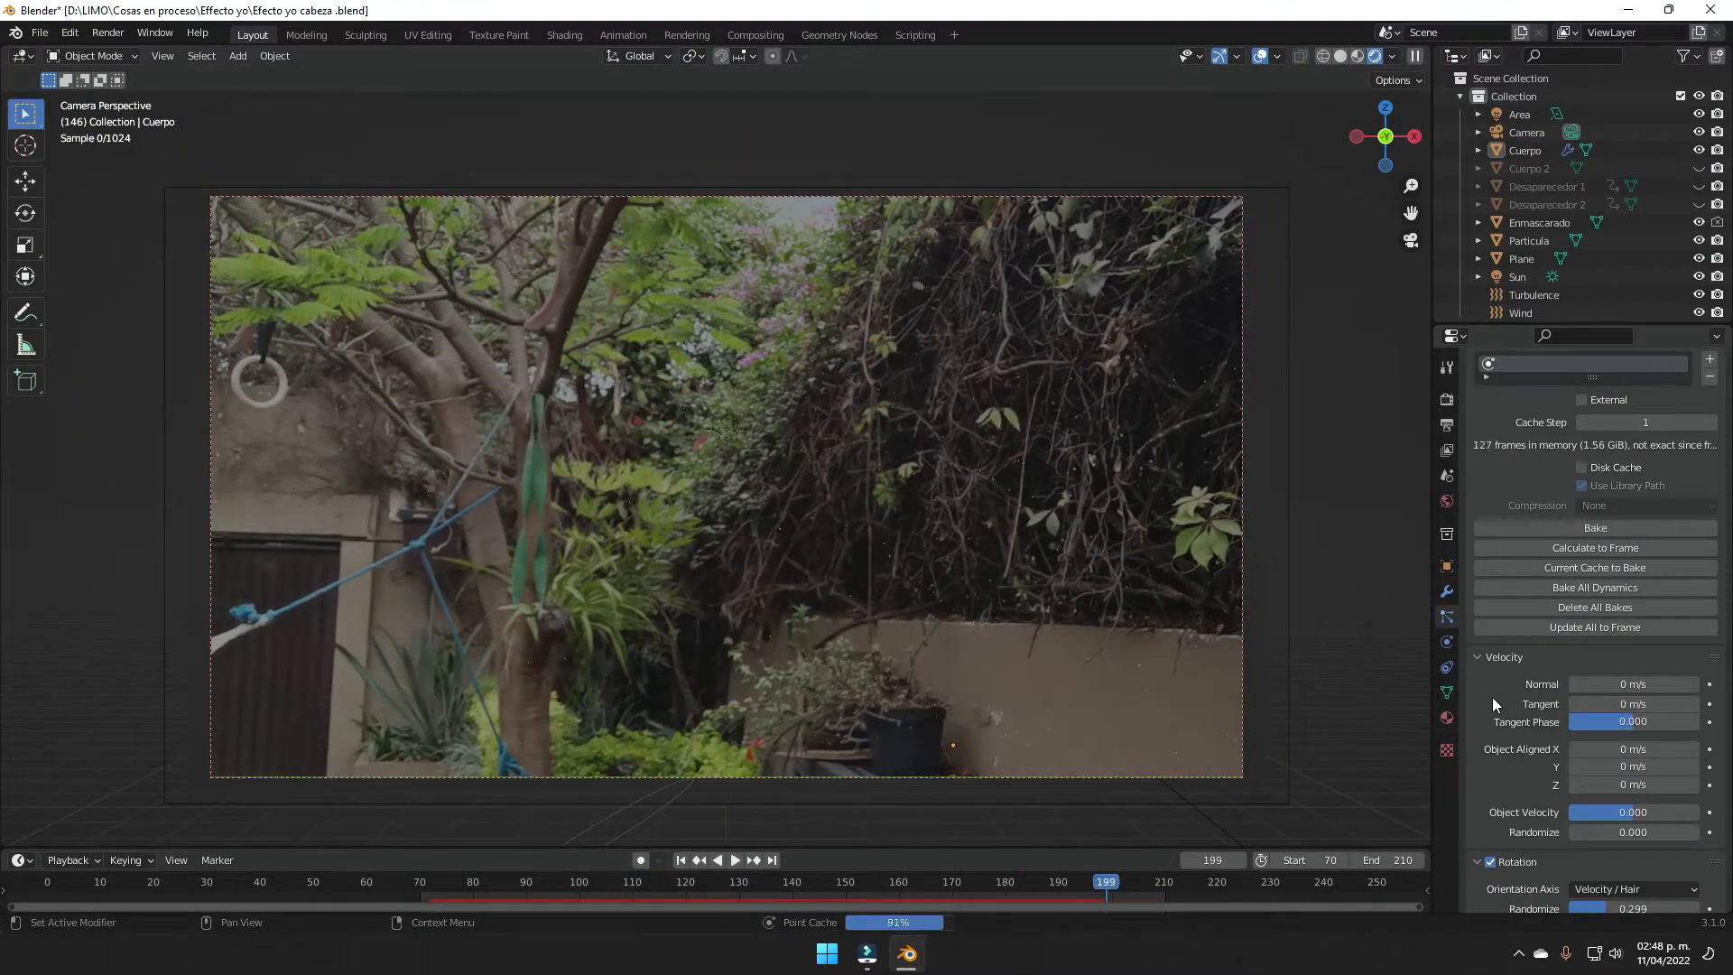
left_click(1594, 527)
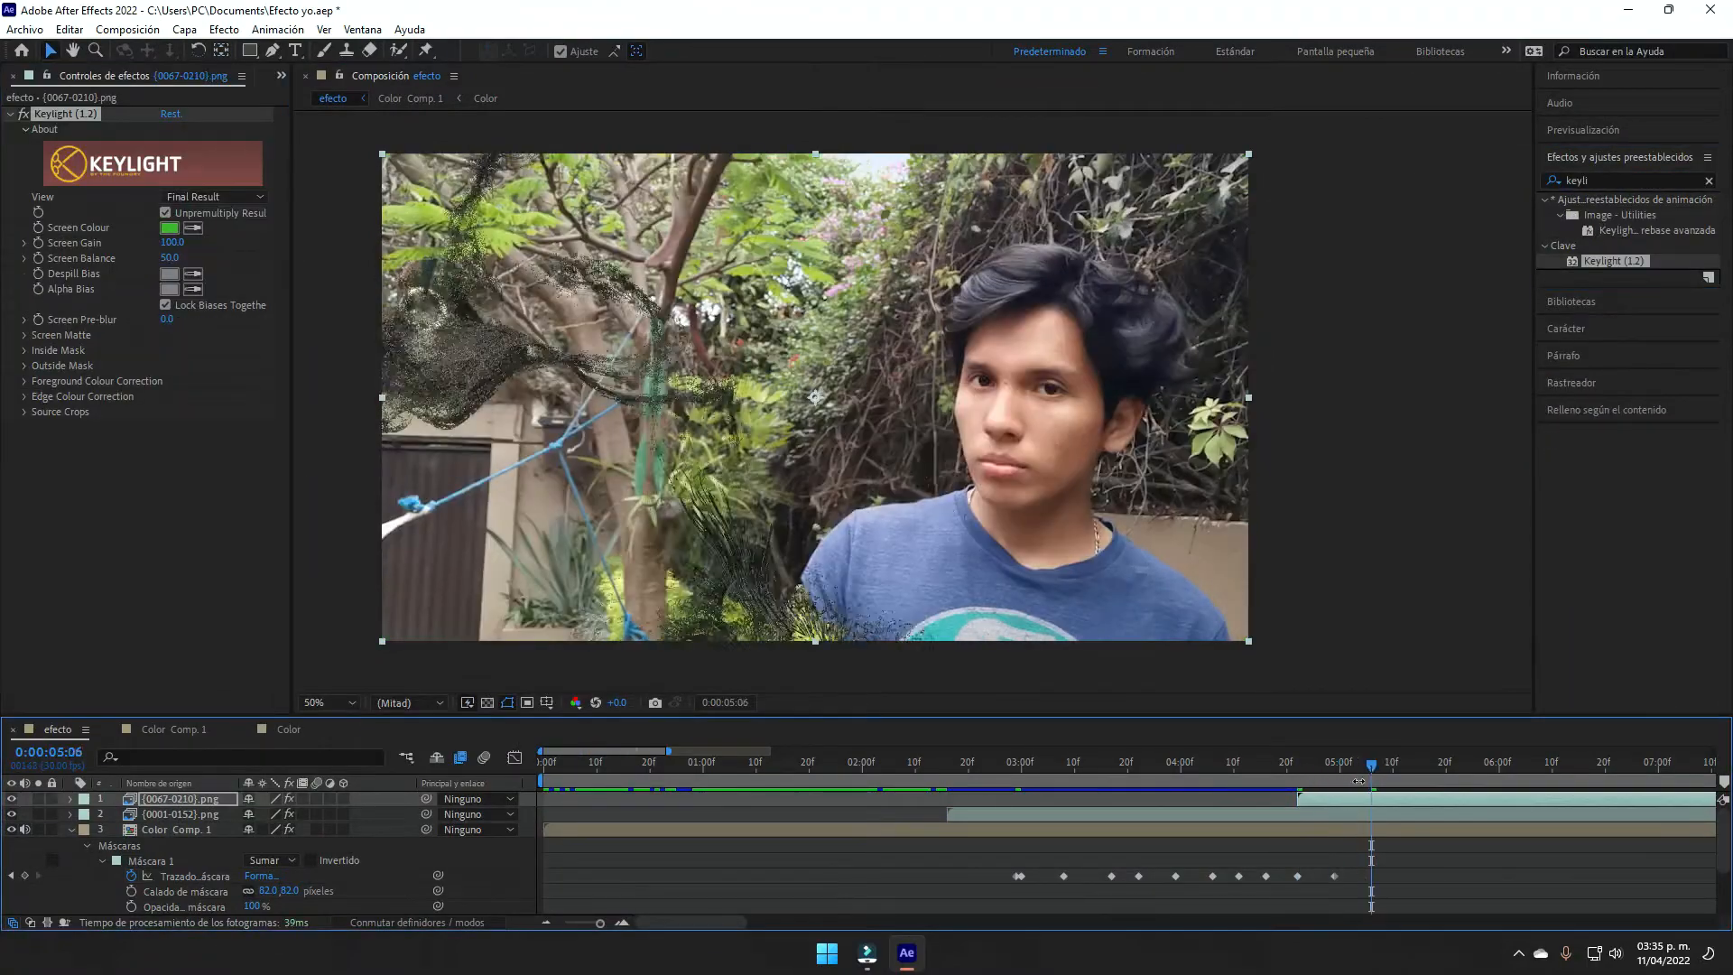
Key the green out of the (0067-0210).png particle layer with Keylight and preview a later frame.
left_click(689, 762)
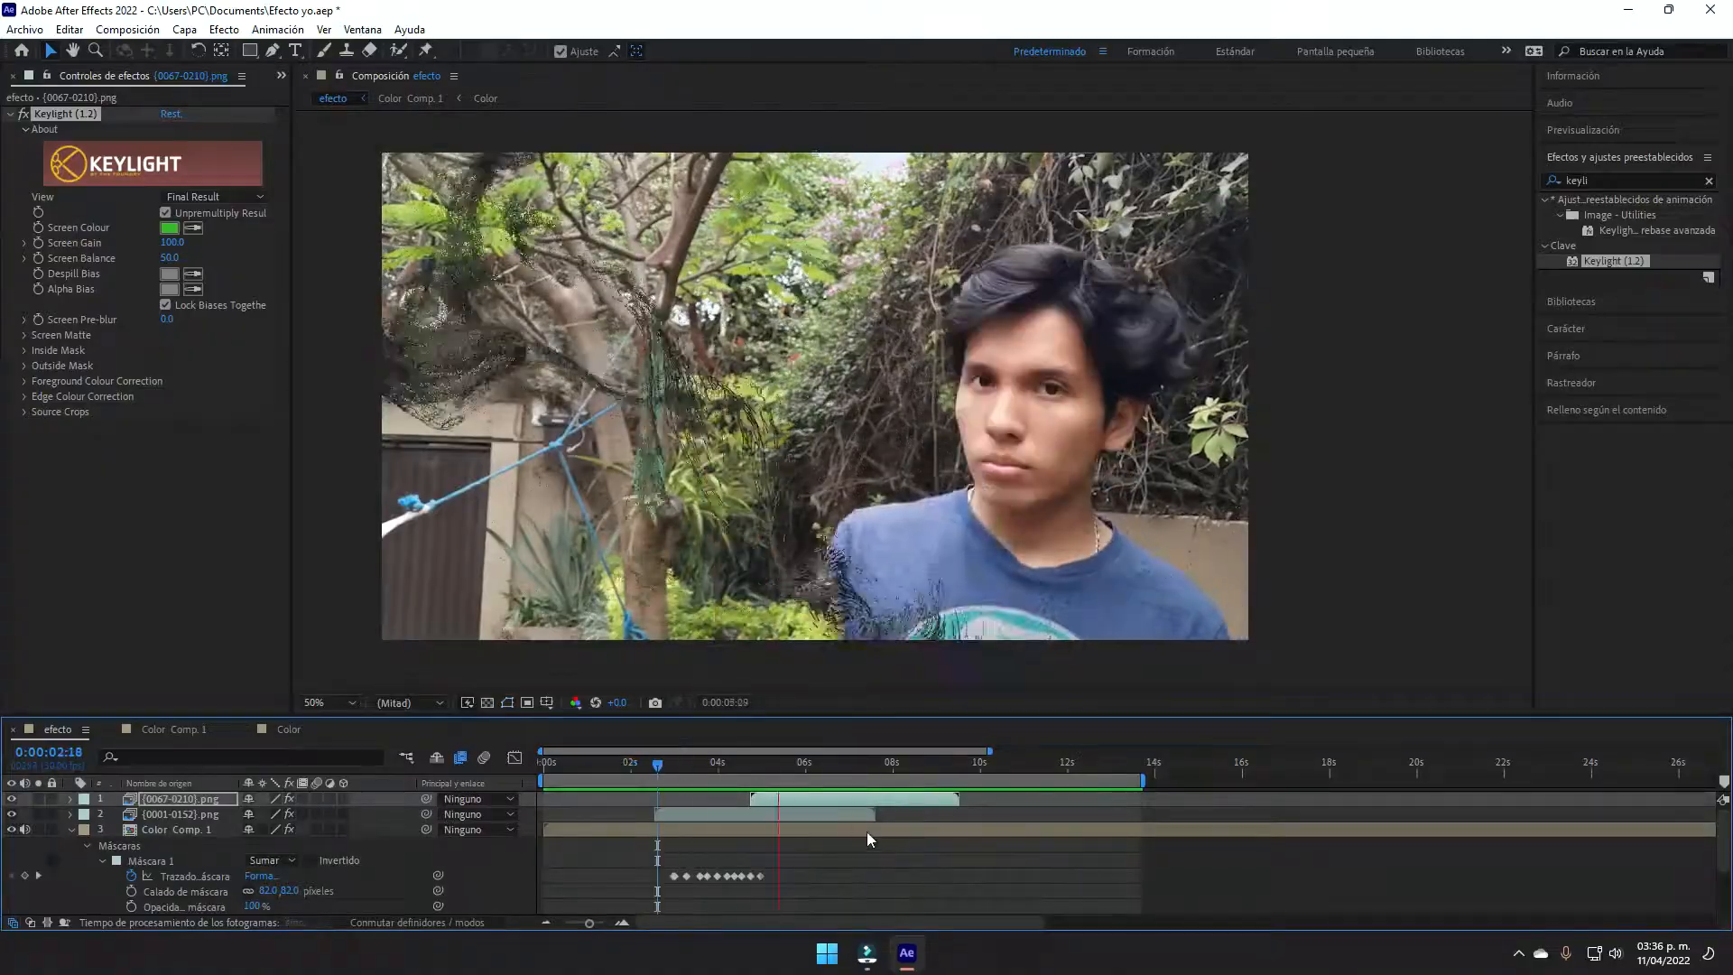
left_click(885, 954)
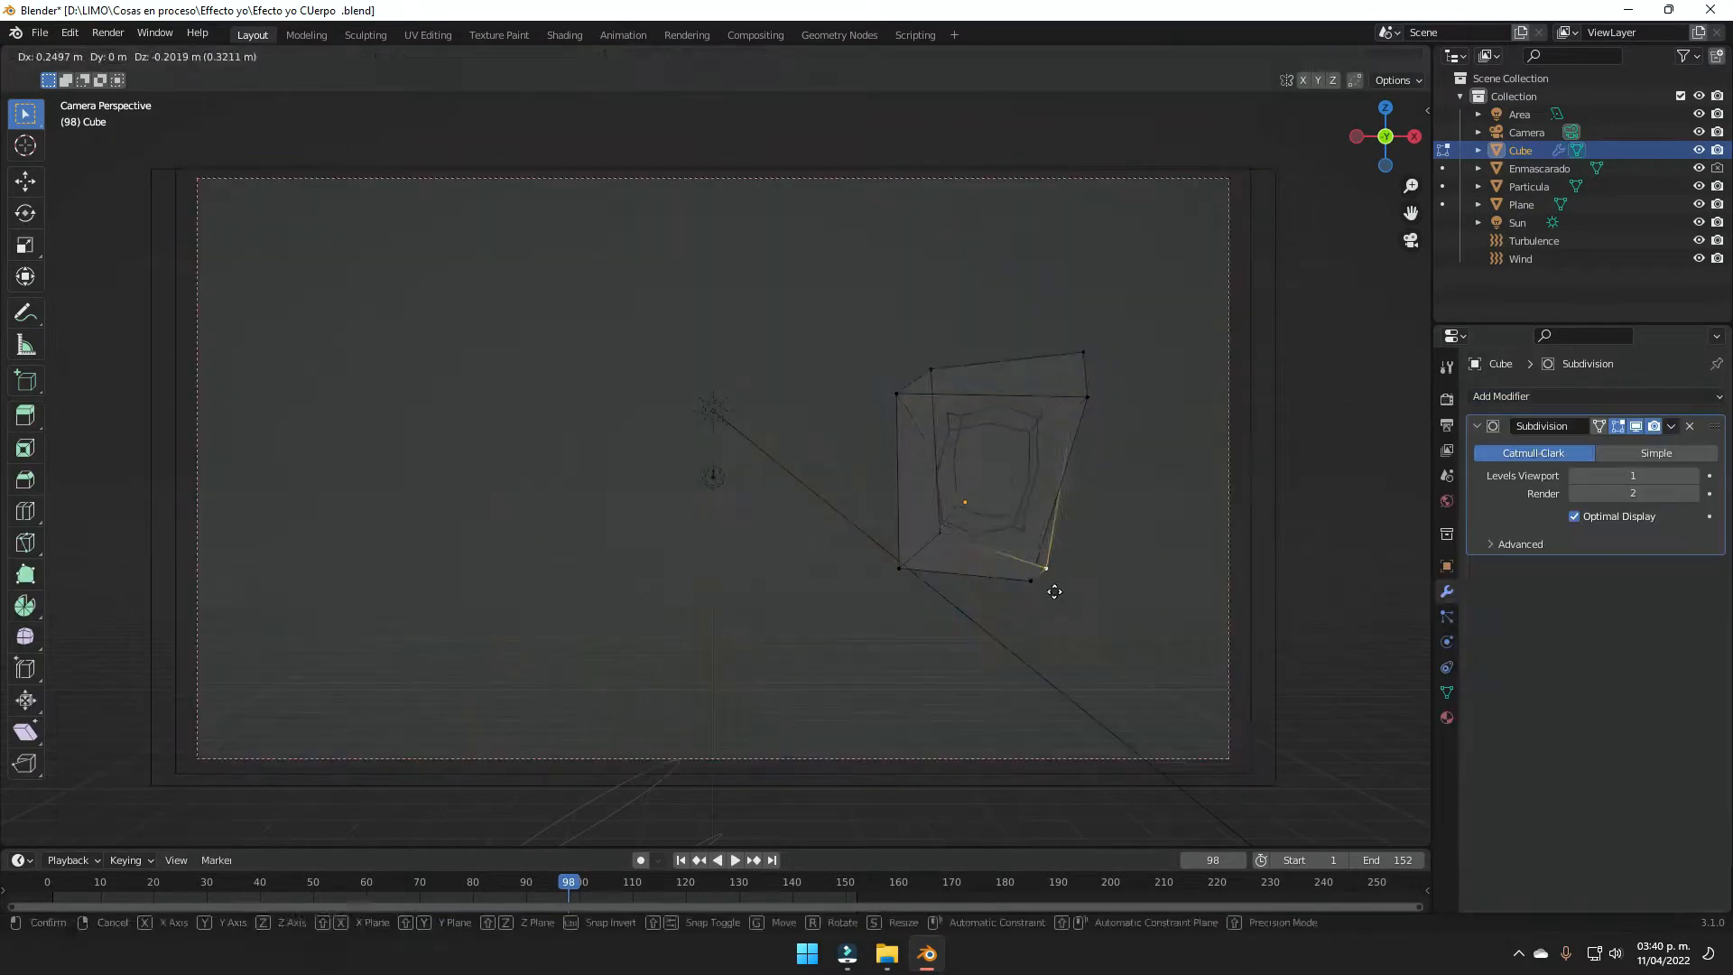
Move the subdivided cube's vertices so the Desaparecedor sweep covers the speaker's face.
key("Tab")
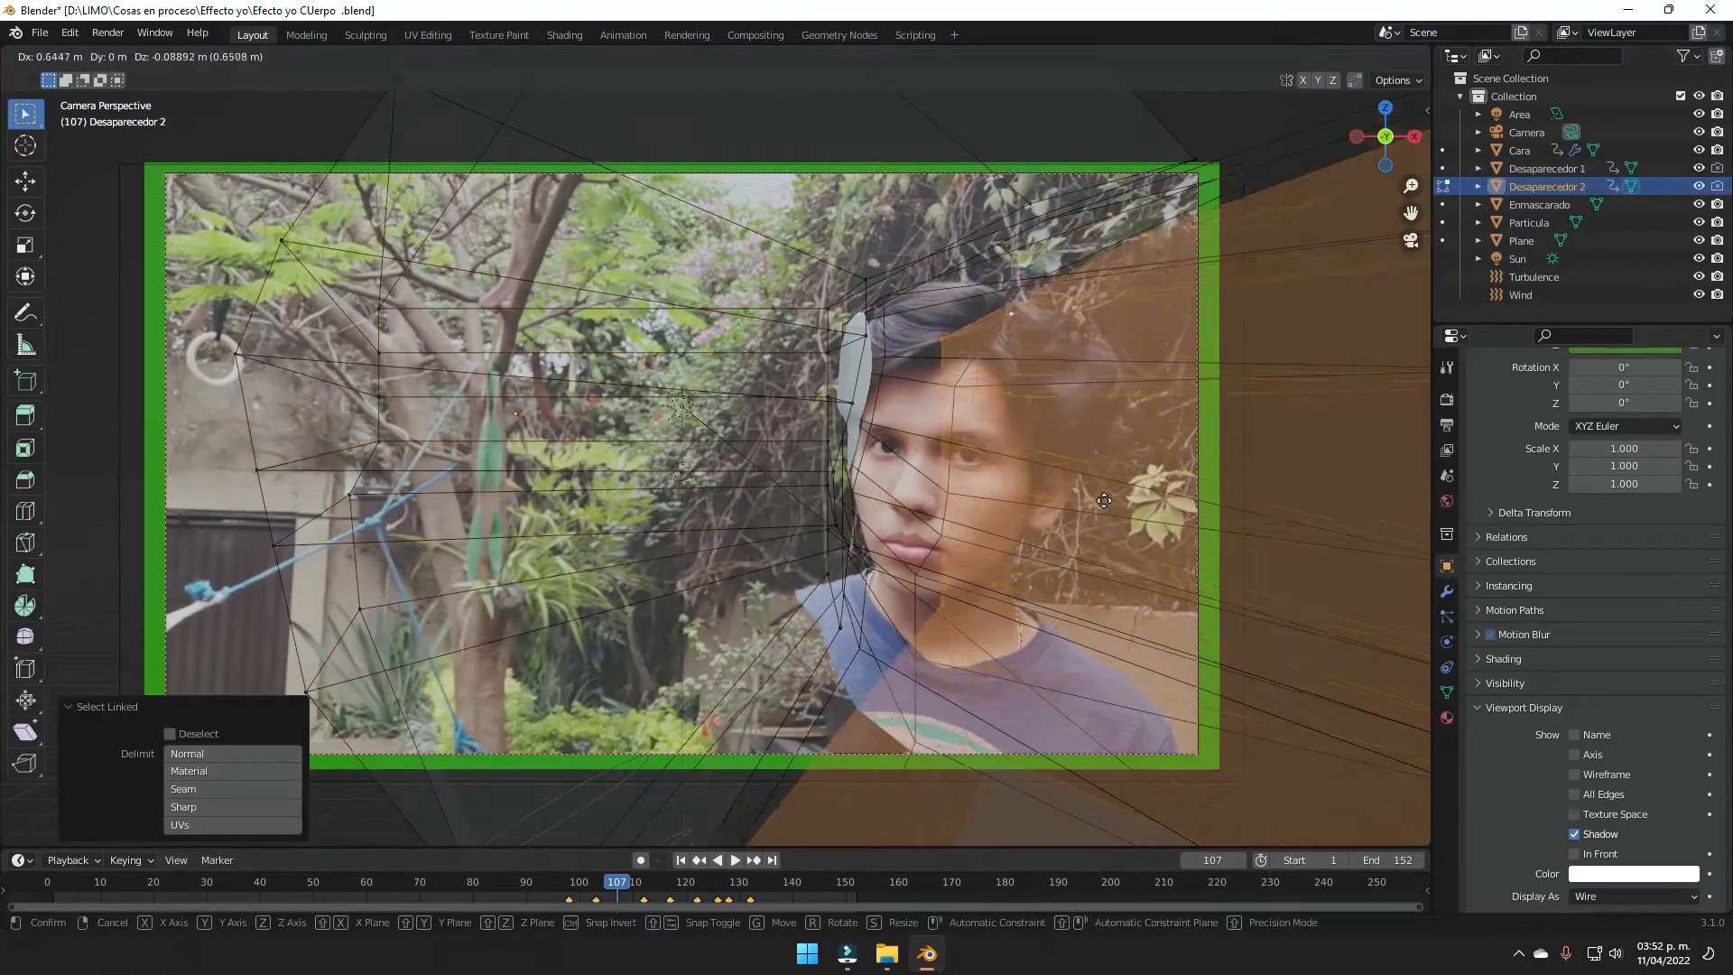
Give the Cara face piece a Transparent BSDF material and set its particle emission count.
left_click(563, 34)
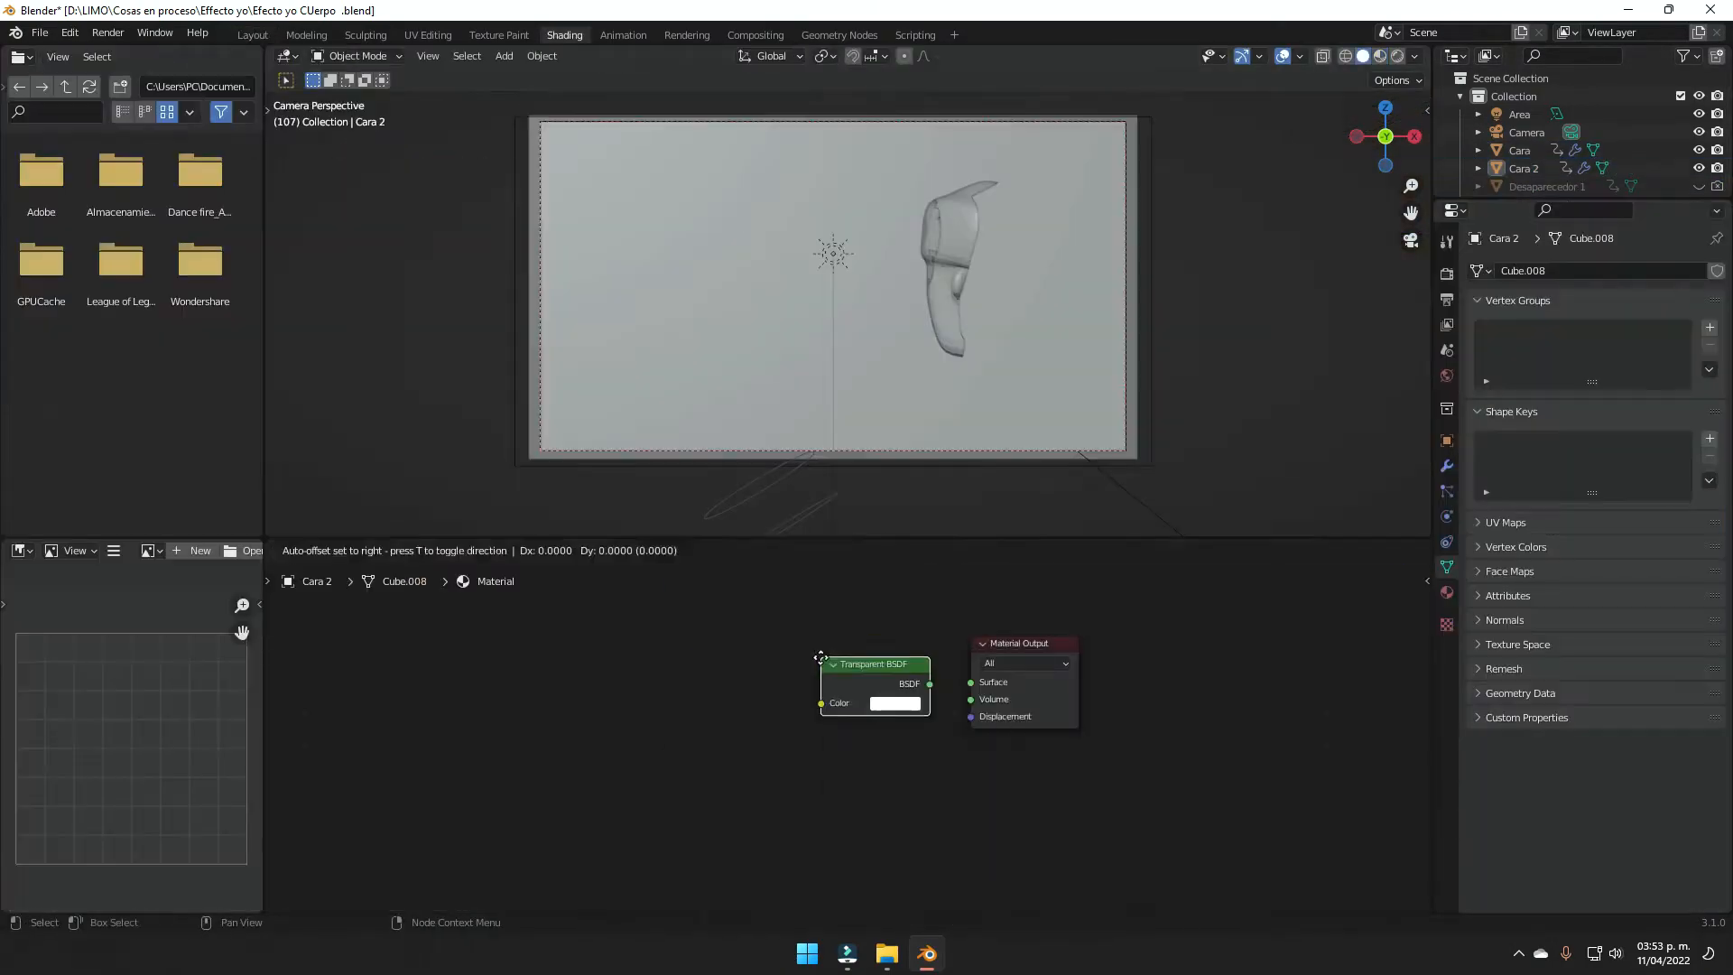
left_click(251, 34)
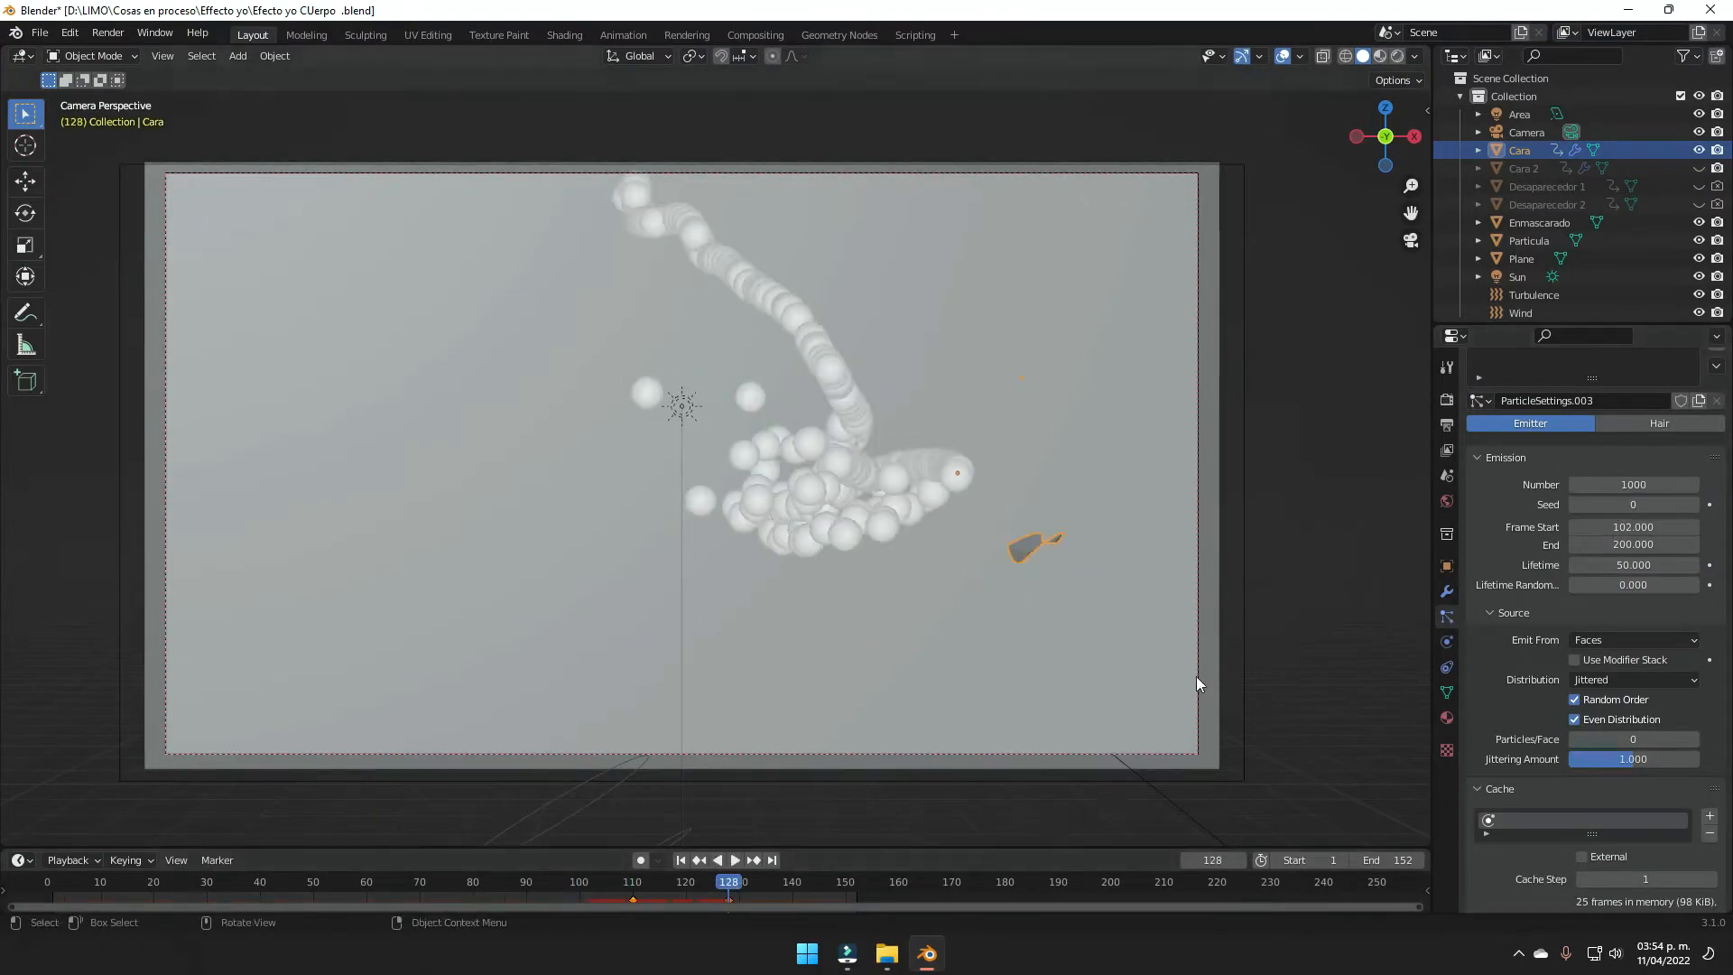
left_click(627, 881)
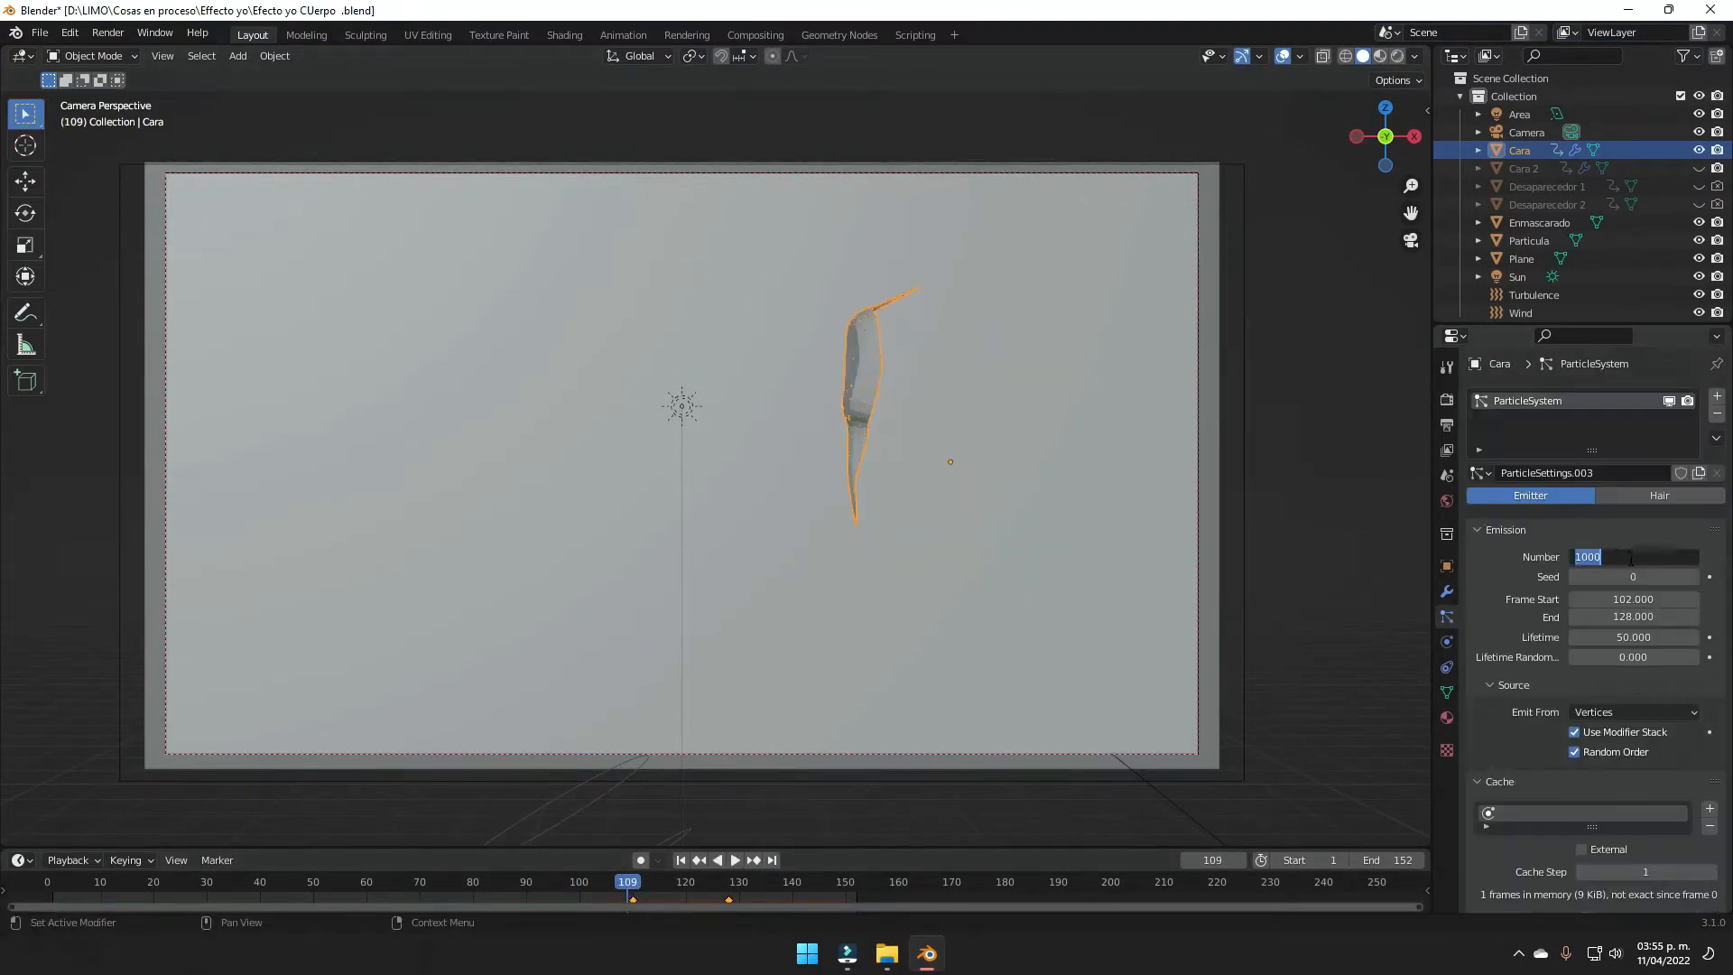
left_click(735, 859)
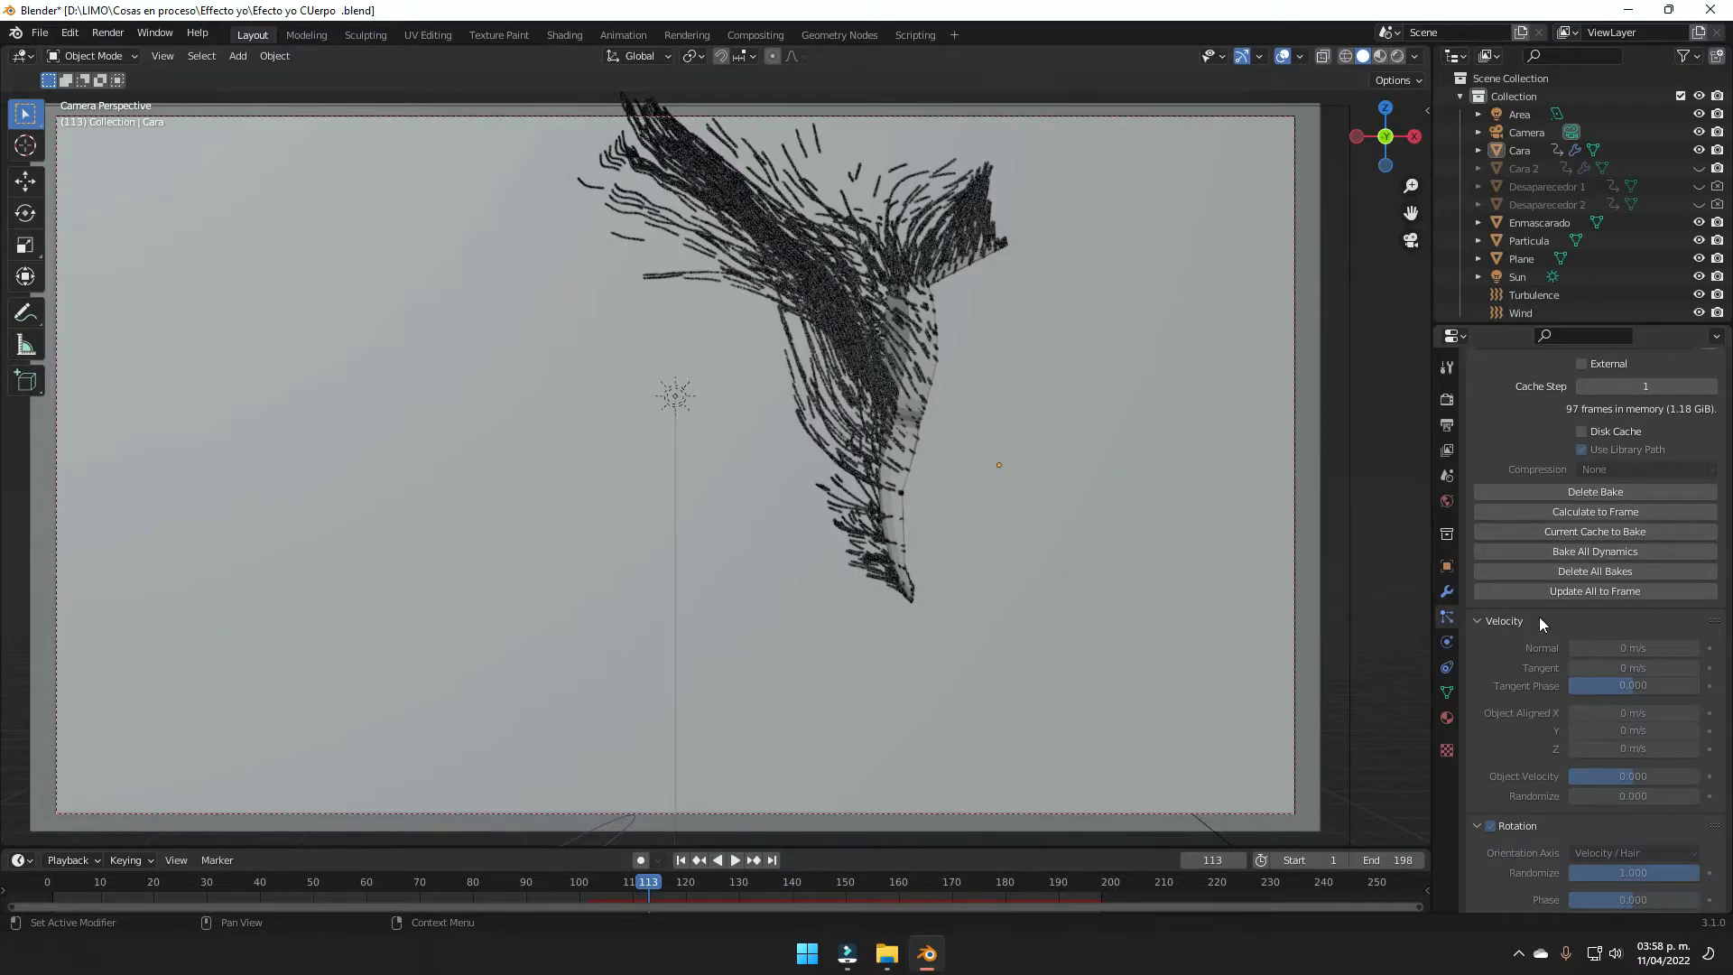
Set velocity and rotation for the Cara and Cara 2 particles rendered as Particula, and bake them.
left_click(1633, 603)
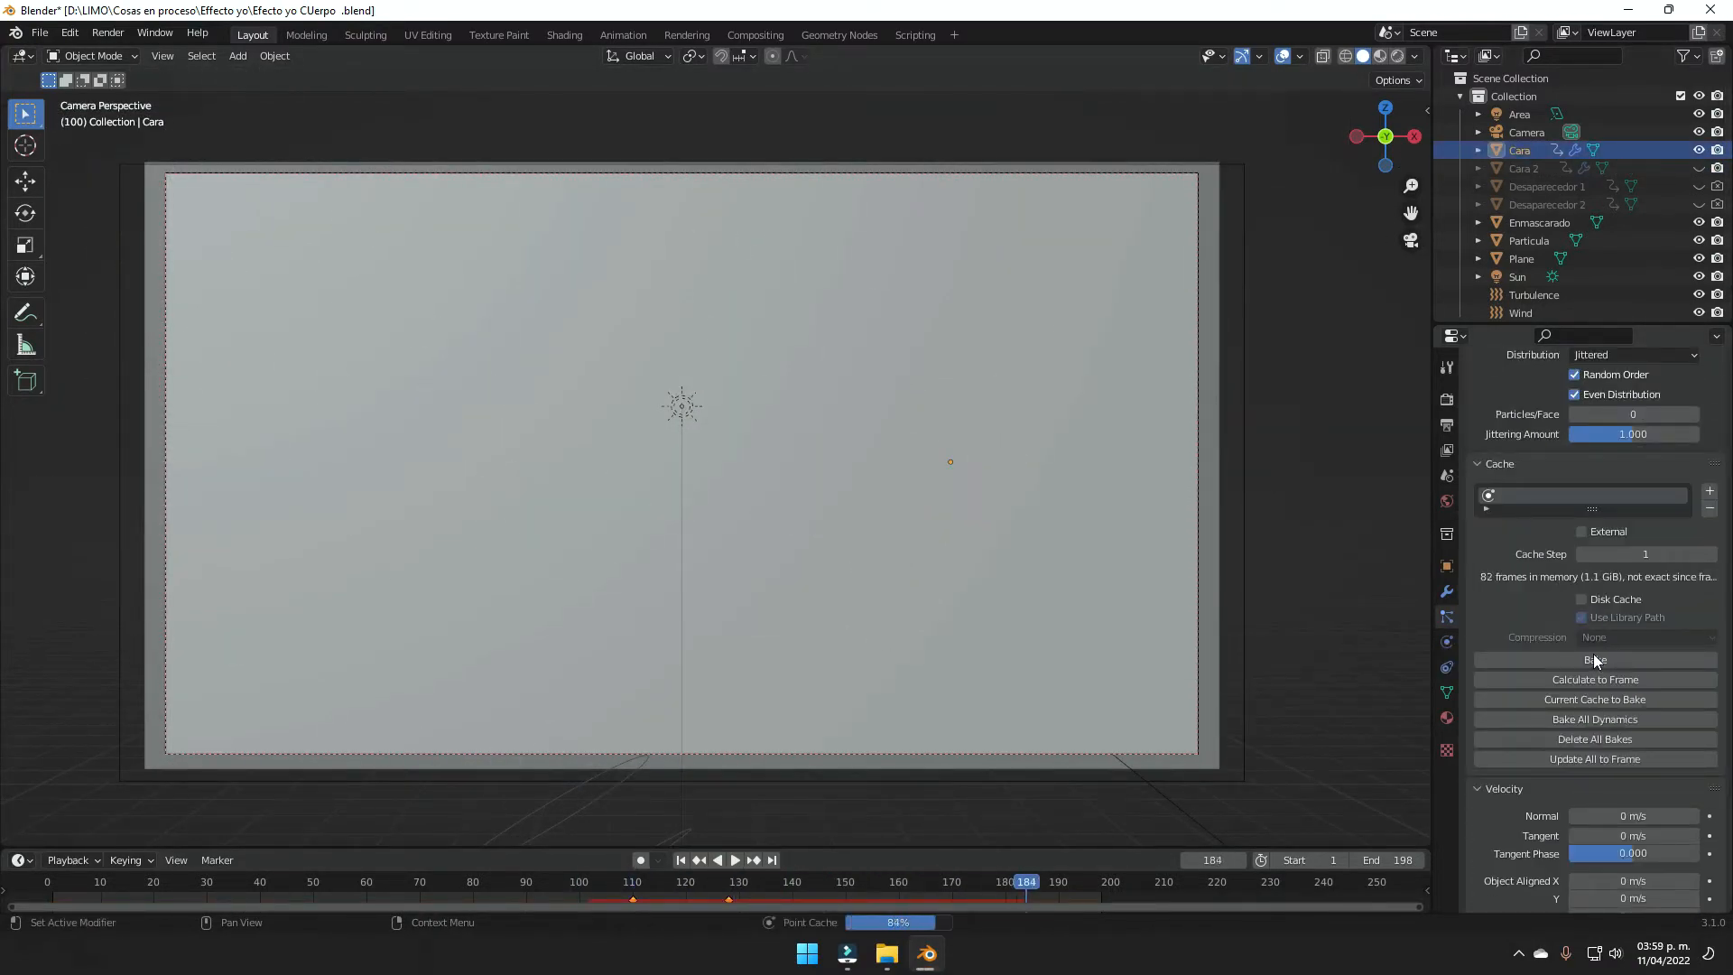
left_click(1524, 168)
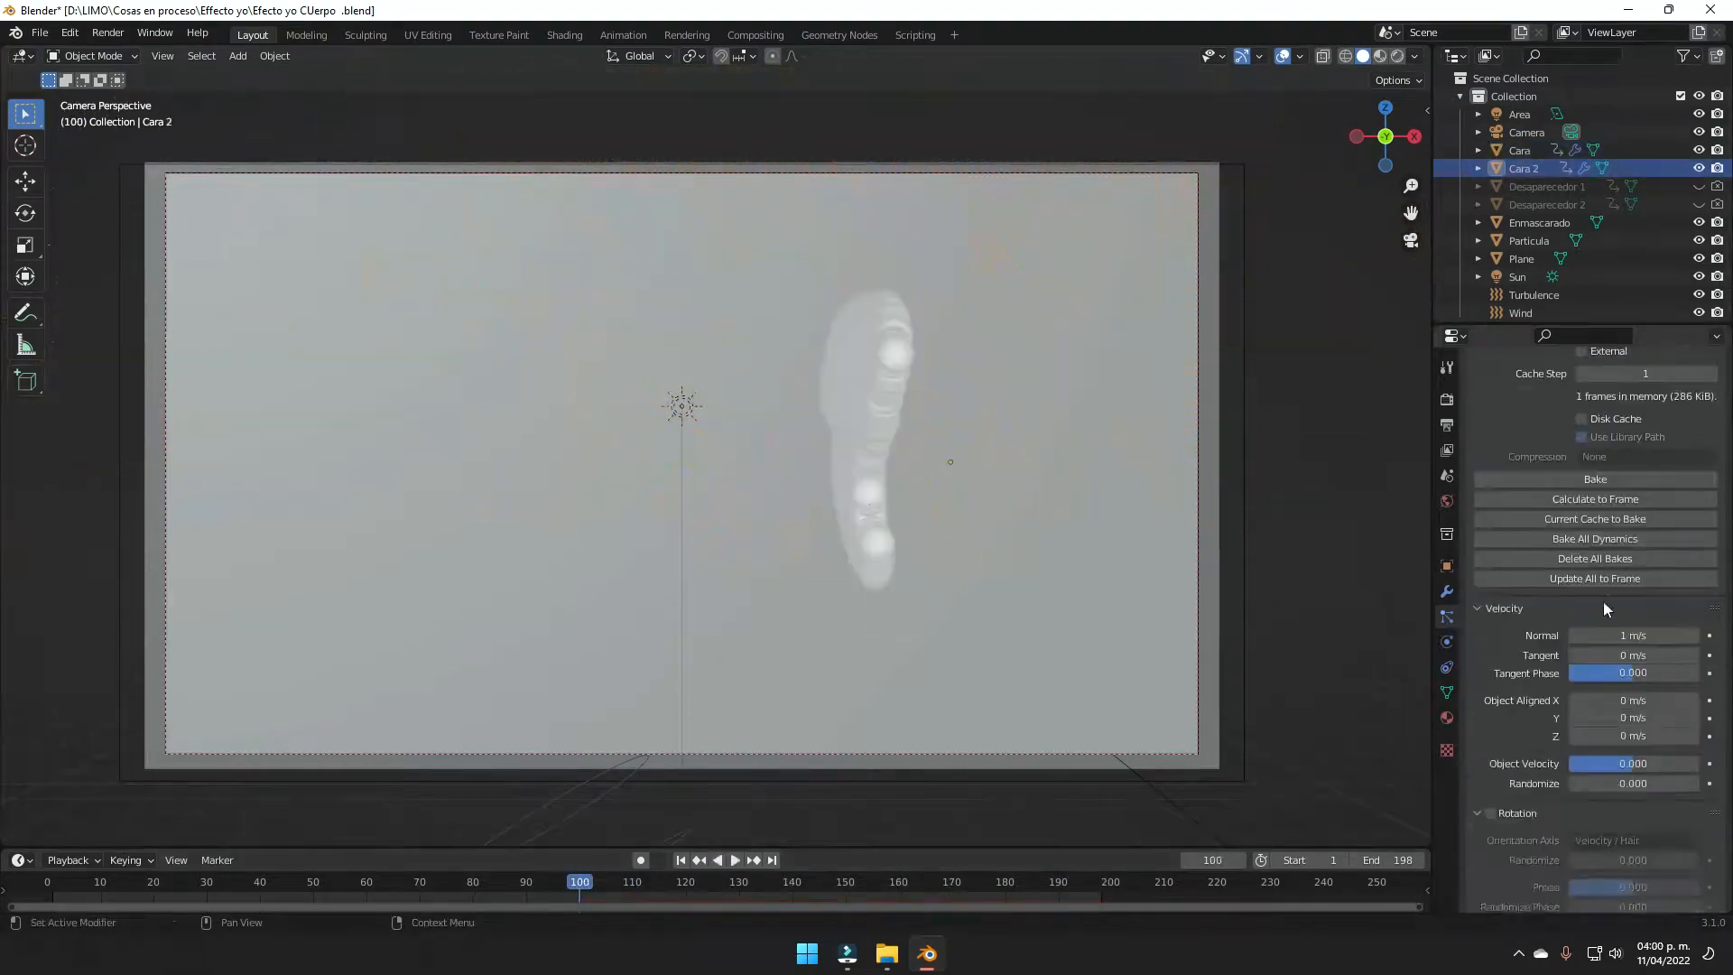
left_click(726, 859)
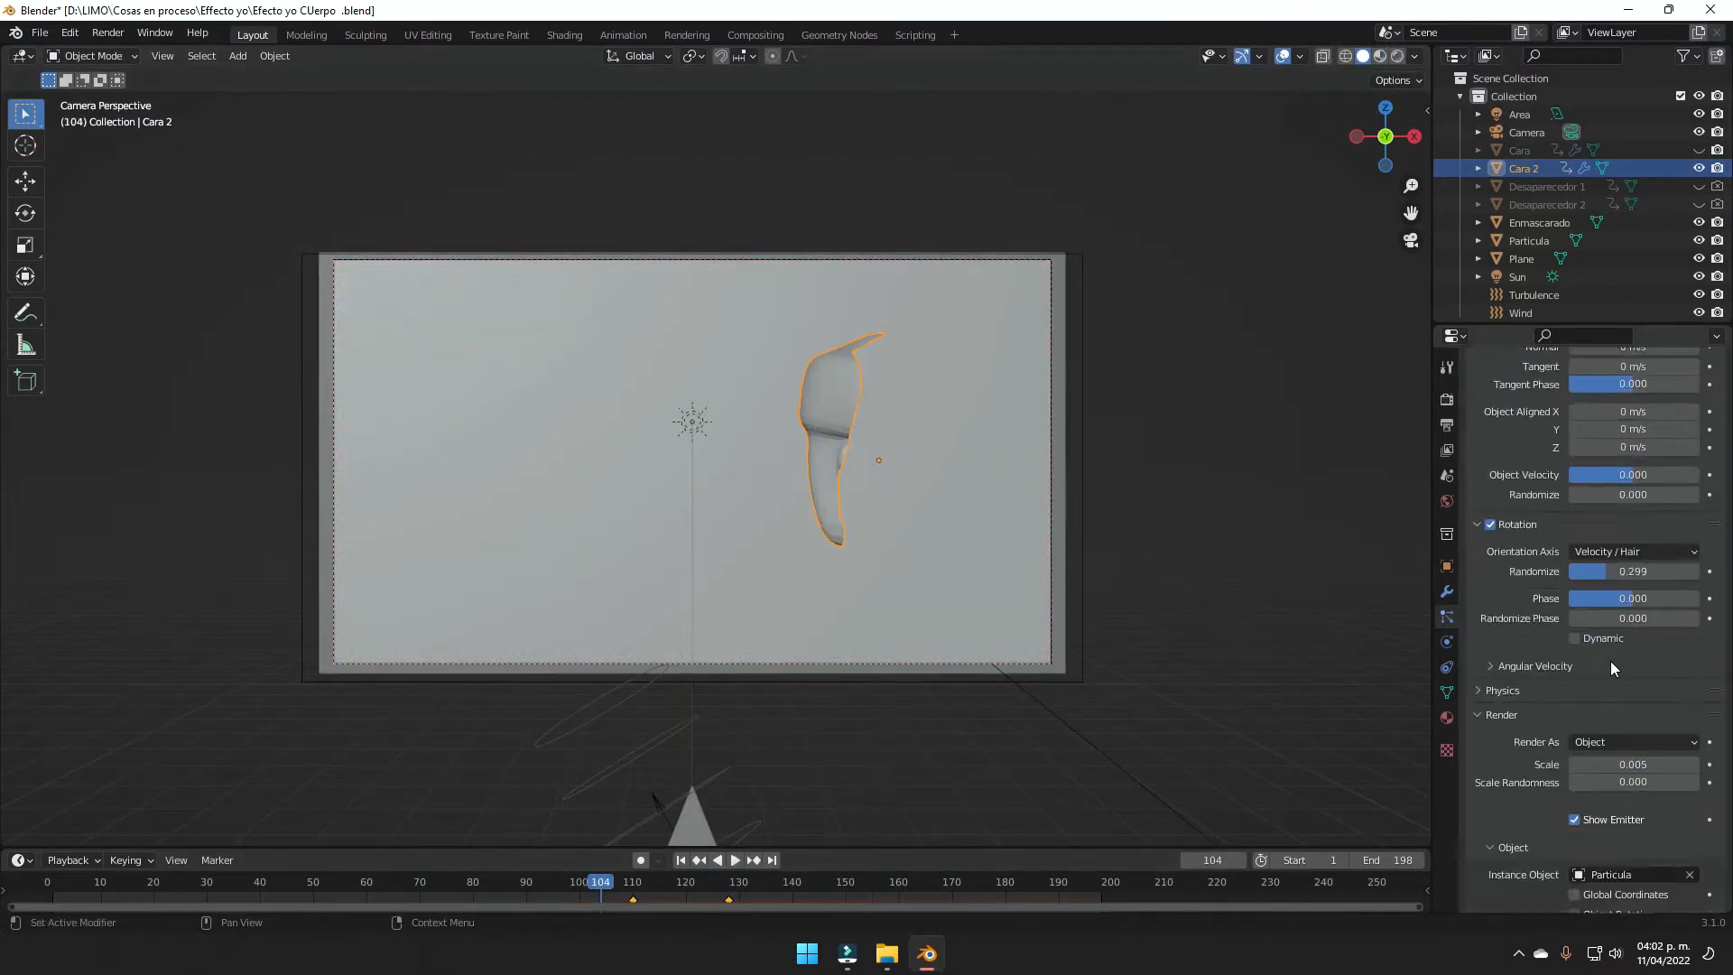
left_click(850, 881)
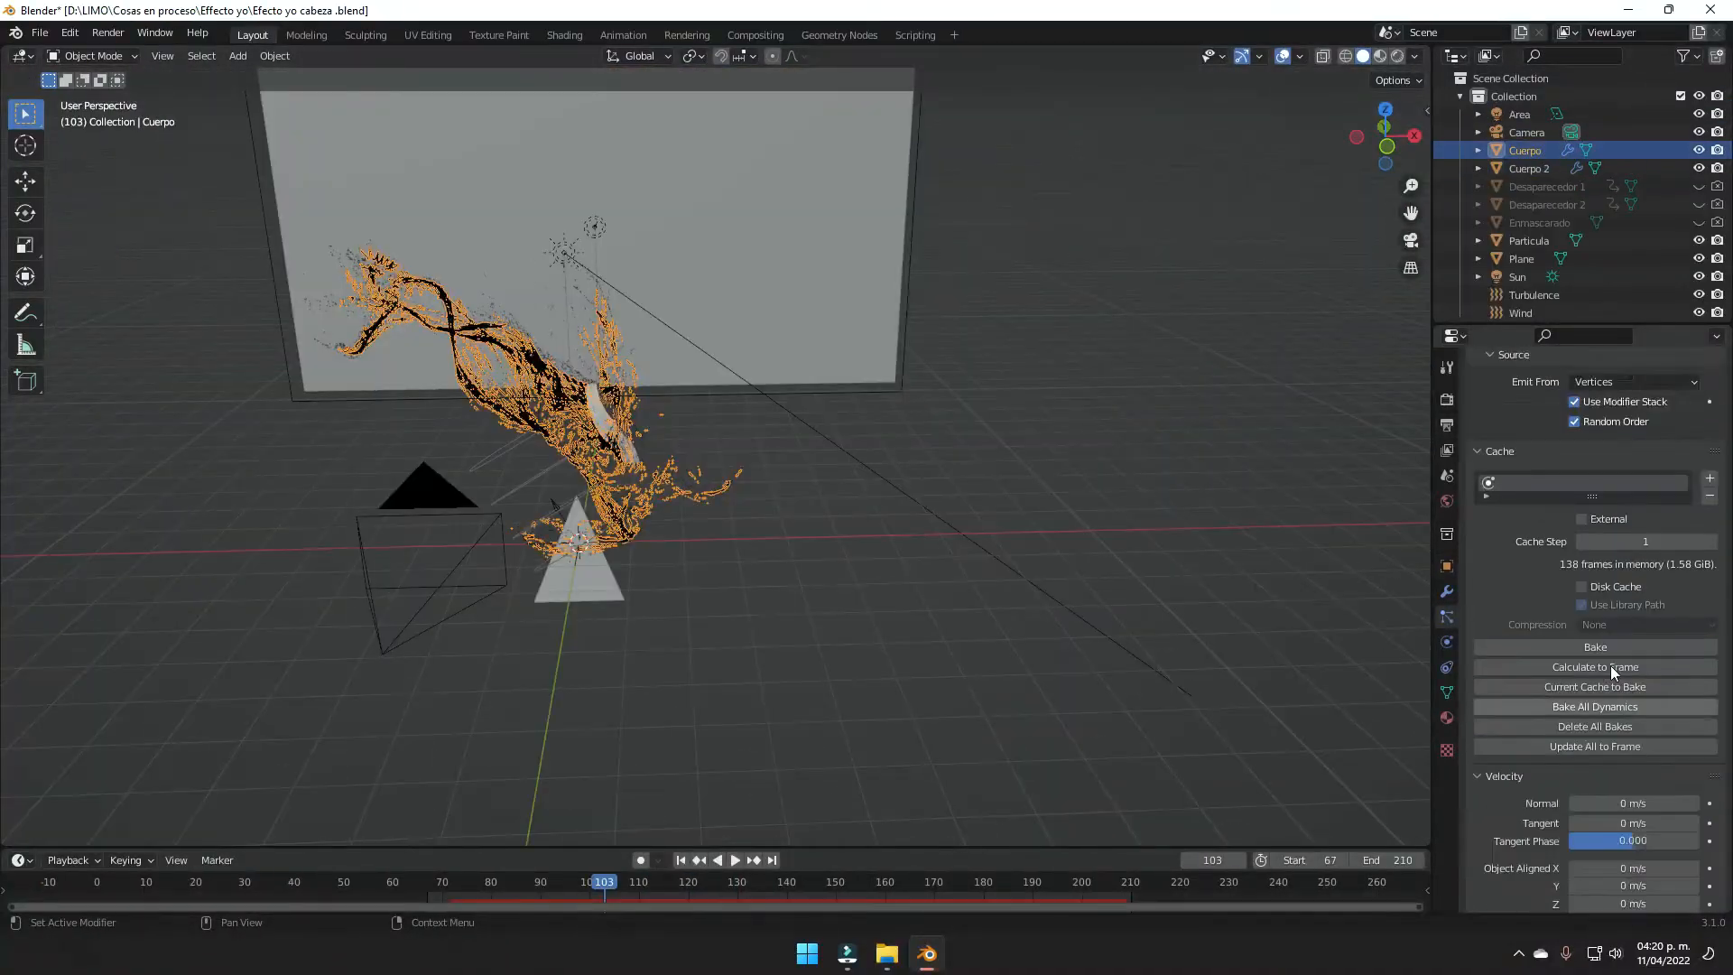
Recalculate the Cuerpo body's particle cache to the current frame so its streaks flow.
left_click(1594, 647)
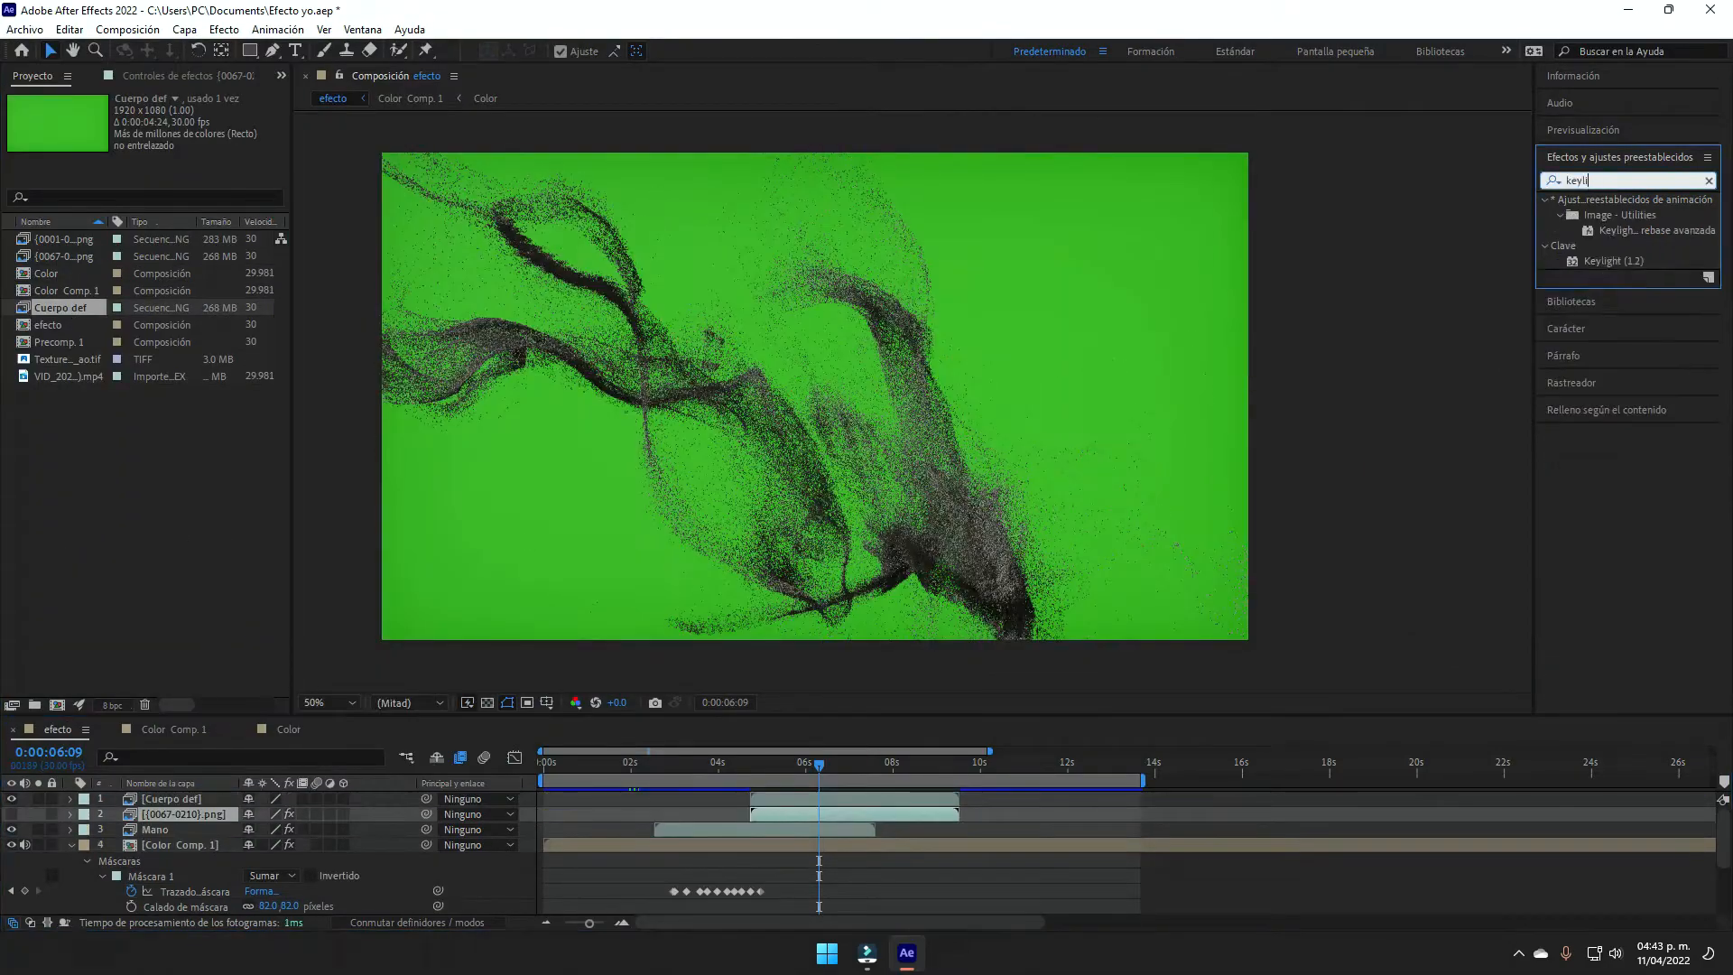
Key the green behind the Cuerpo def and Cabeza renders with Keylight and scrub to check the result.
left_click(22, 31)
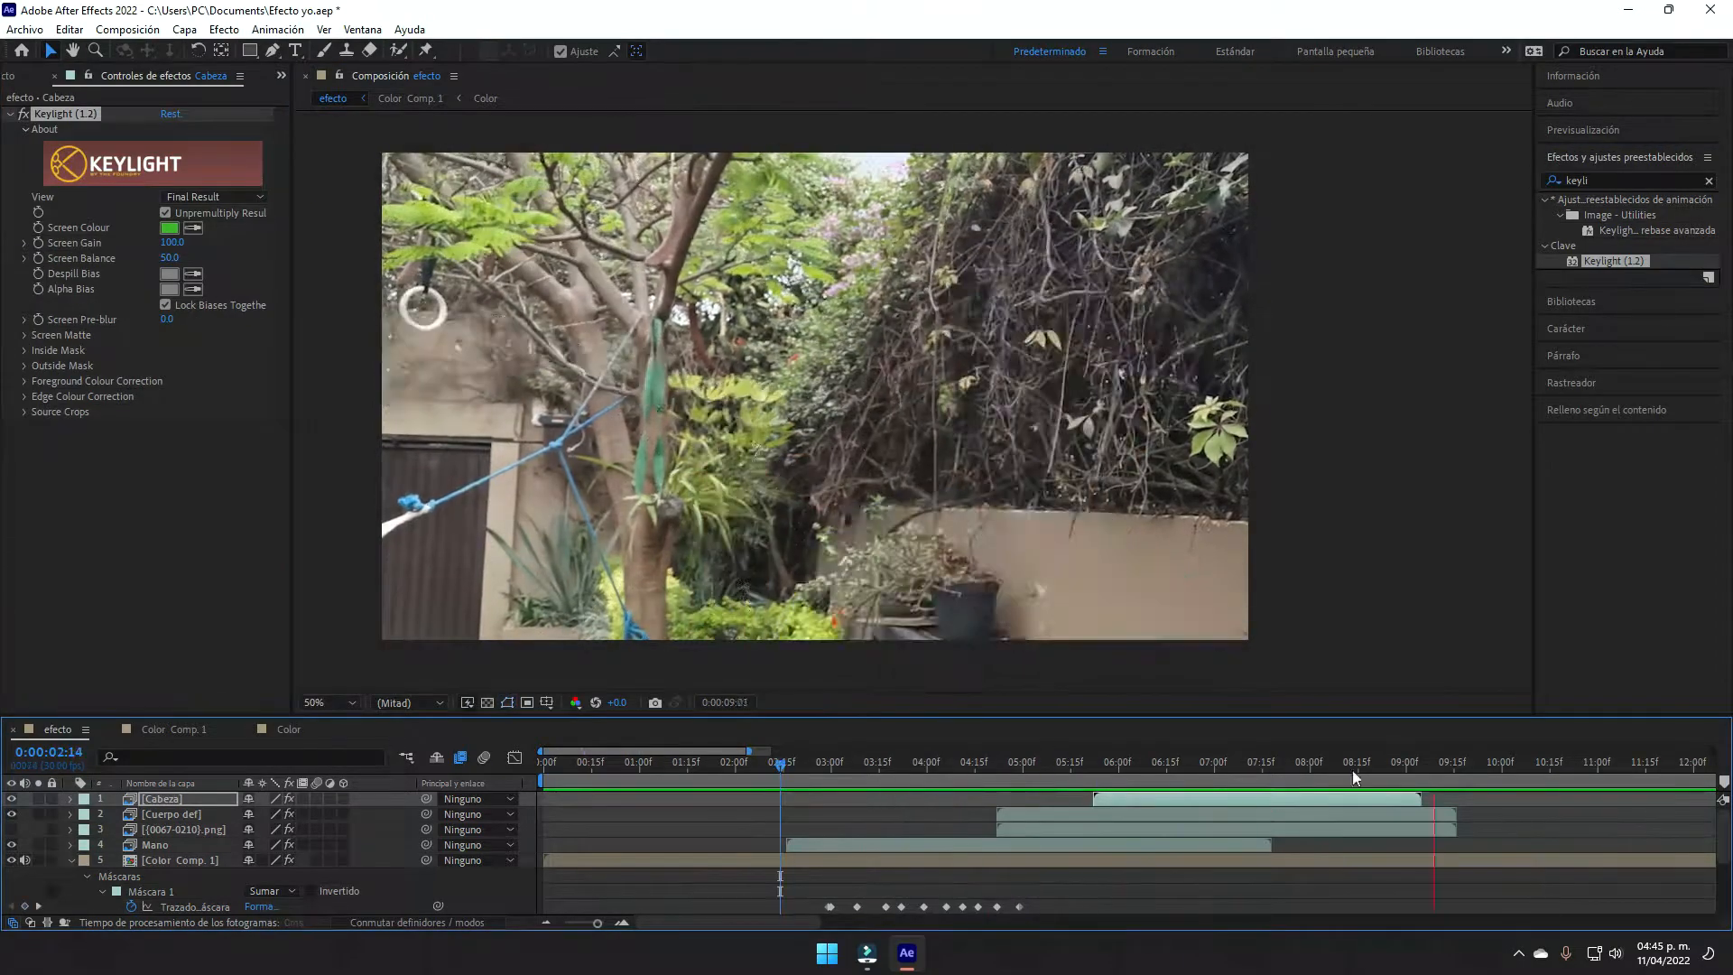
left_click(1127, 762)
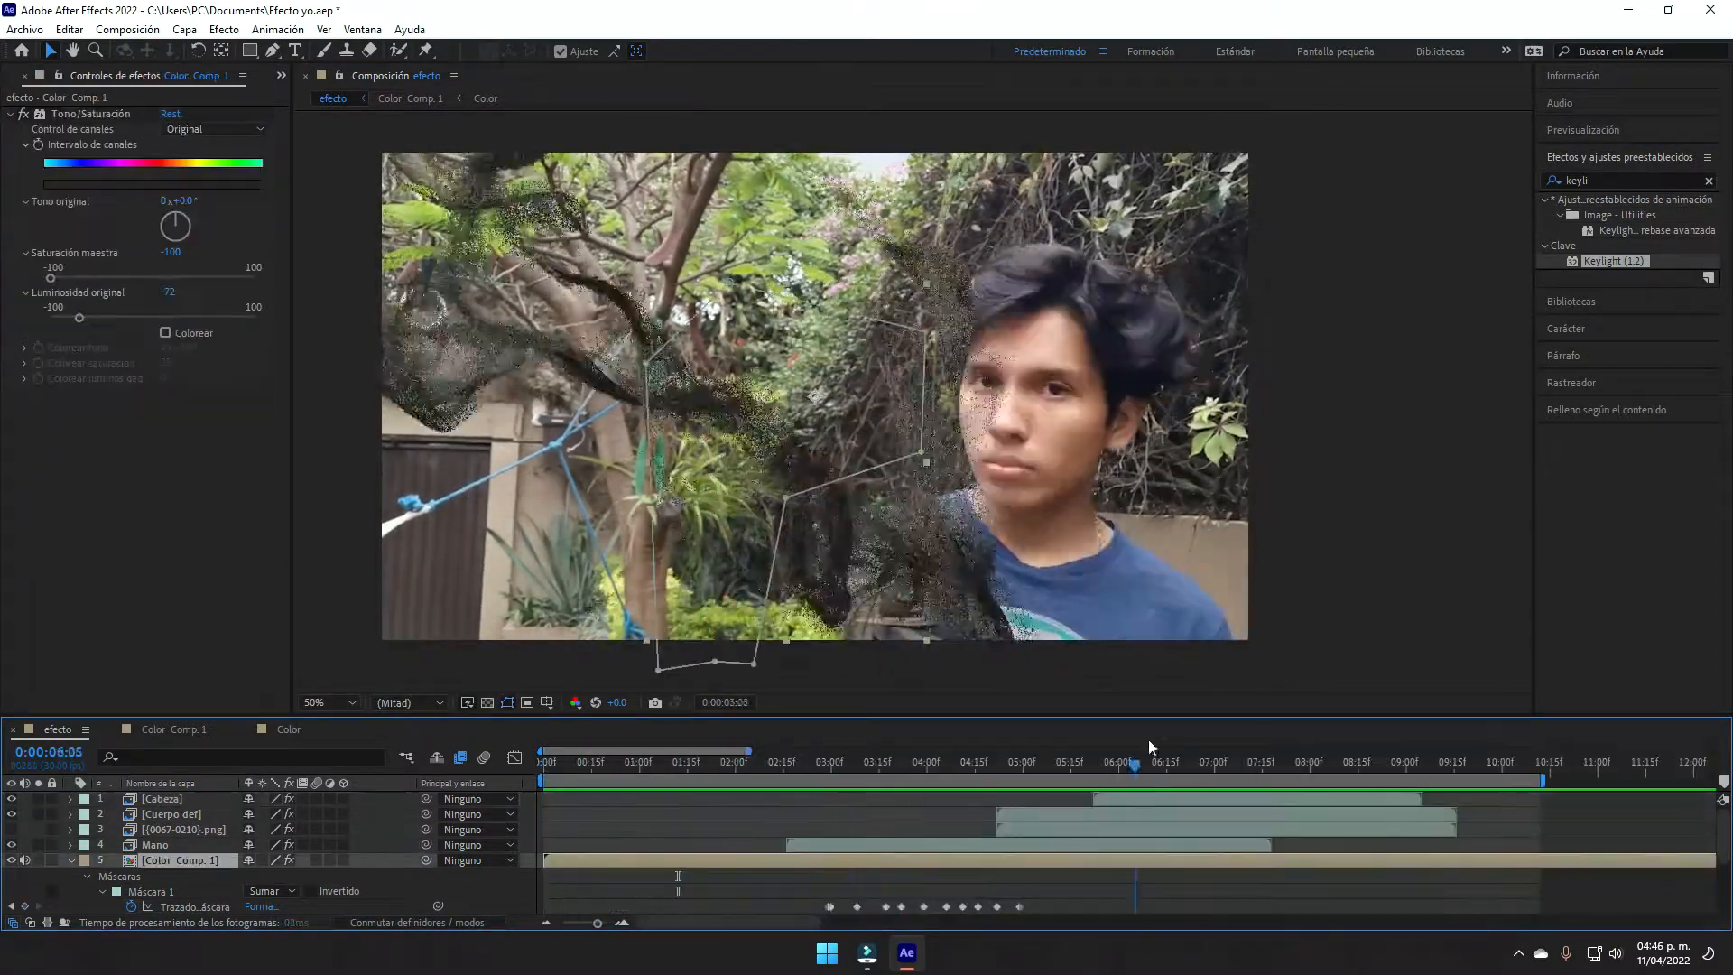
left_click(811, 762)
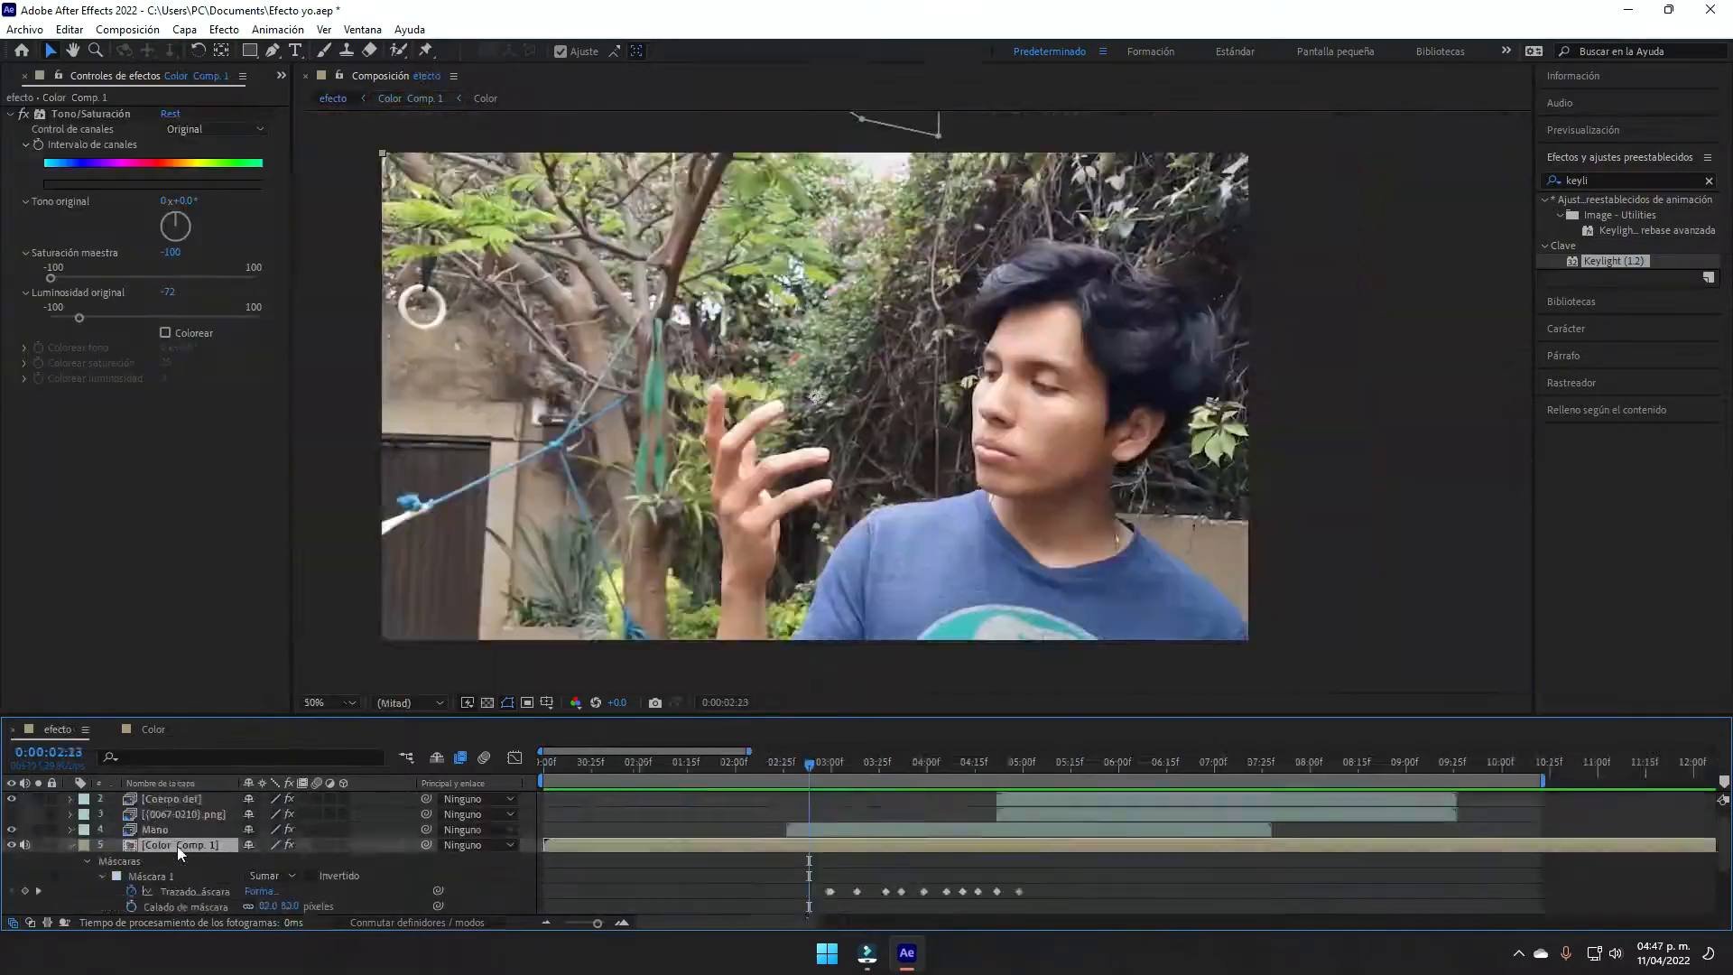